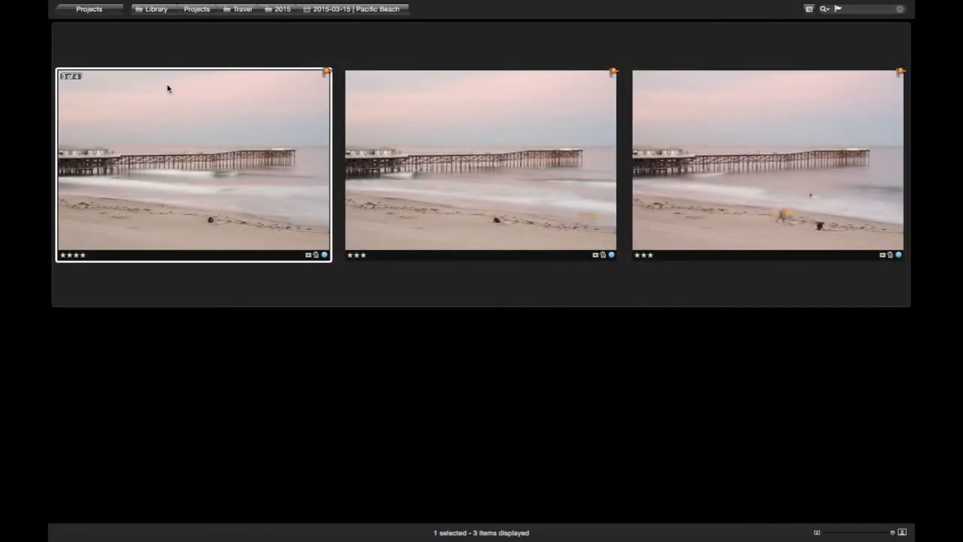
mouse_move(655, 159)
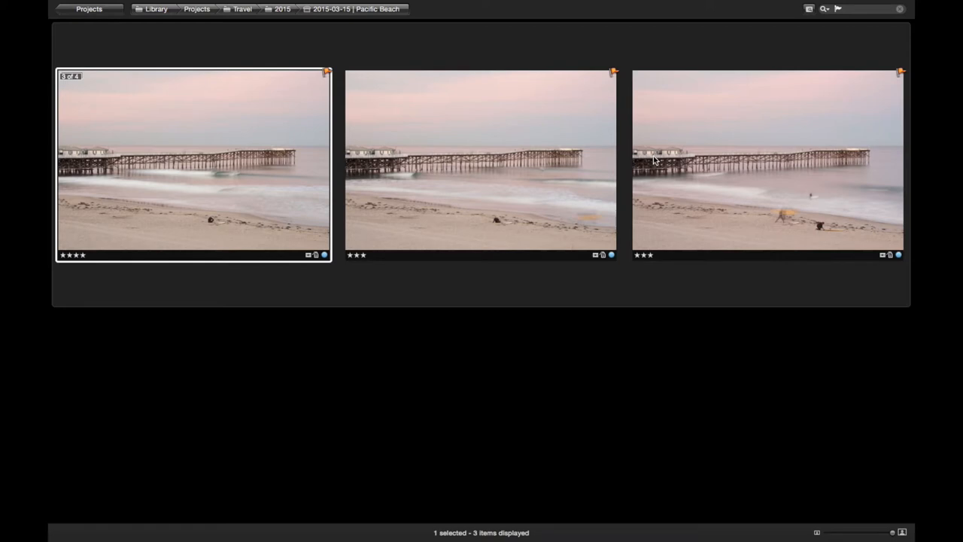
mouse_move(232, 201)
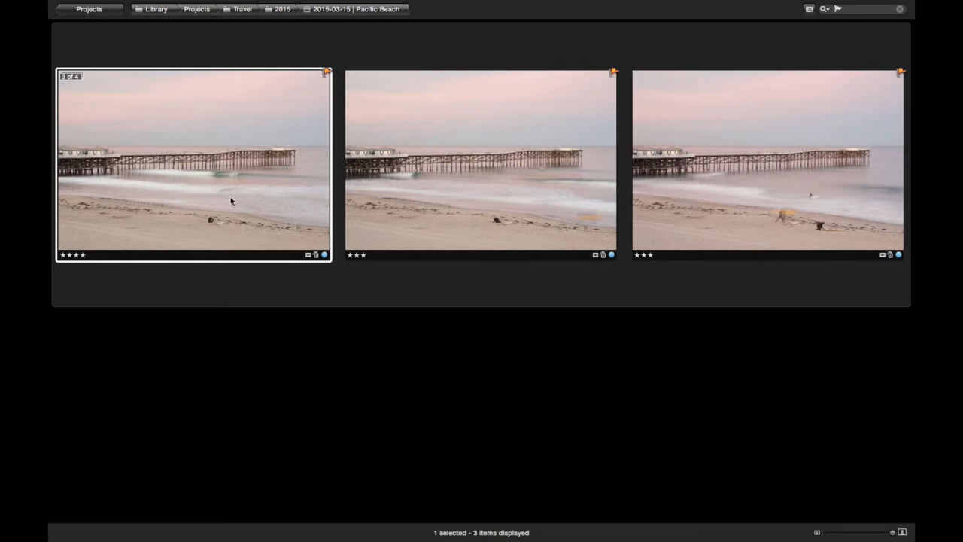
mouse_move(241, 189)
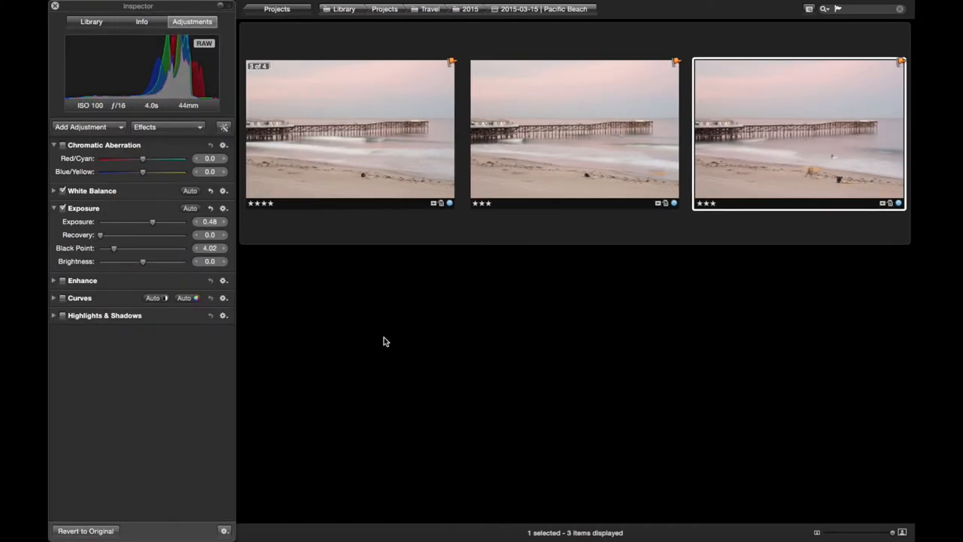
mouse_move(304, 100)
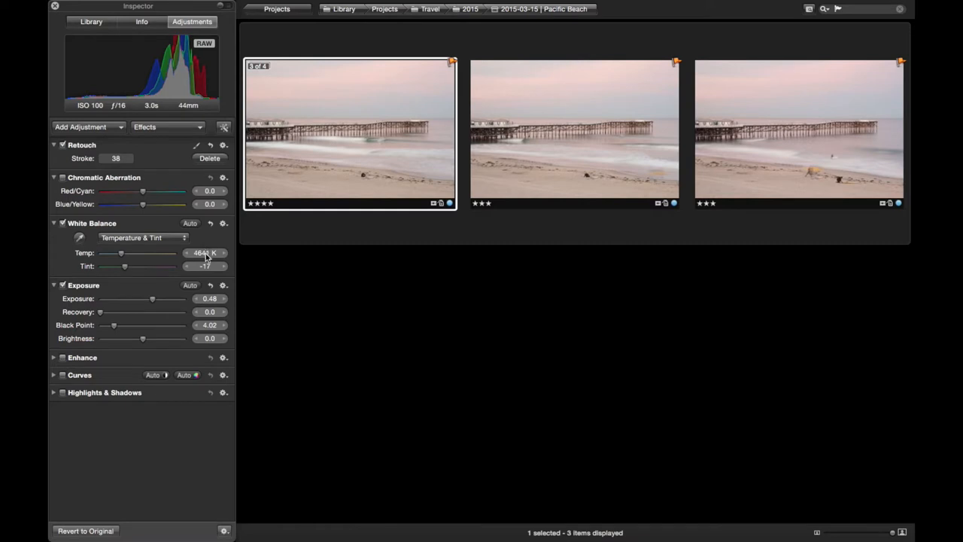
Review the second and third pier photos, then send all three to Perfect Layers 9 as layers
left_click(575, 133)
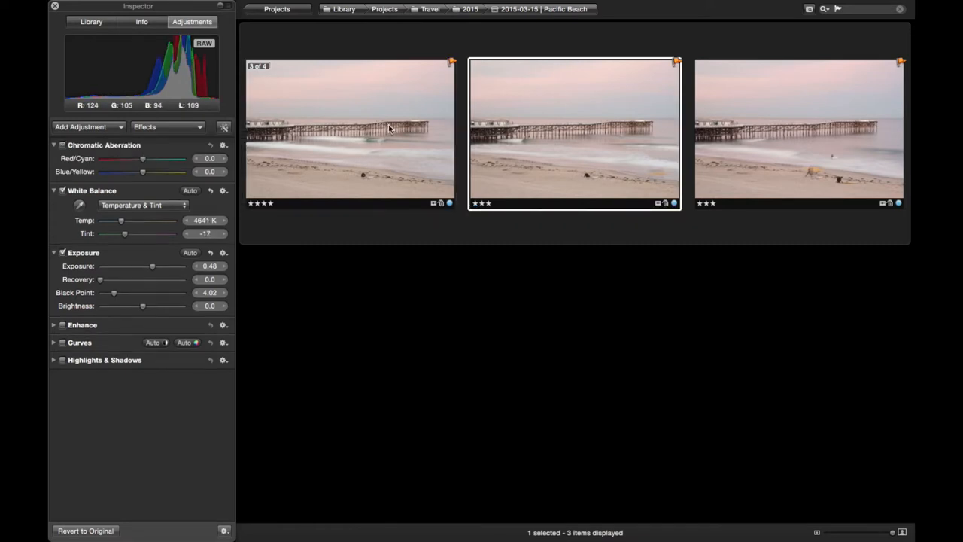
left_click(798, 132)
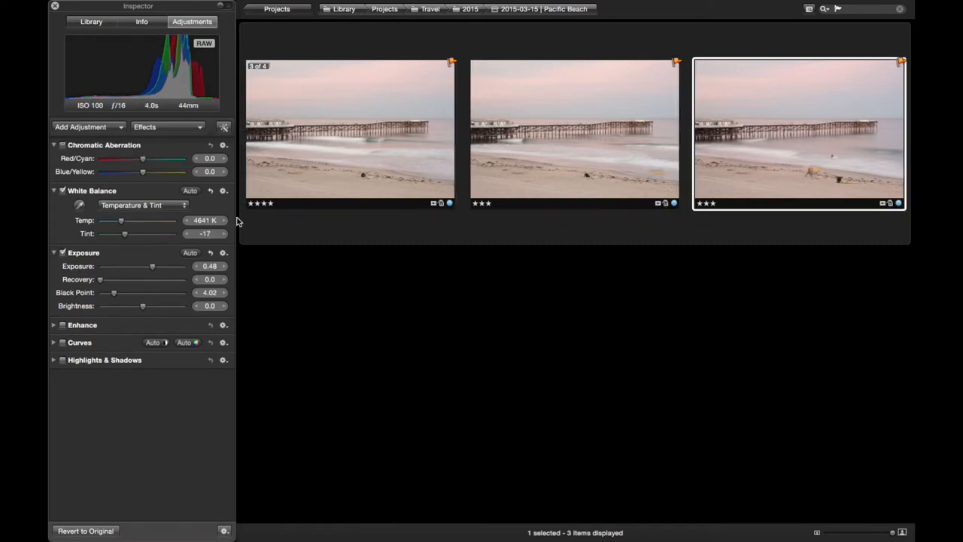
mouse_move(373, 144)
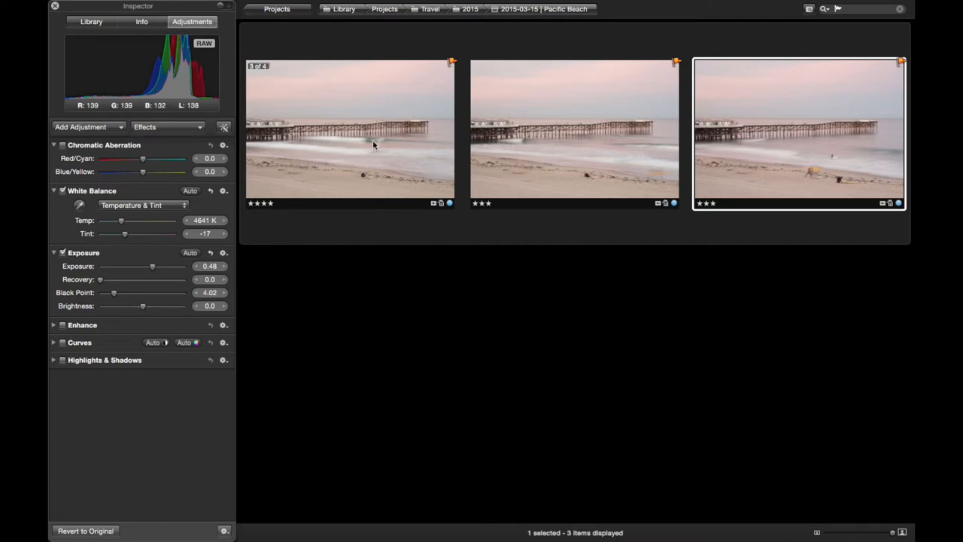
mouse_move(593, 154)
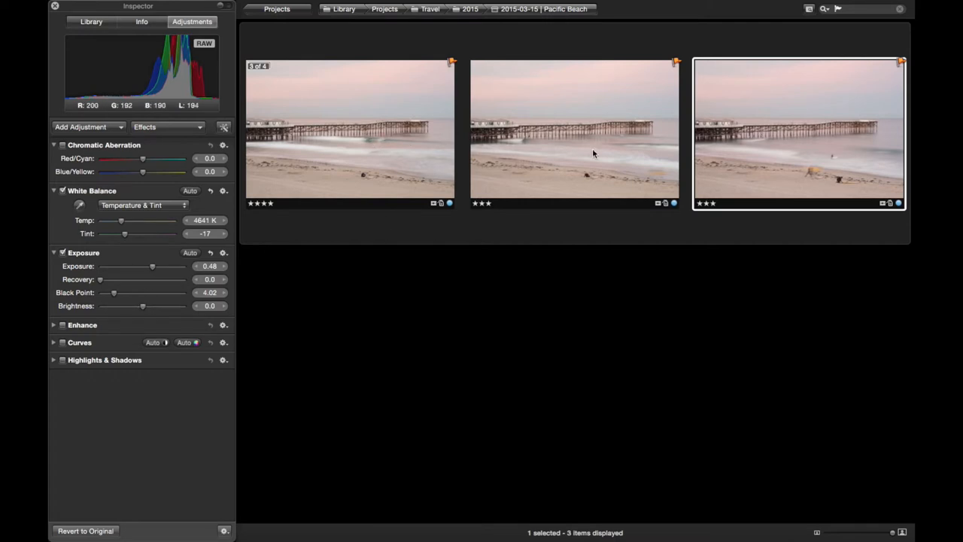
mouse_move(703, 156)
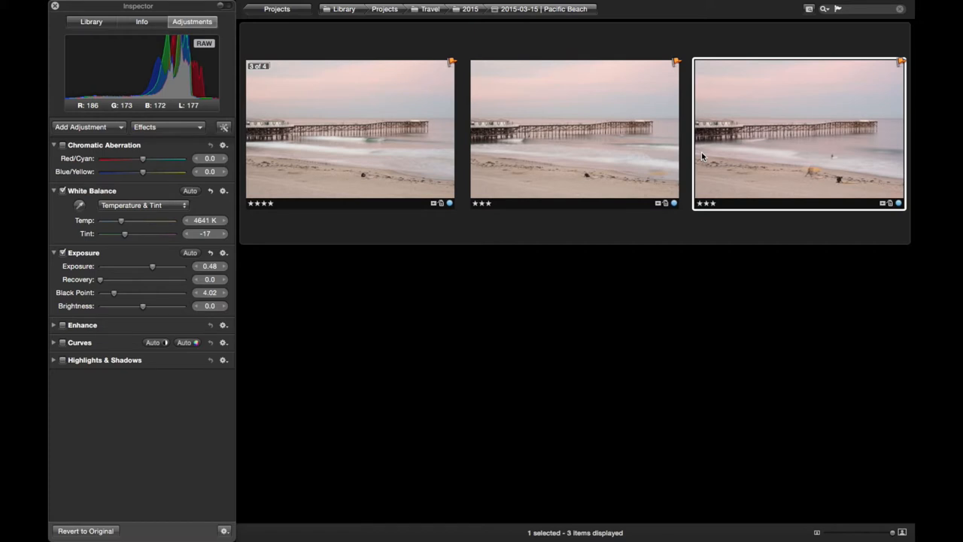
mouse_move(703, 156)
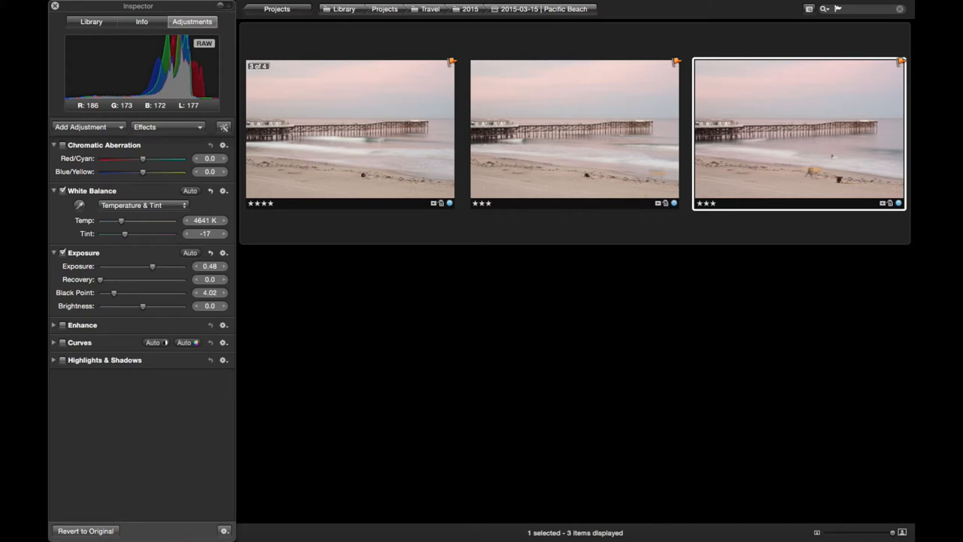
mouse_move(702, 158)
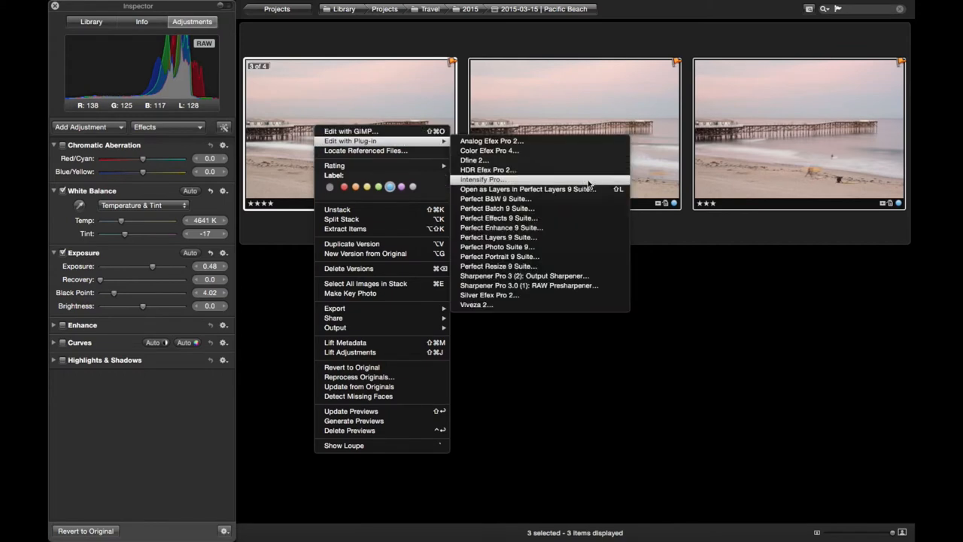
mouse_move(602, 190)
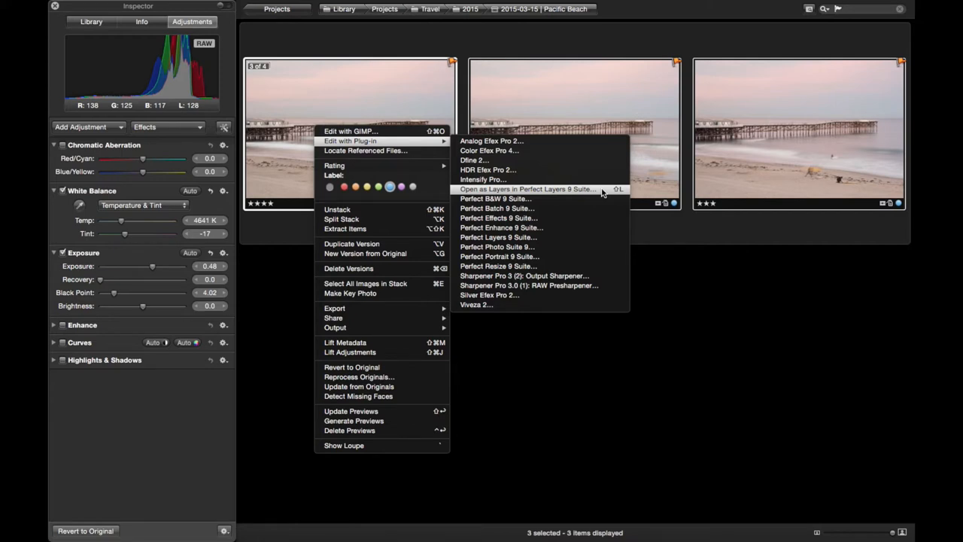
left_click(527, 190)
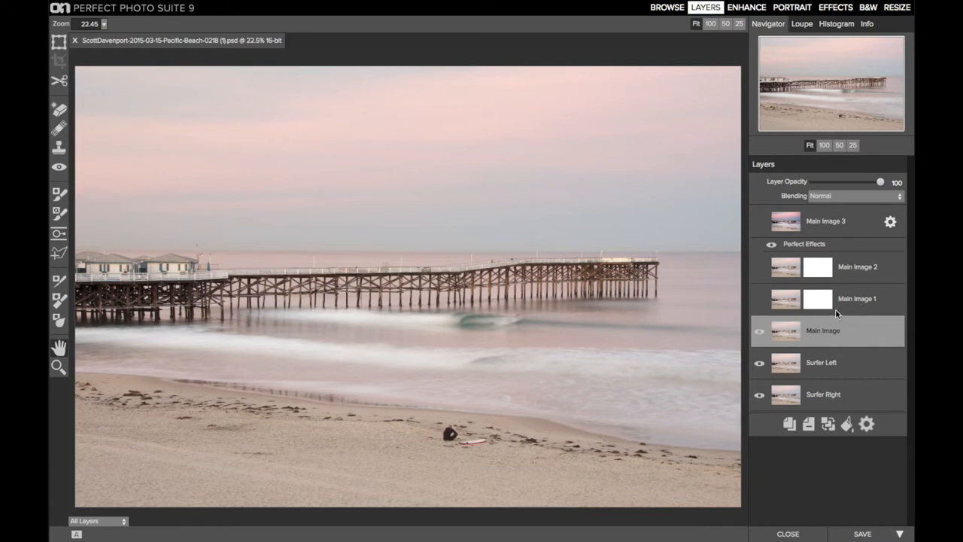
mouse_move(831, 383)
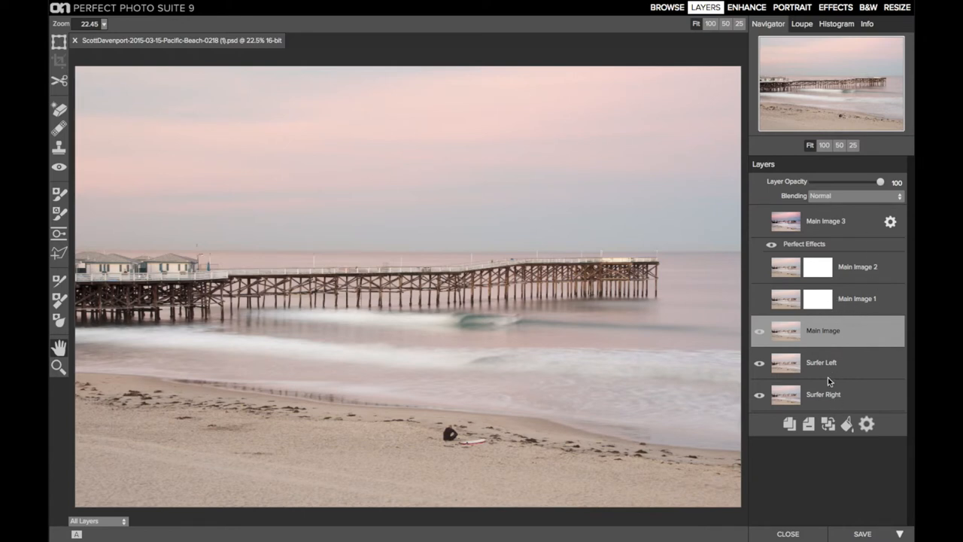
Toggle the Main Image layer's visibility to compare it against the surfer layers below
left_click(758, 331)
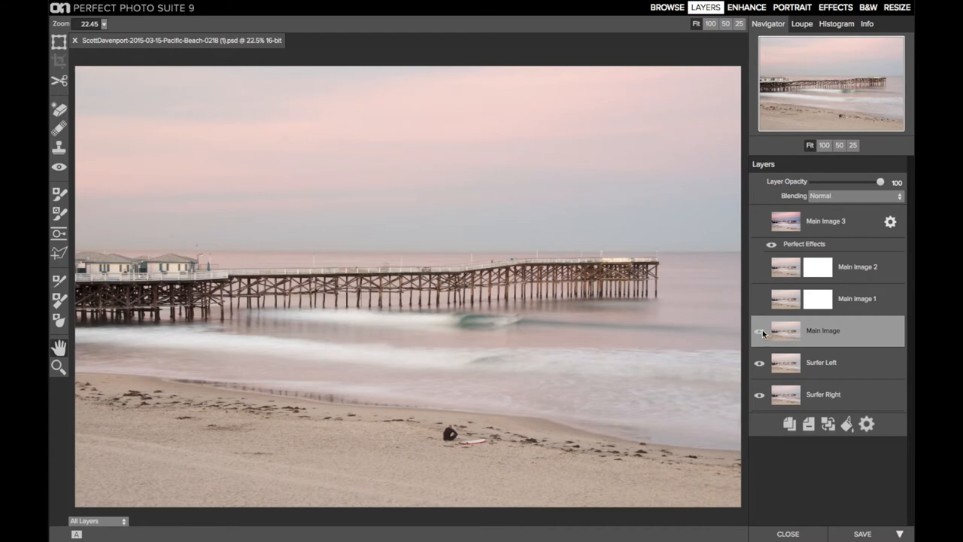
left_click(759, 331)
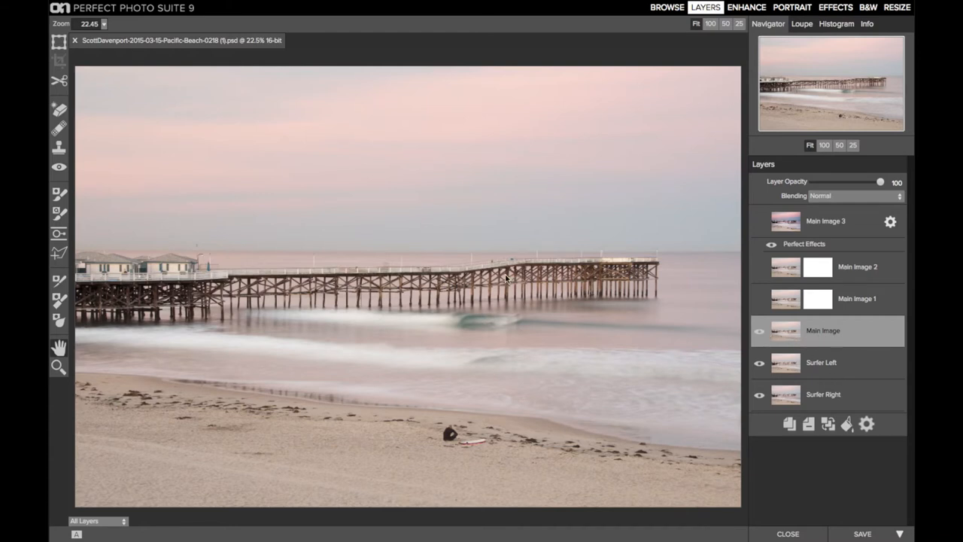
mouse_move(520, 331)
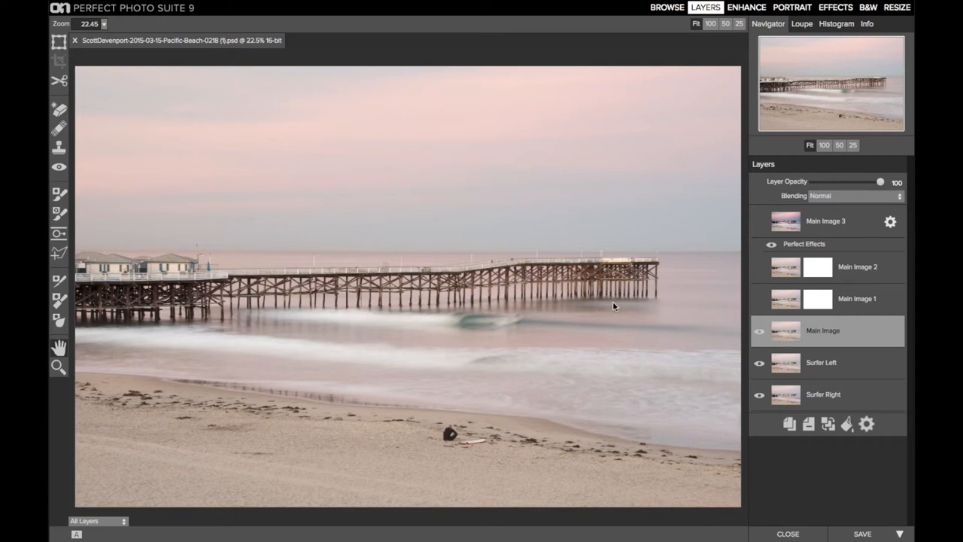
left_click(759, 331)
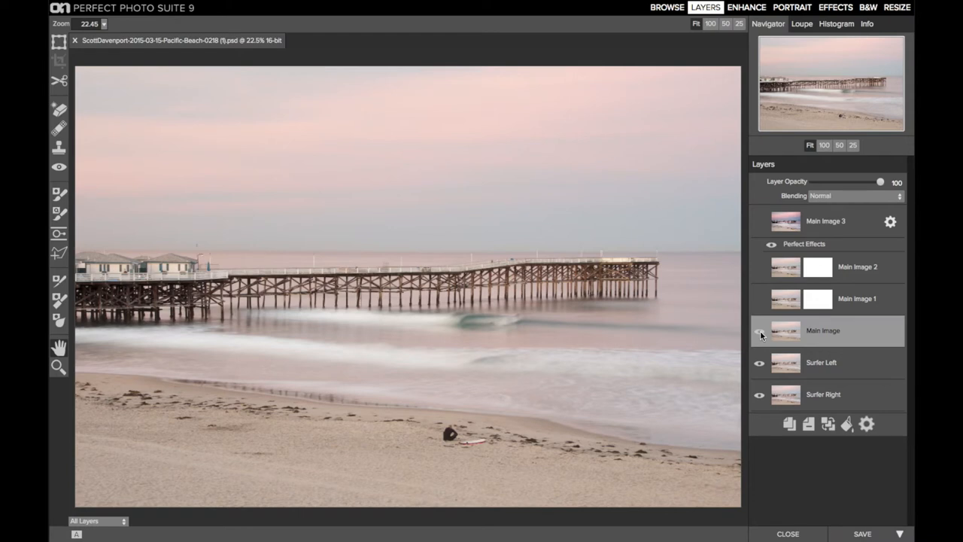
left_click(759, 331)
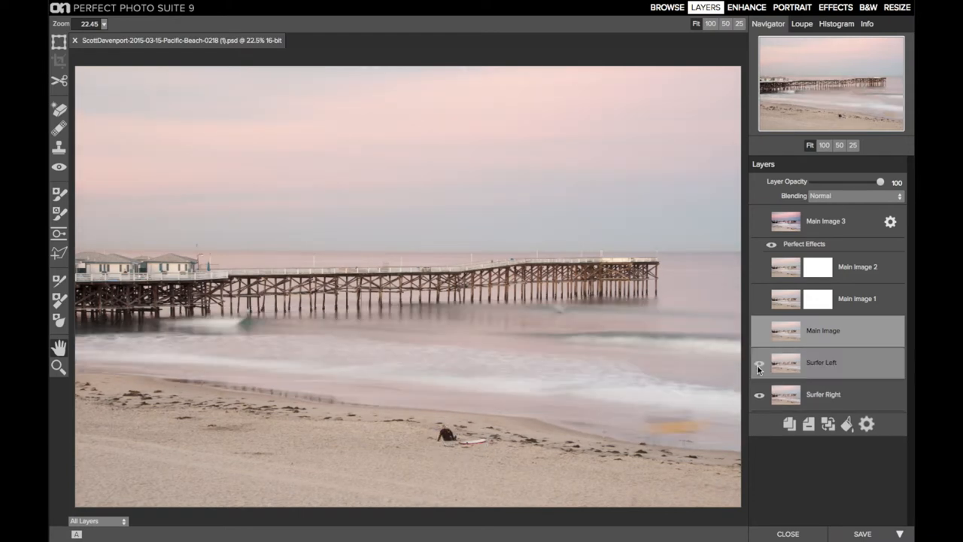
Toggle Surfer Left to reveal Surfer Right, then make Surfer Left the active layer
left_click(759, 361)
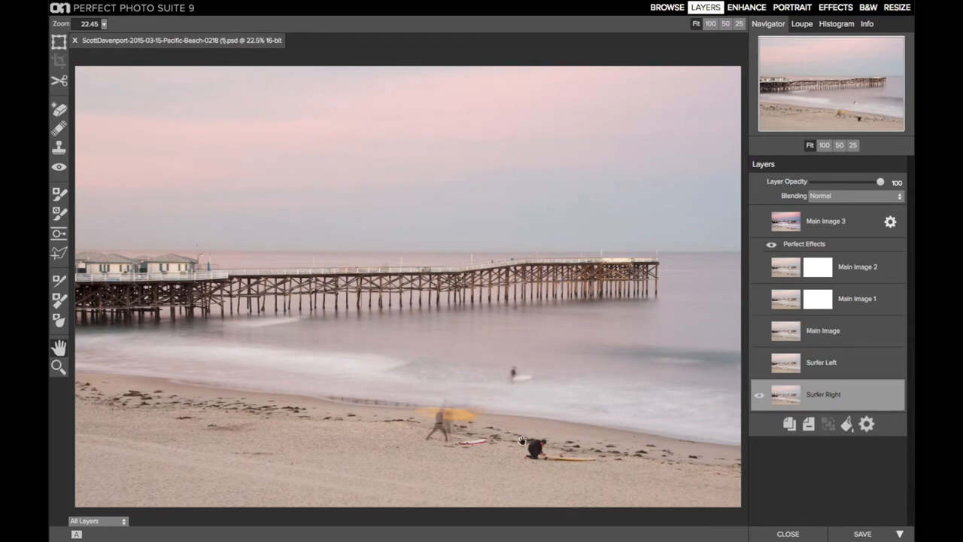
mouse_move(530, 473)
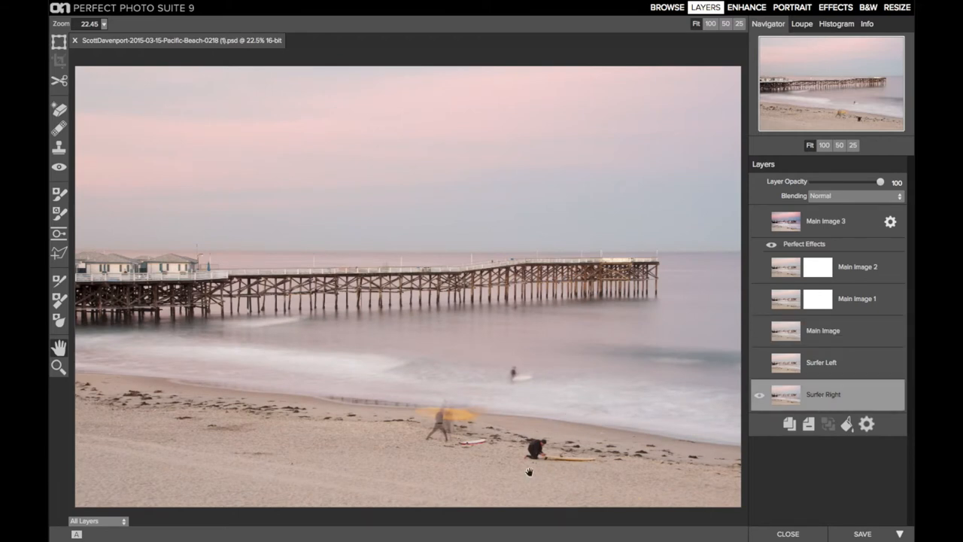
mouse_move(590, 426)
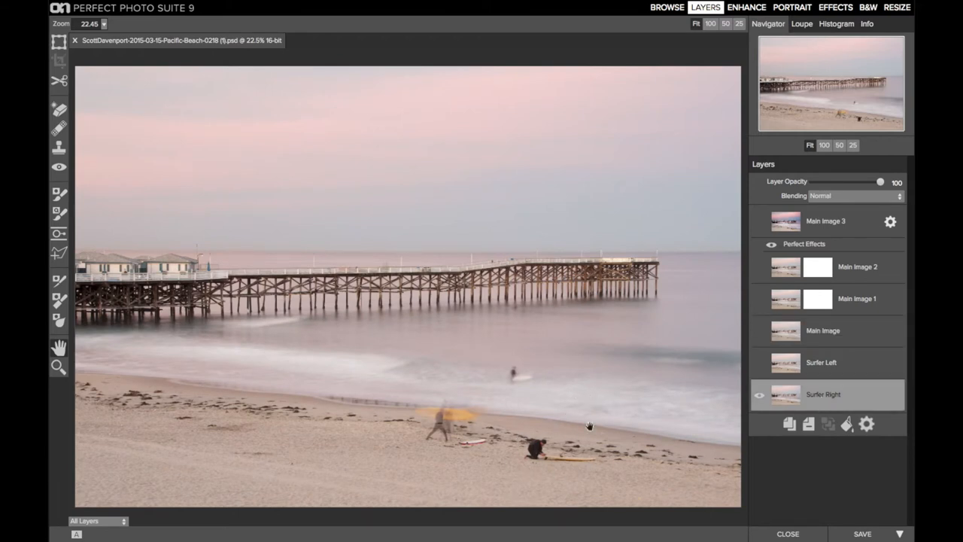
mouse_move(524, 440)
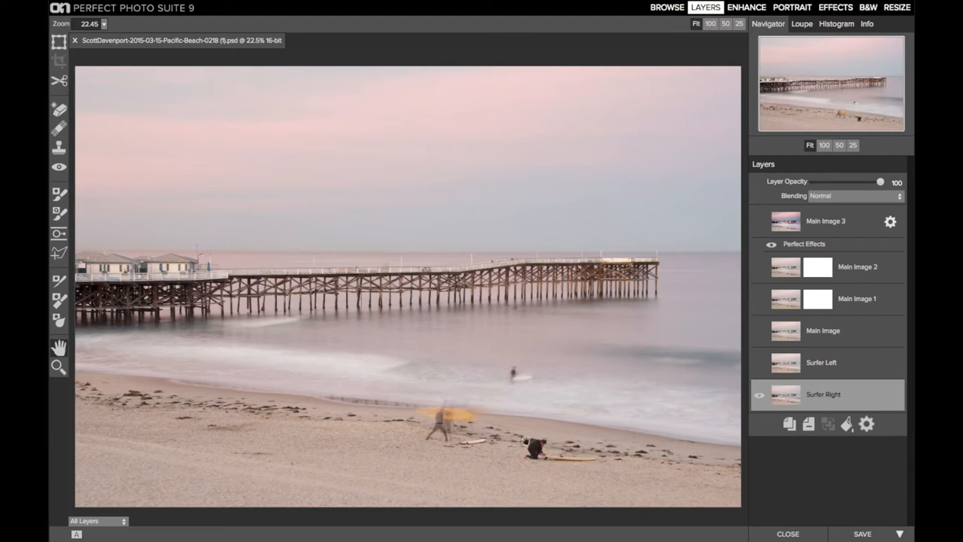
mouse_move(743, 413)
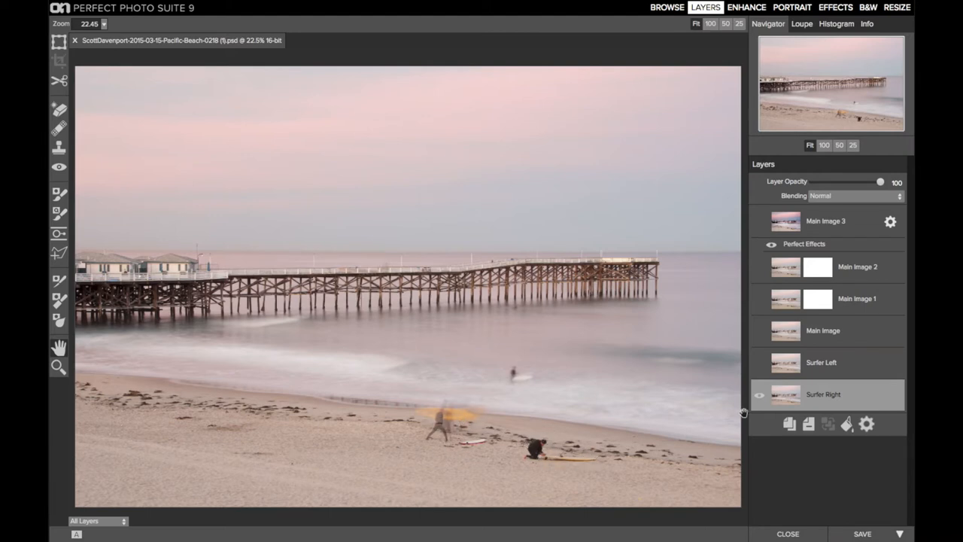
left_click(822, 361)
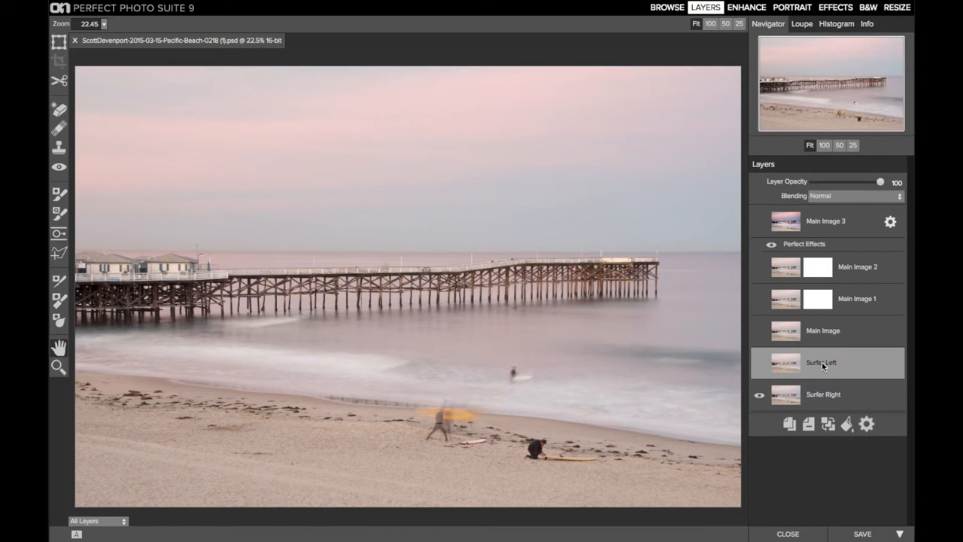
left_click(759, 363)
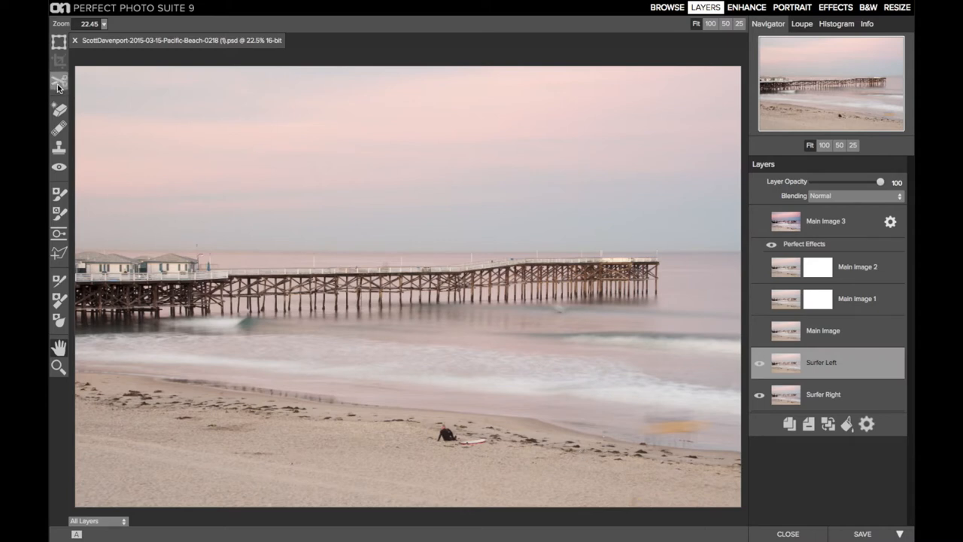
Apply a Linear Left/Right gradient mask to Surfer Left and confirm its placement
left_click(59, 234)
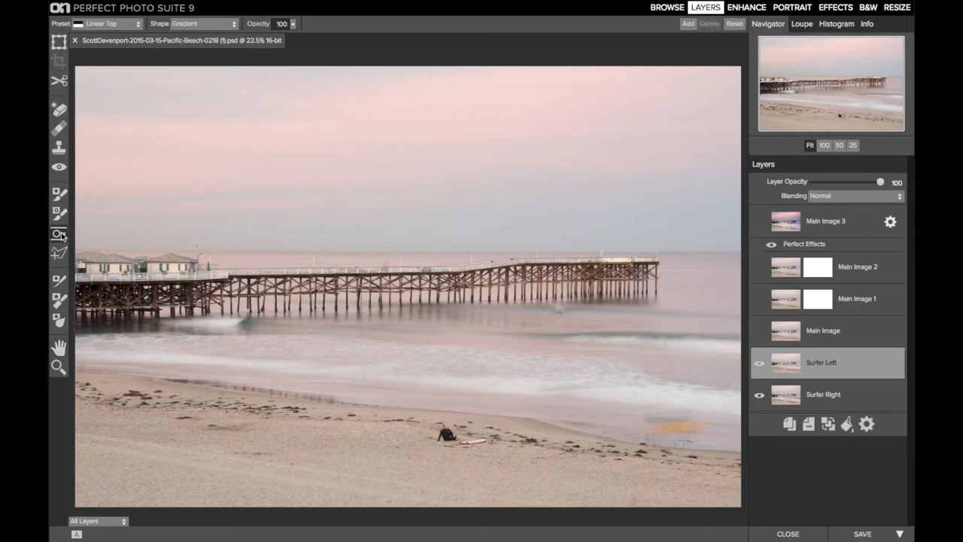
mouse_move(141, 48)
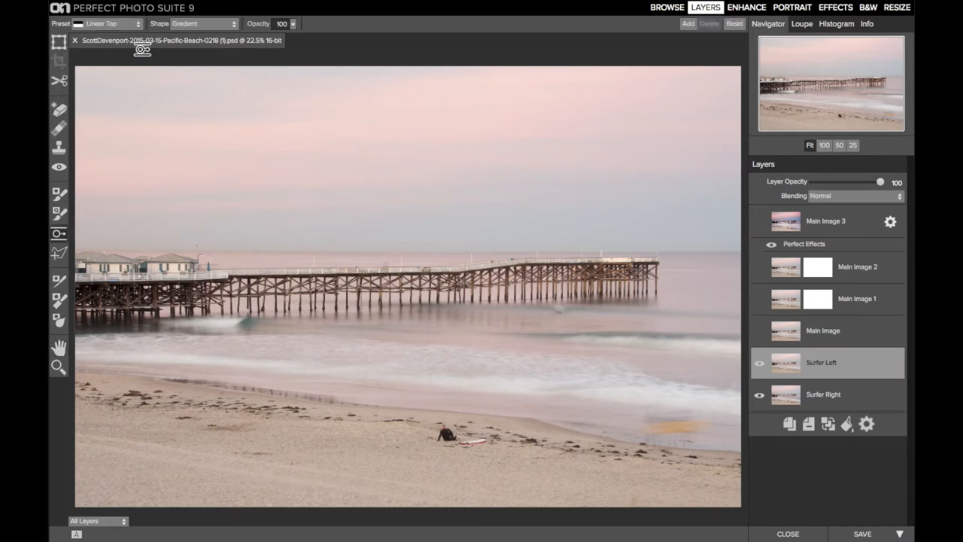
left_click(109, 24)
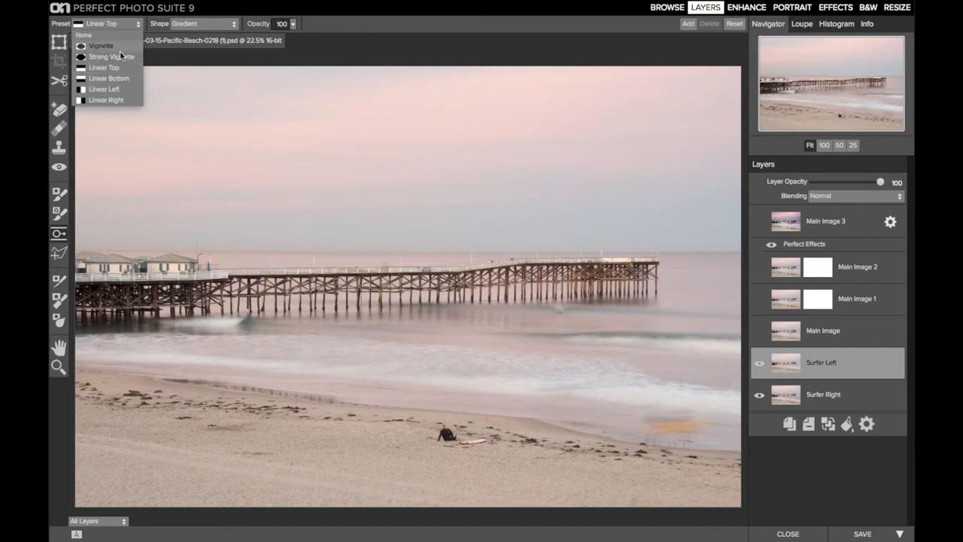
left_click(105, 100)
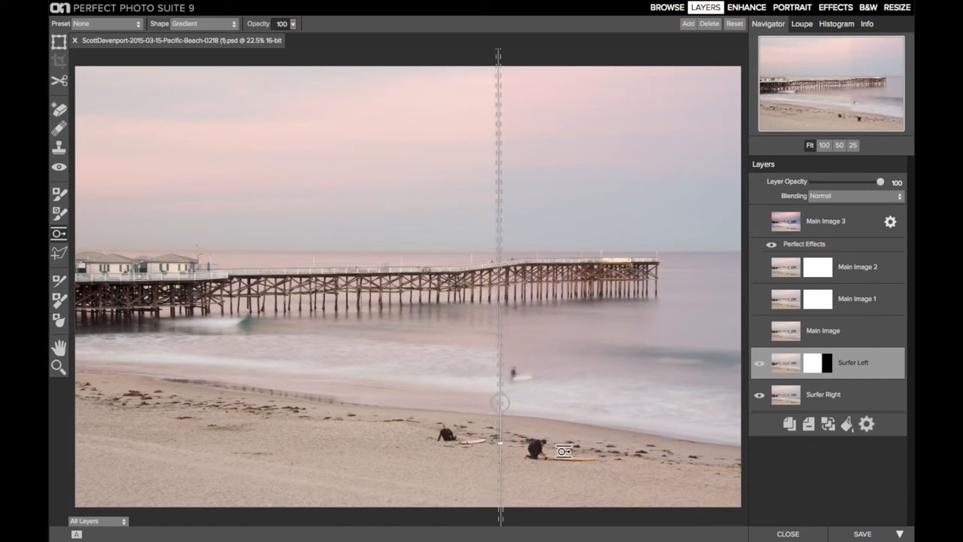
left_click(822, 331)
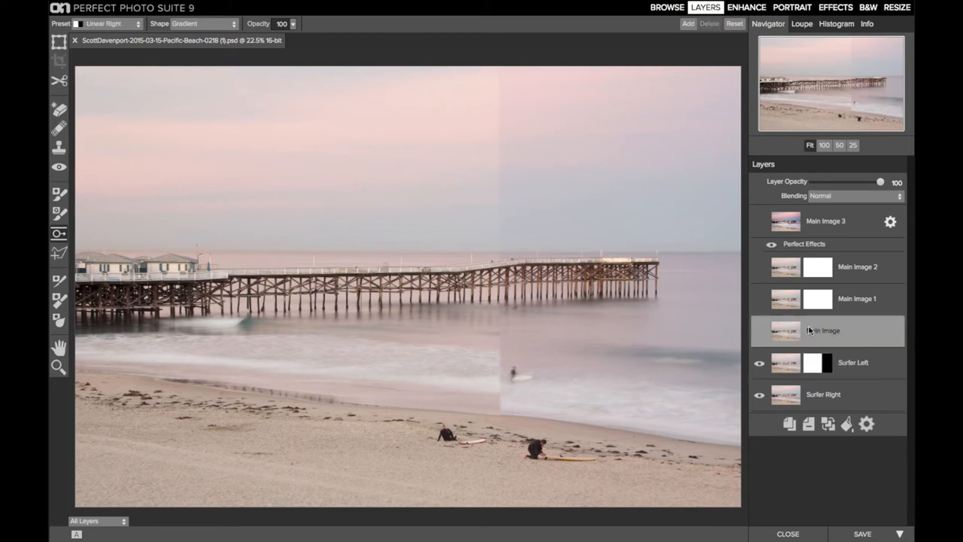
Make Main Image visible and active again and zoom to 100% to inspect the sand
left_click(759, 333)
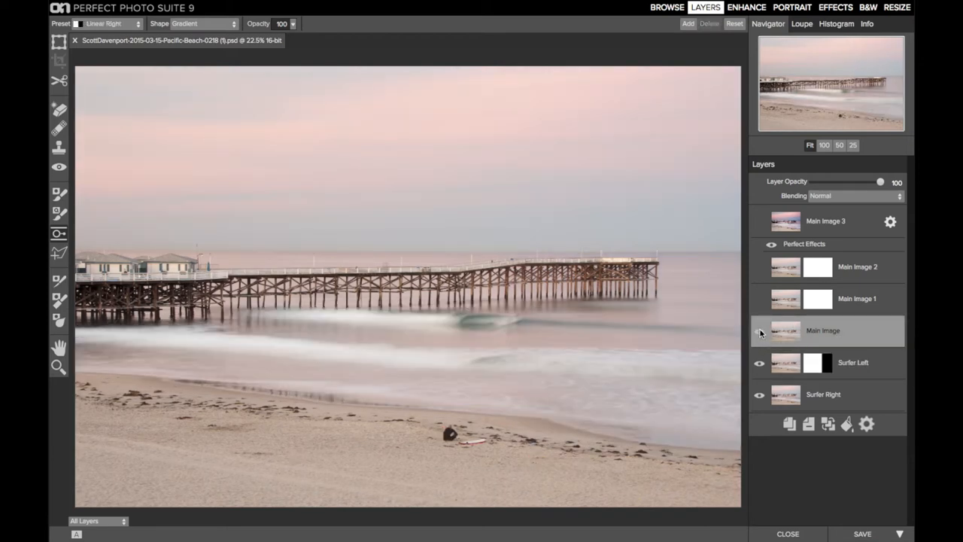
left_click(759, 331)
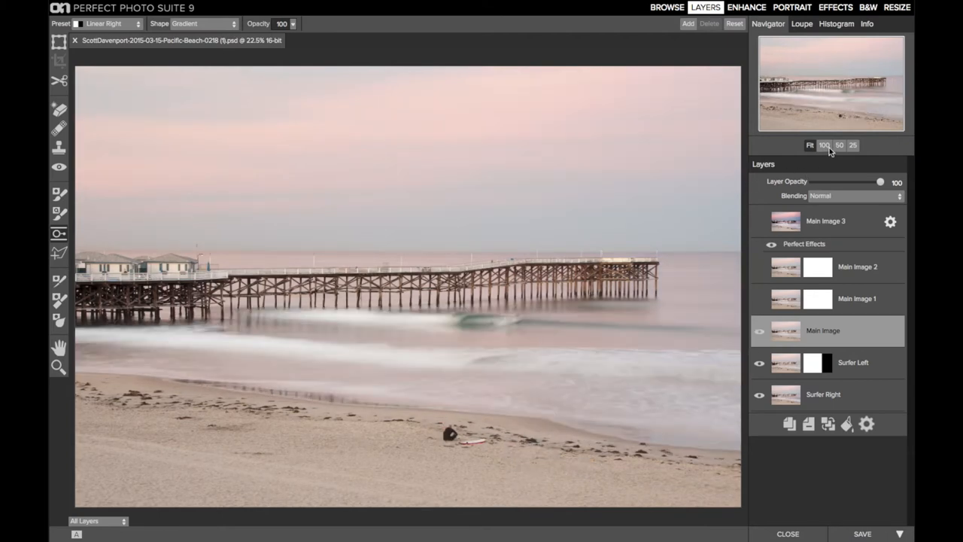
left_click(825, 144)
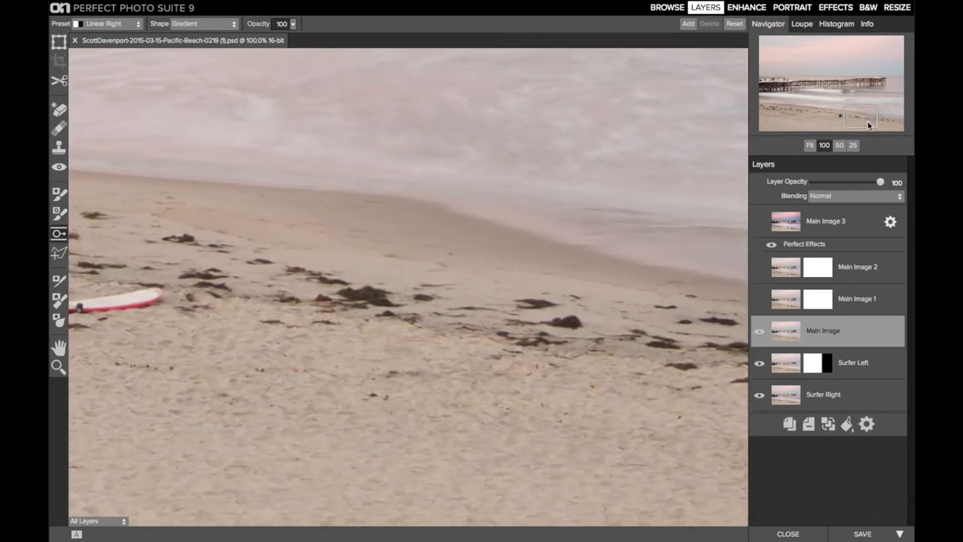
left_click(759, 331)
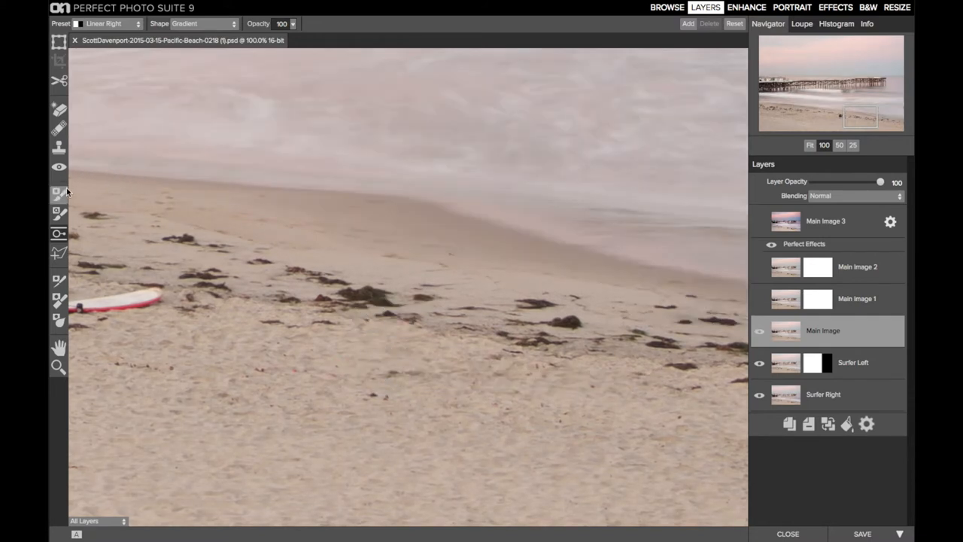
Use the Masking Brush to paint out the surfer area, then set the brush mode to Paint In
left_click(57, 194)
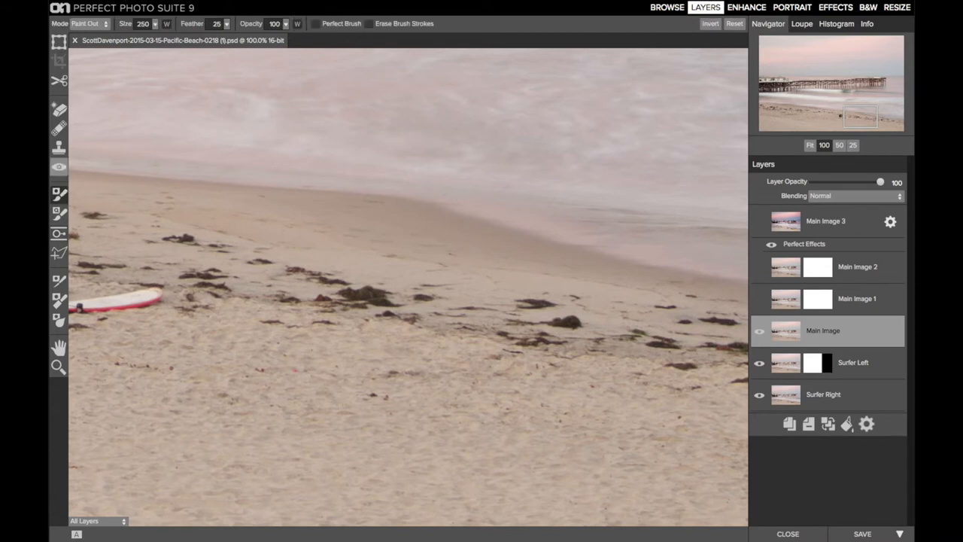
mouse_move(193, 24)
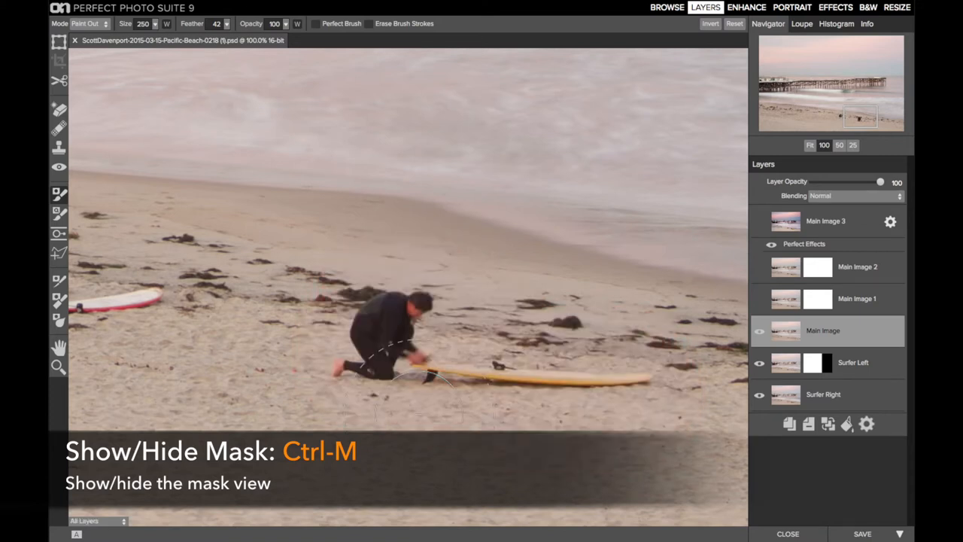
mouse_move(429, 379)
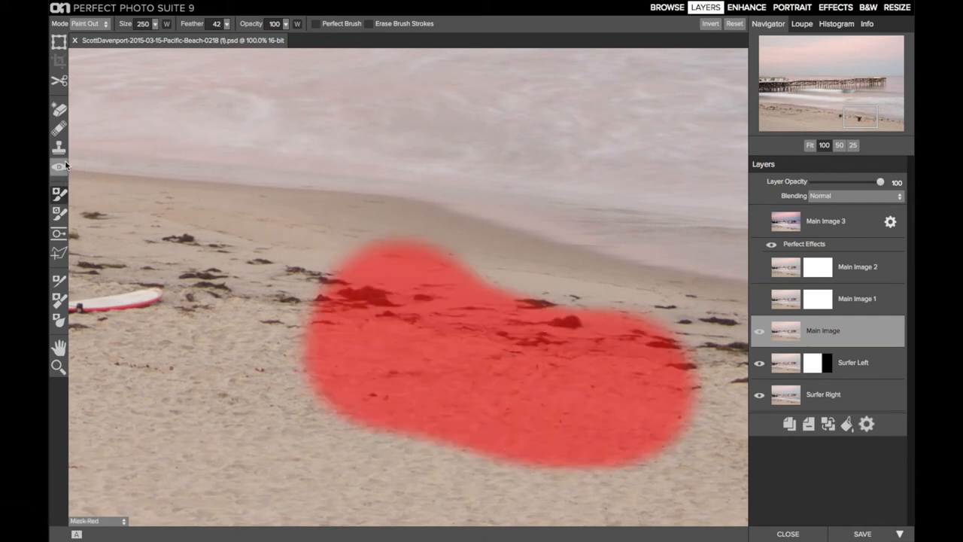
left_click(88, 24)
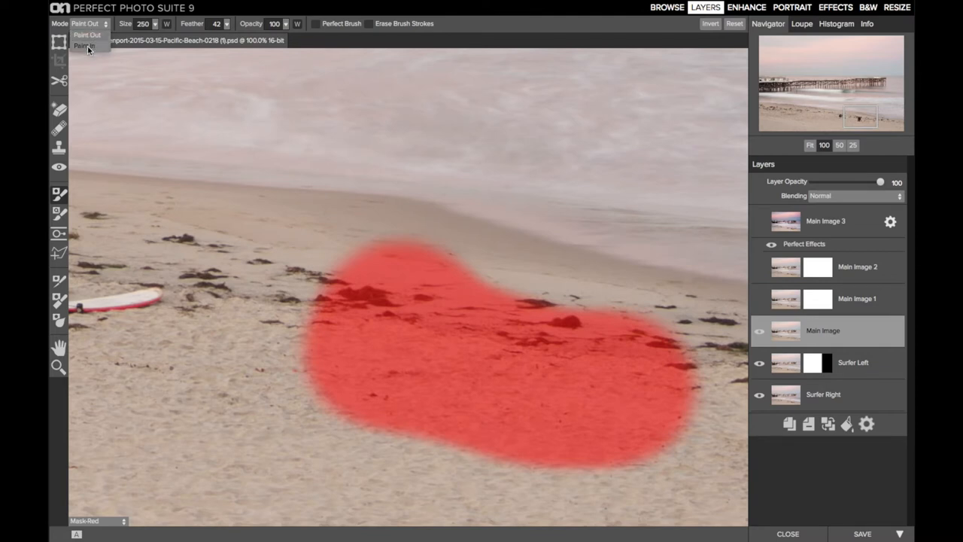
left_click(84, 45)
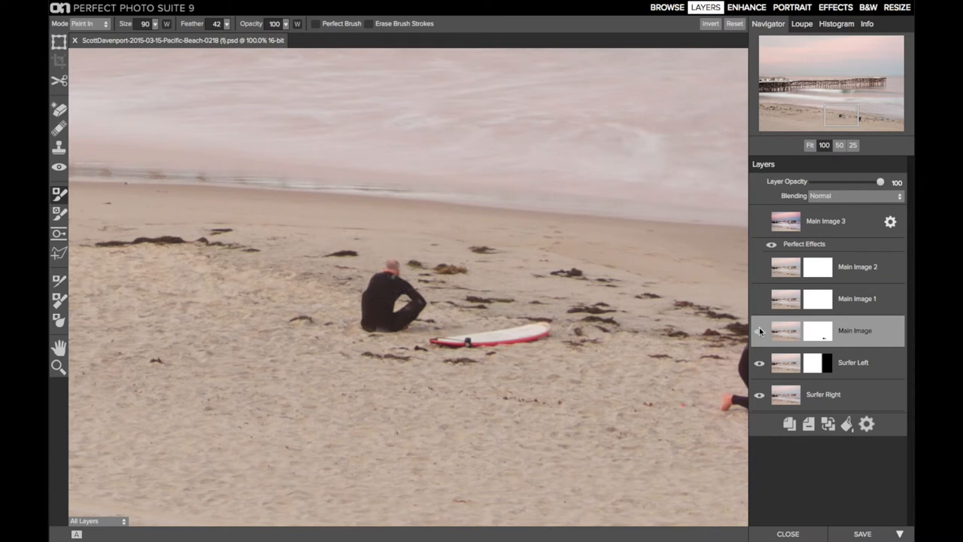
Brush along the seated surfer's mask edges, then fit the whole composite in view
left_click(758, 331)
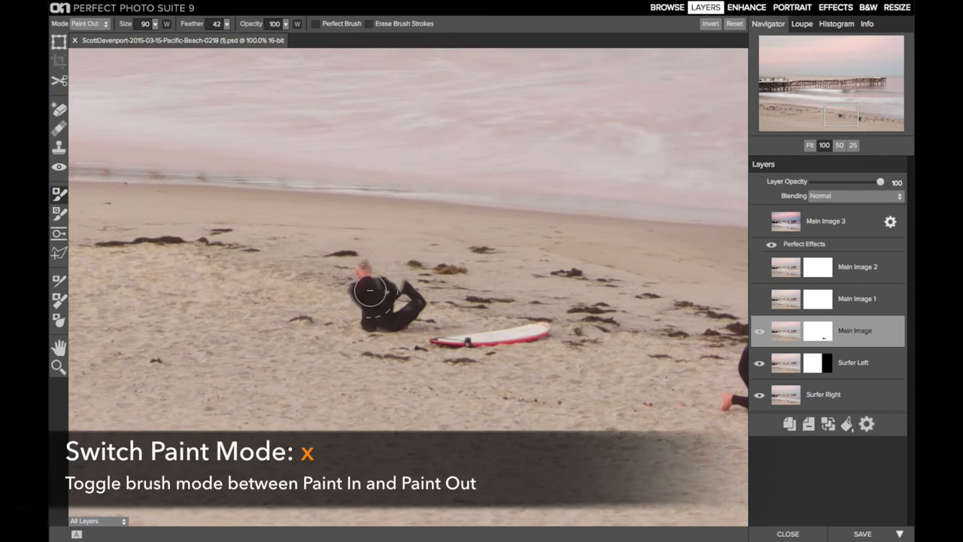
left_click(370, 292)
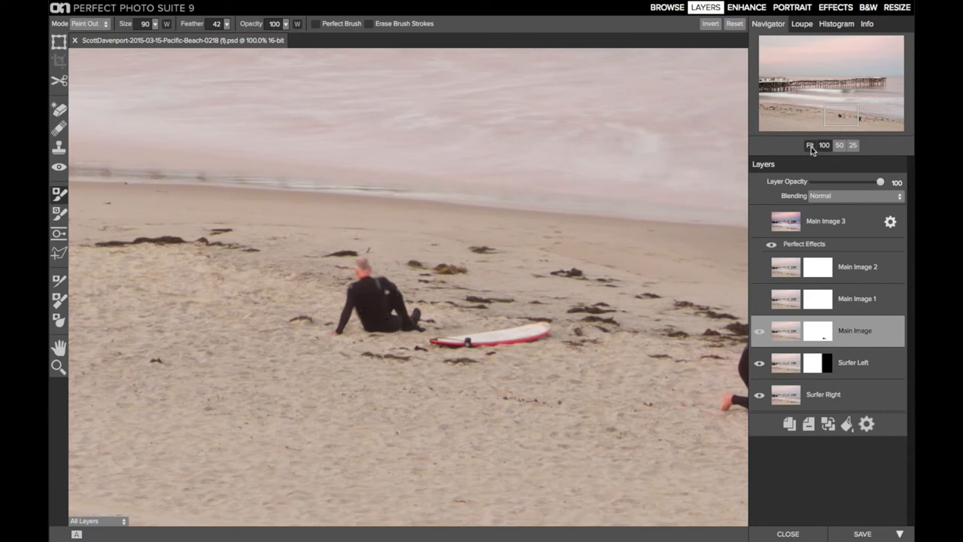
left_click(810, 145)
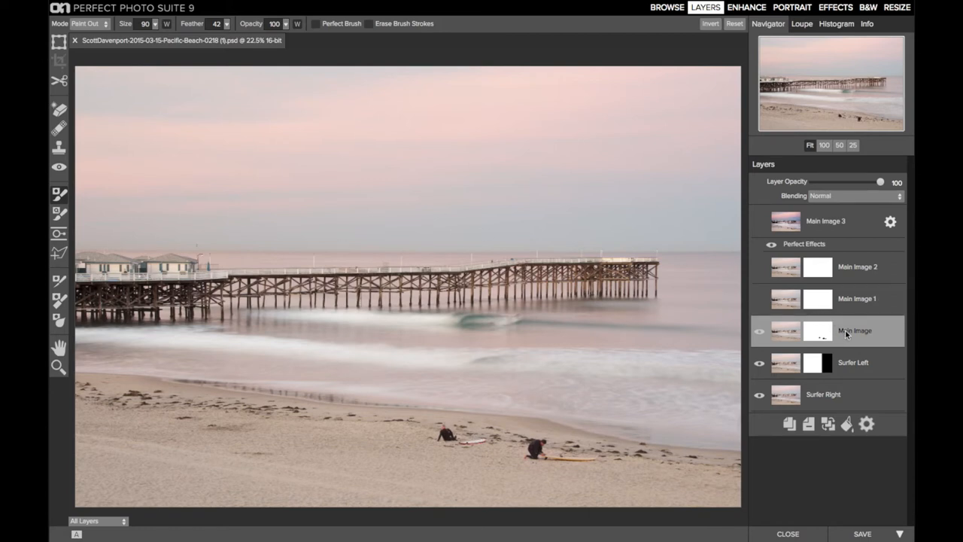
mouse_move(845, 331)
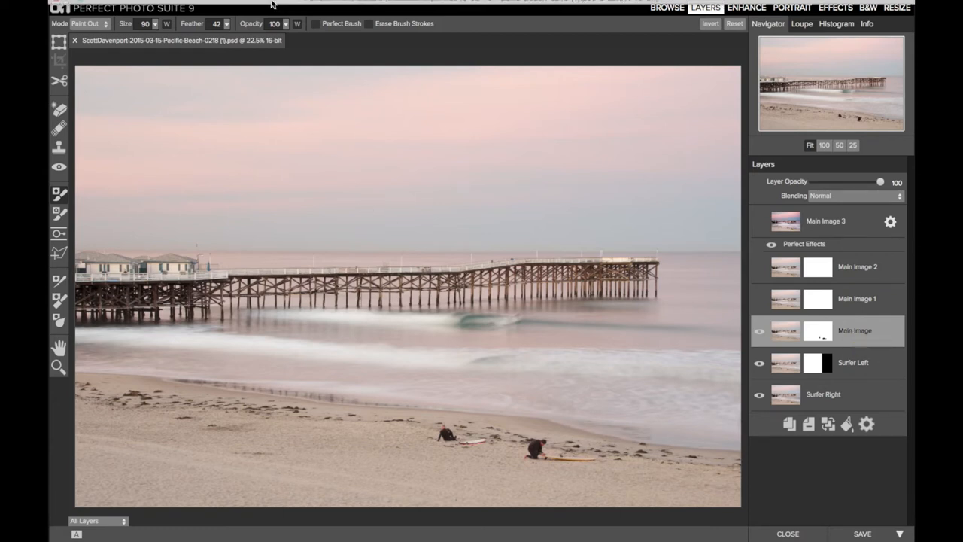
left_click(244, 6)
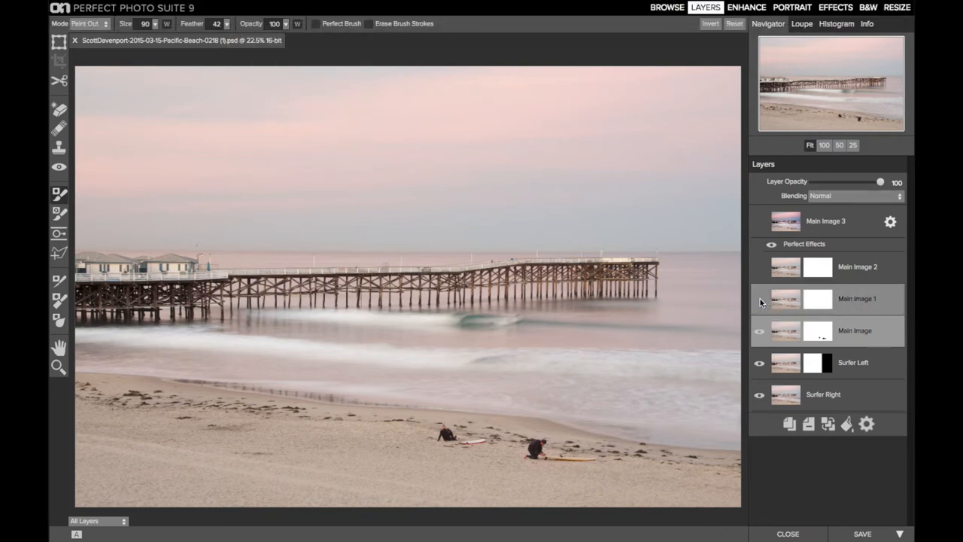
left_click(758, 298)
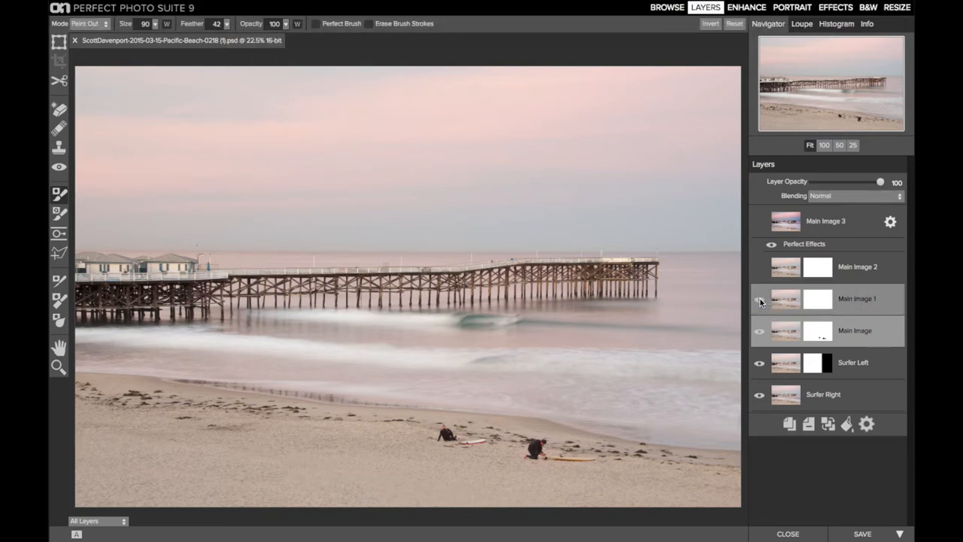
left_click(758, 298)
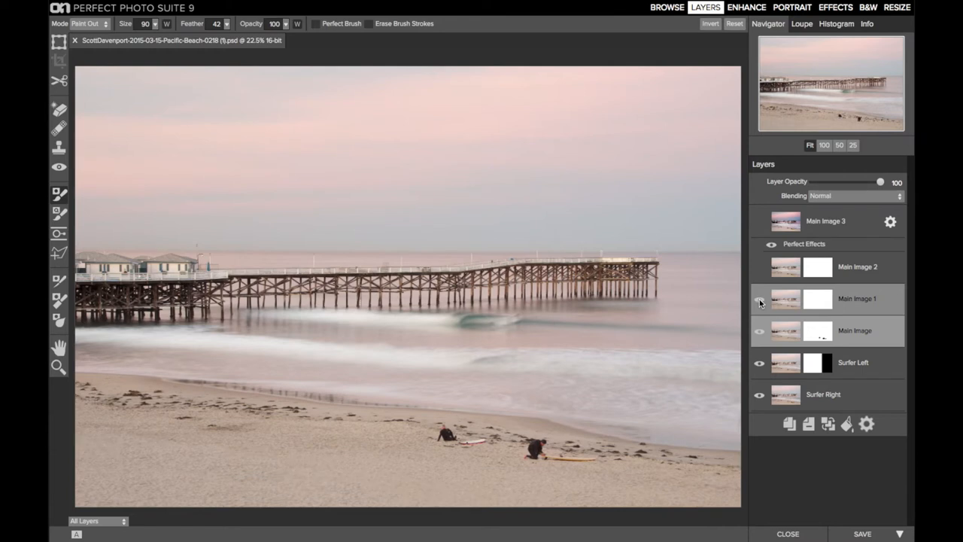
left_click(758, 298)
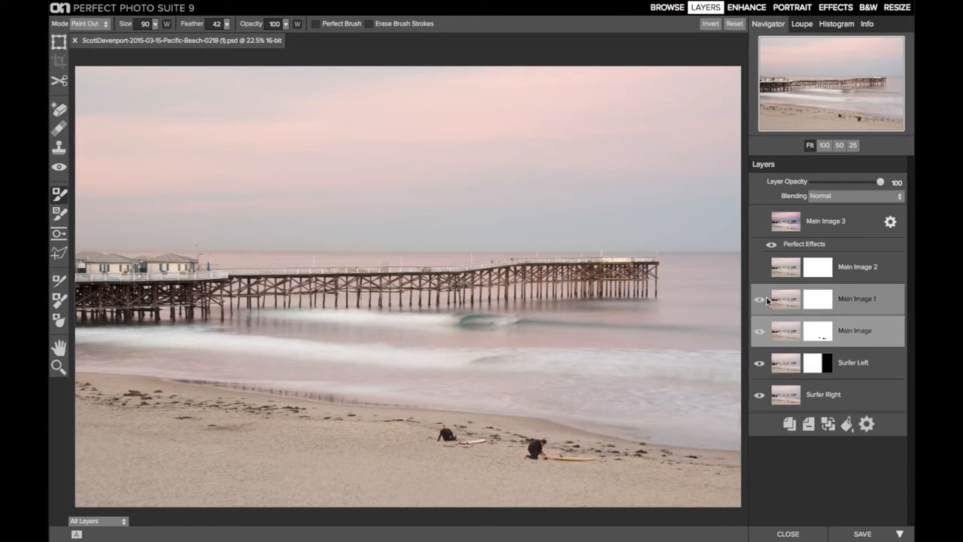
left_click(759, 298)
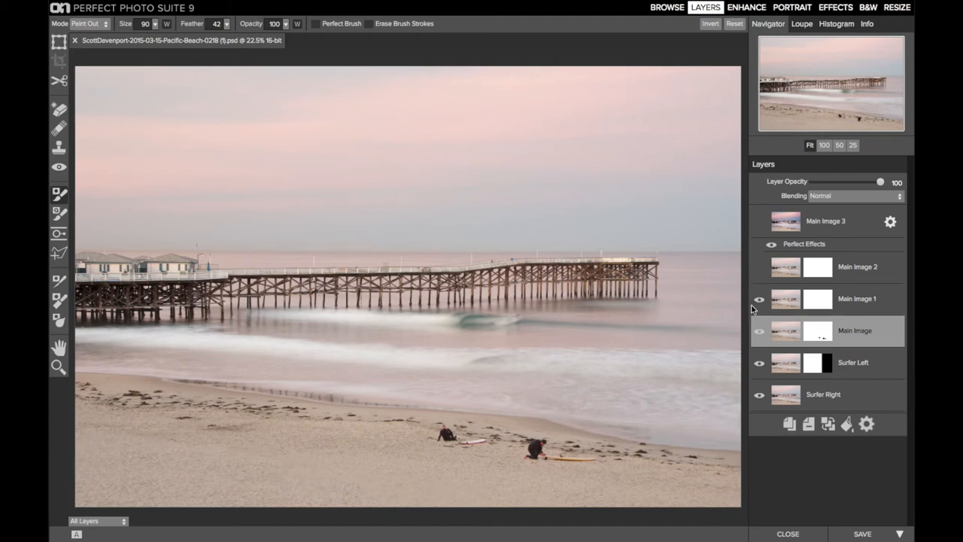
left_click(759, 298)
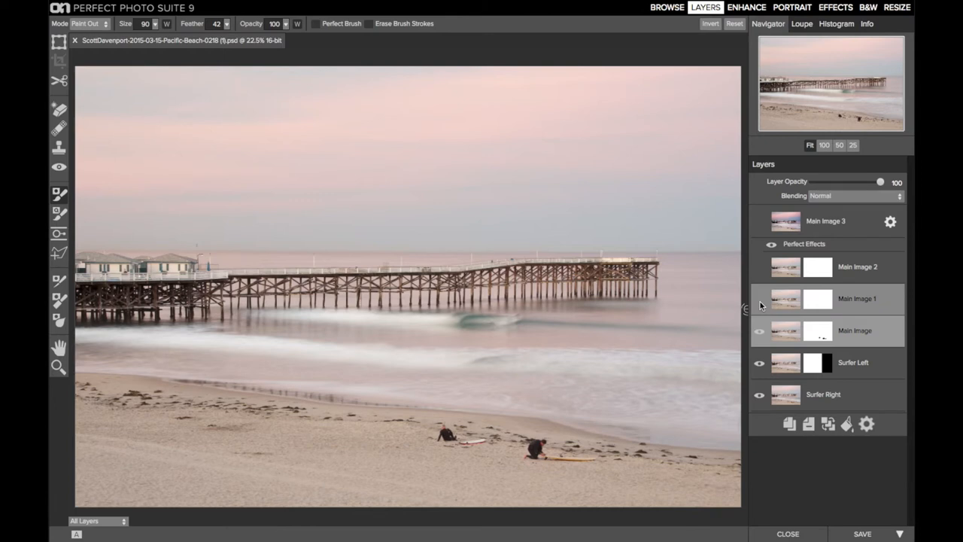
left_click(855, 332)
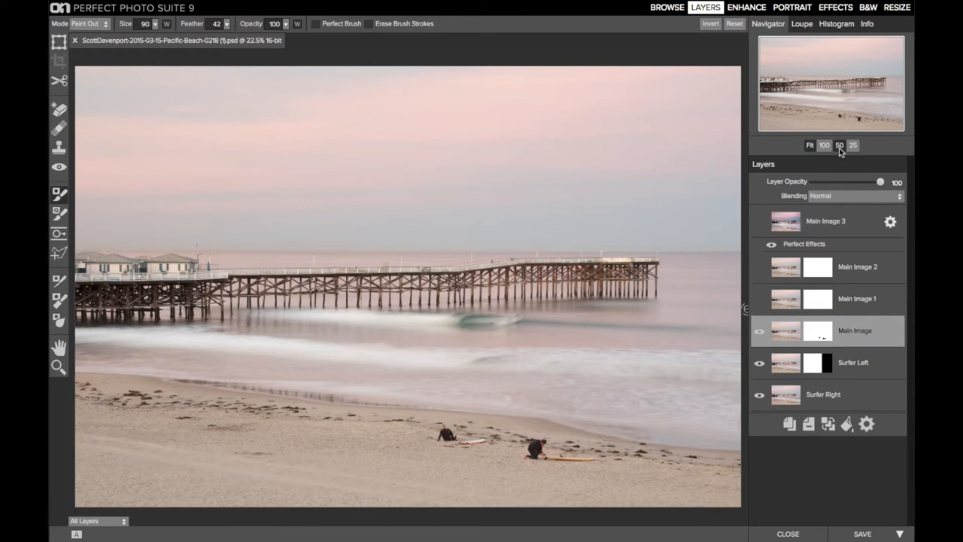
View the photo at 50% and enlarge the Masking Brush with the ] key for the sand area
left_click(840, 145)
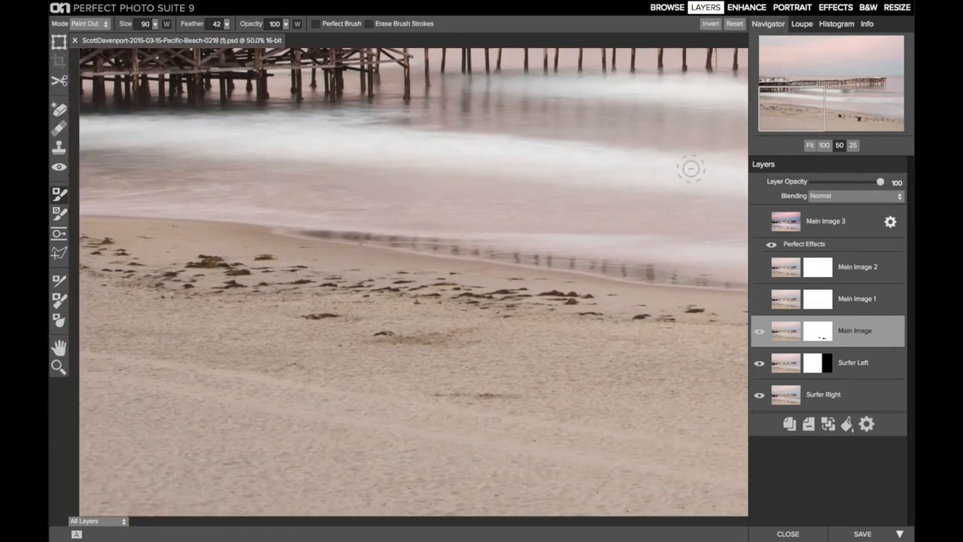
mouse_move(78, 295)
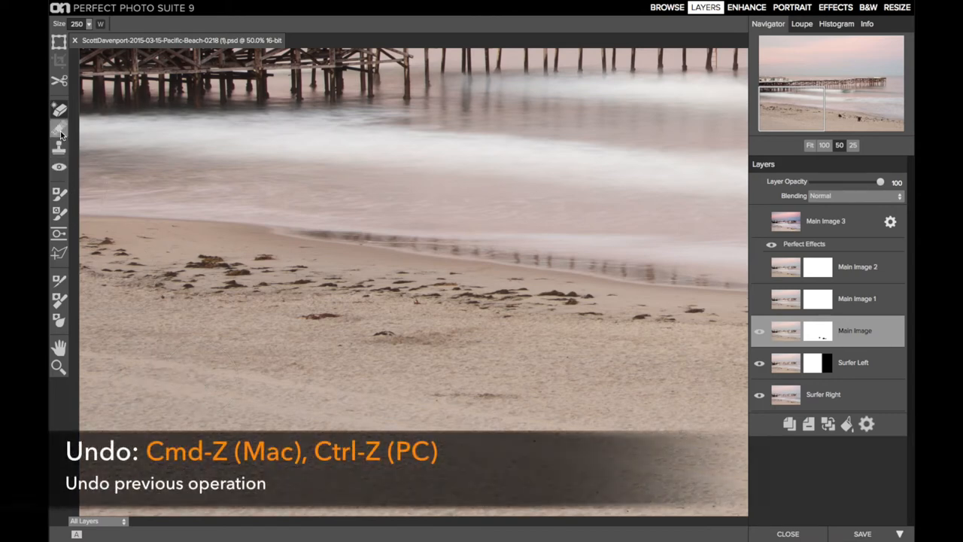
left_click(59, 128)
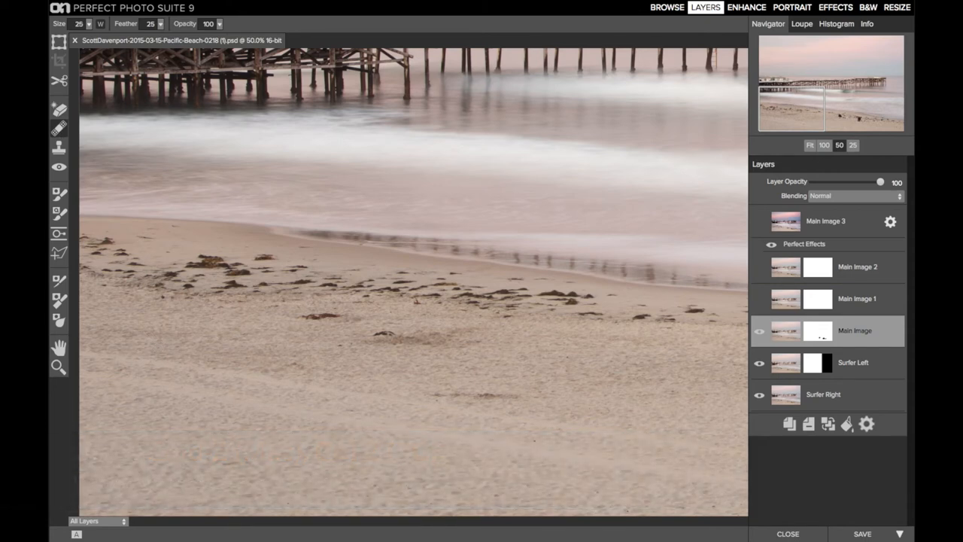
key("]")
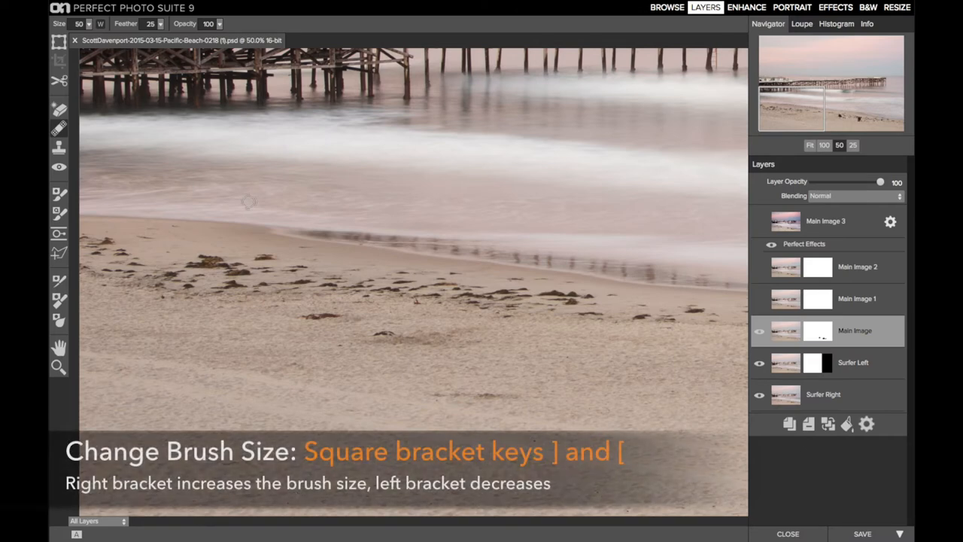
key("]")
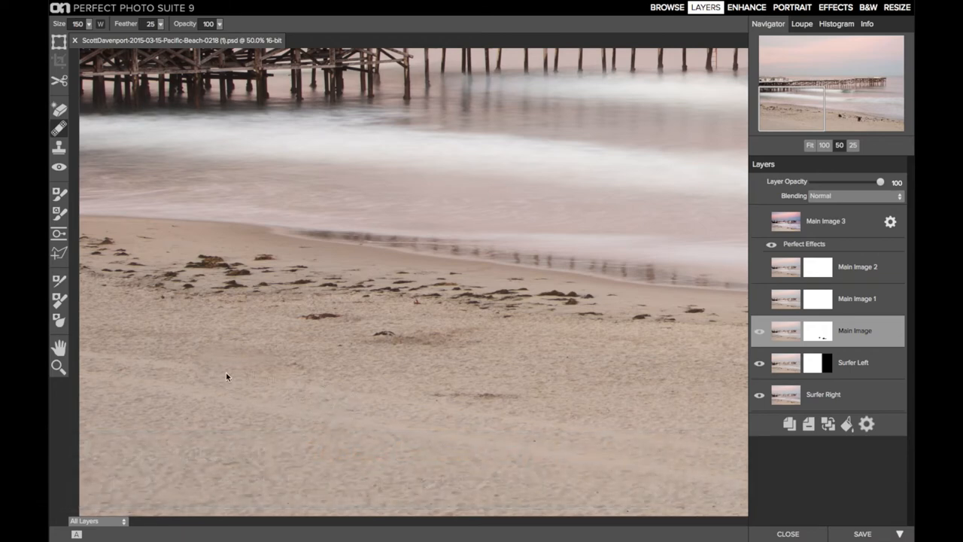
mouse_move(246, 364)
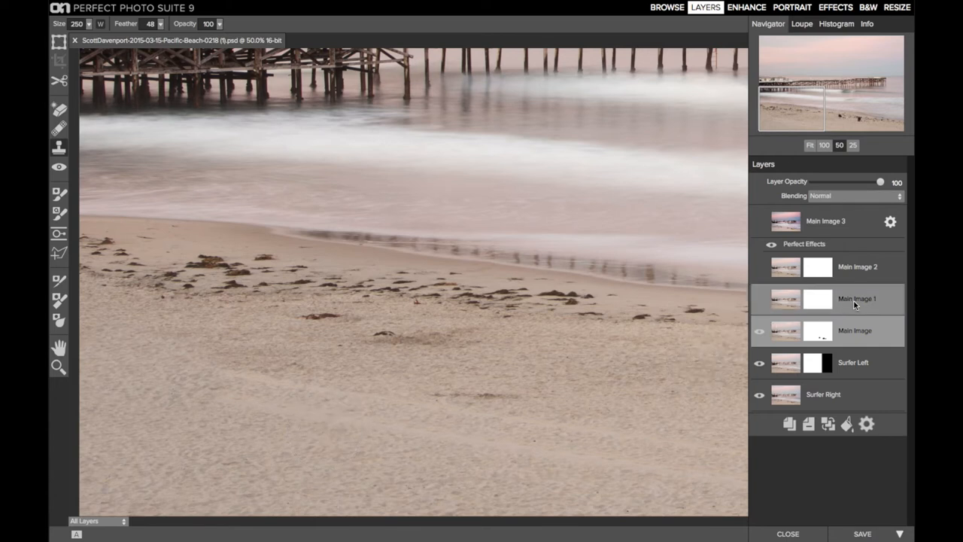
Make Main Image 1 and Main Image 2 visible again and fit the composite in view
left_click(759, 298)
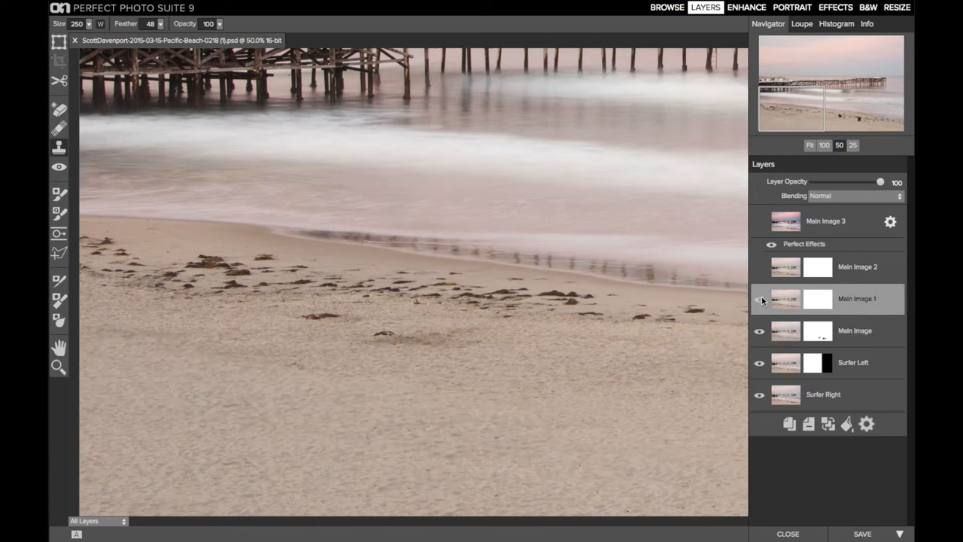
left_click(759, 298)
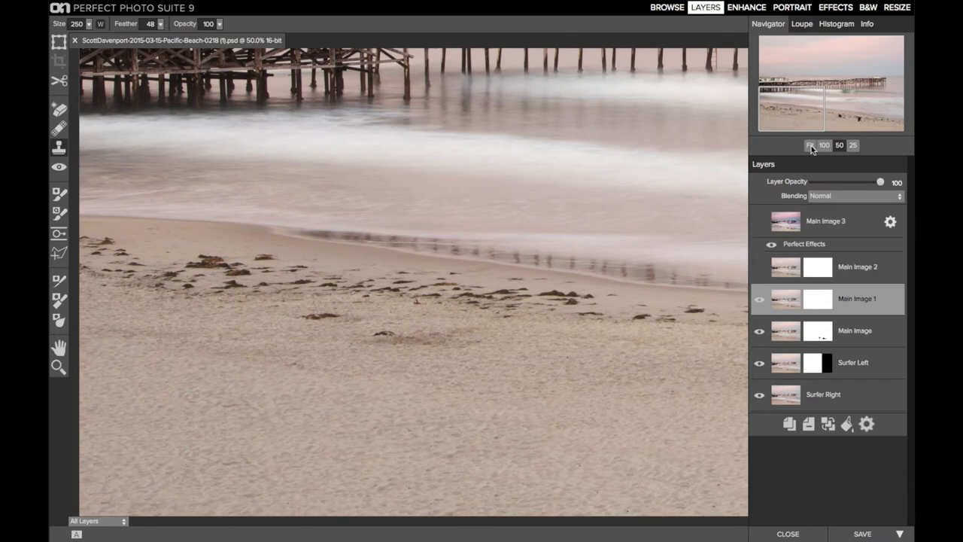
left_click(810, 144)
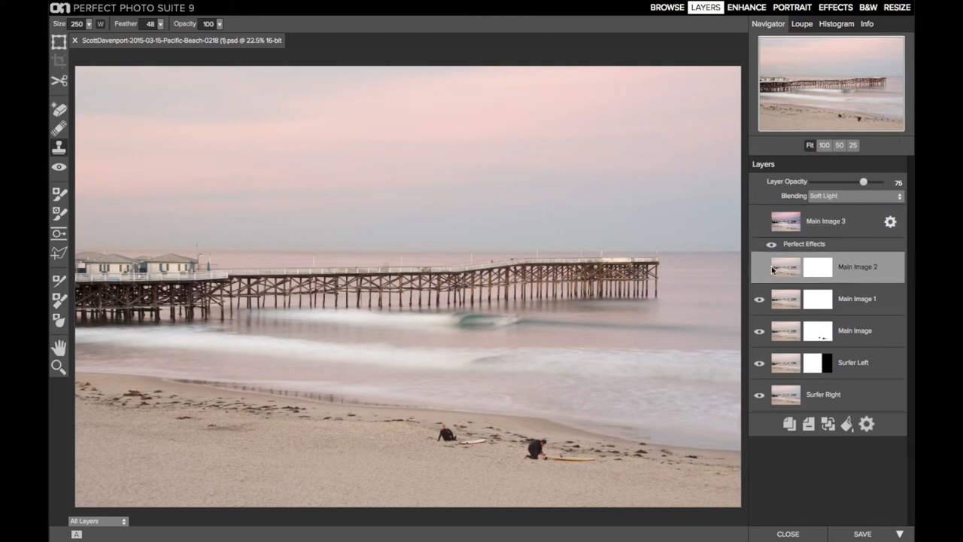
Toggle Main Image 2's Soft Light layer to compare before and after, then select it
left_click(759, 268)
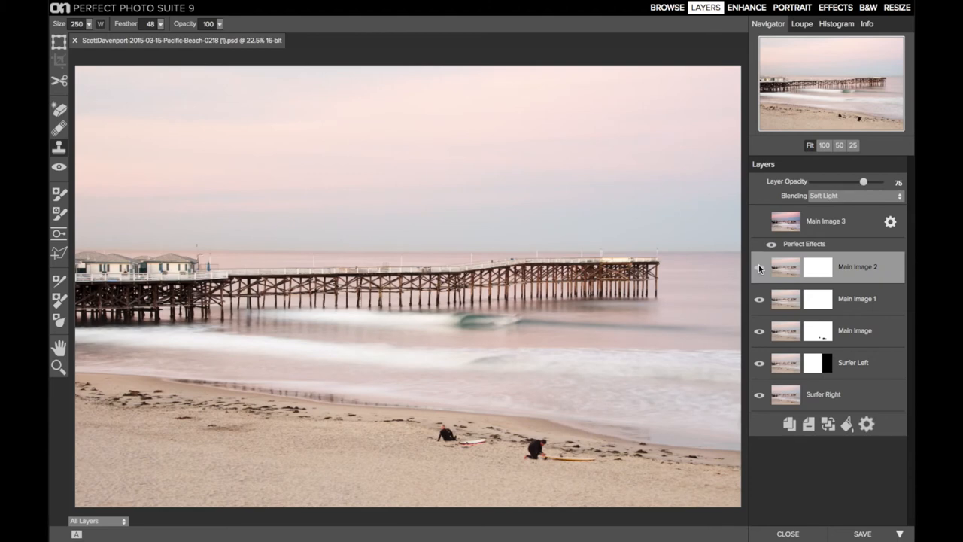
left_click(759, 268)
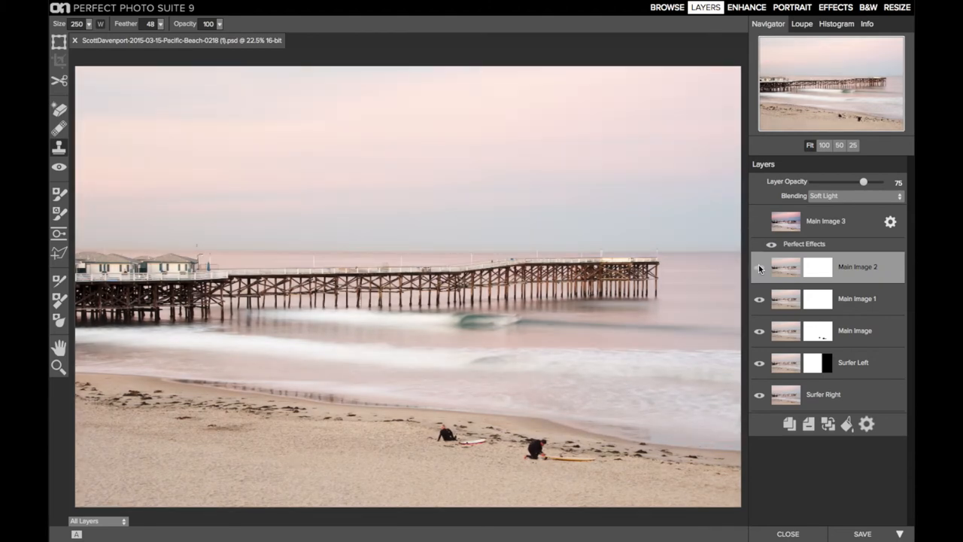
left_click(759, 268)
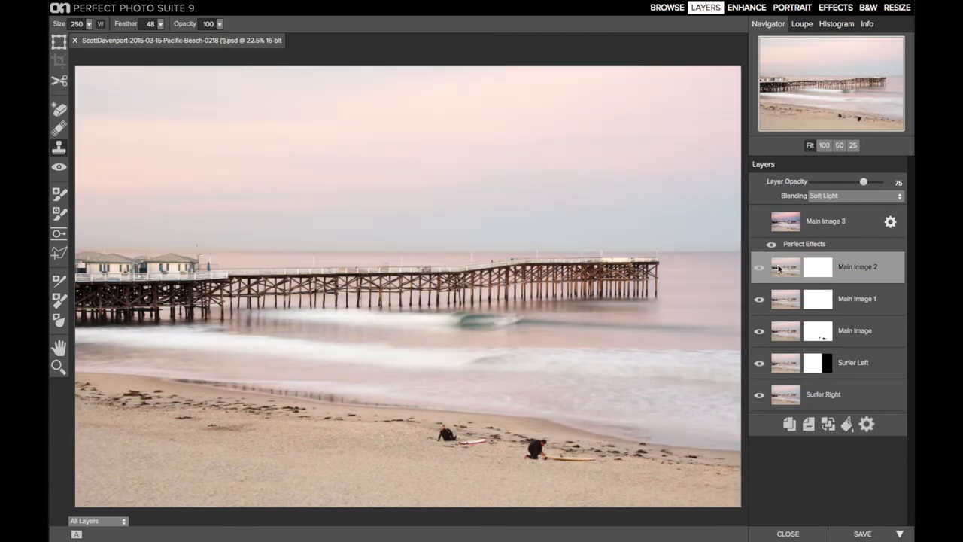
left_click(857, 298)
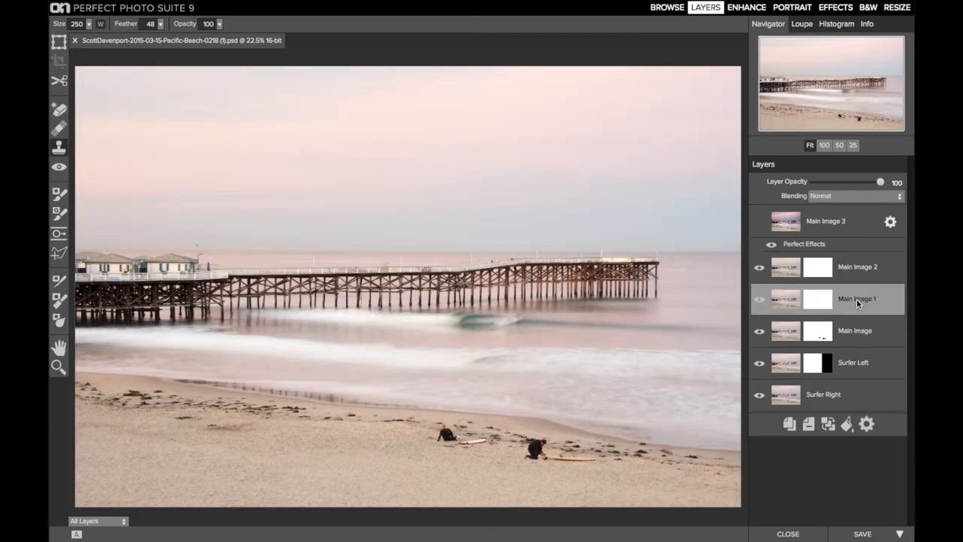
left_click(824, 394)
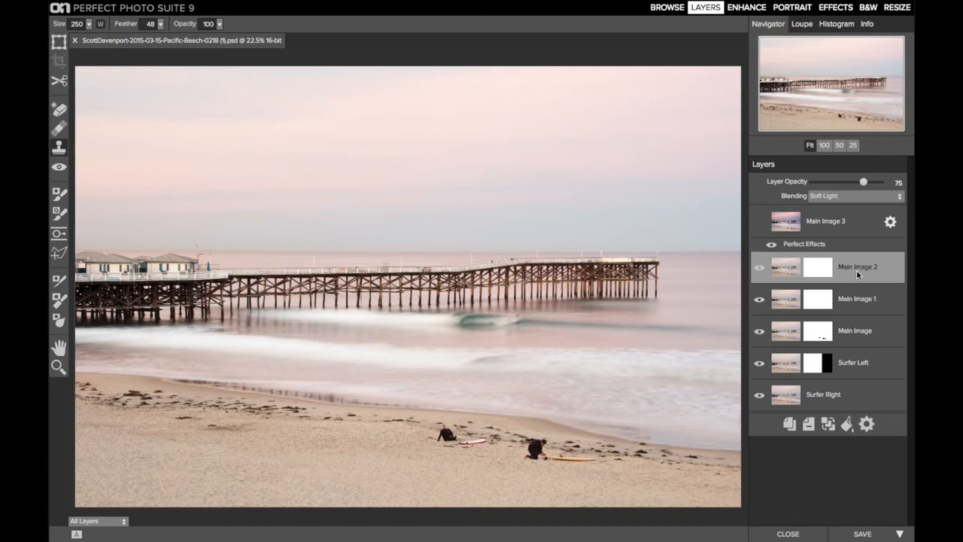
mouse_move(843, 195)
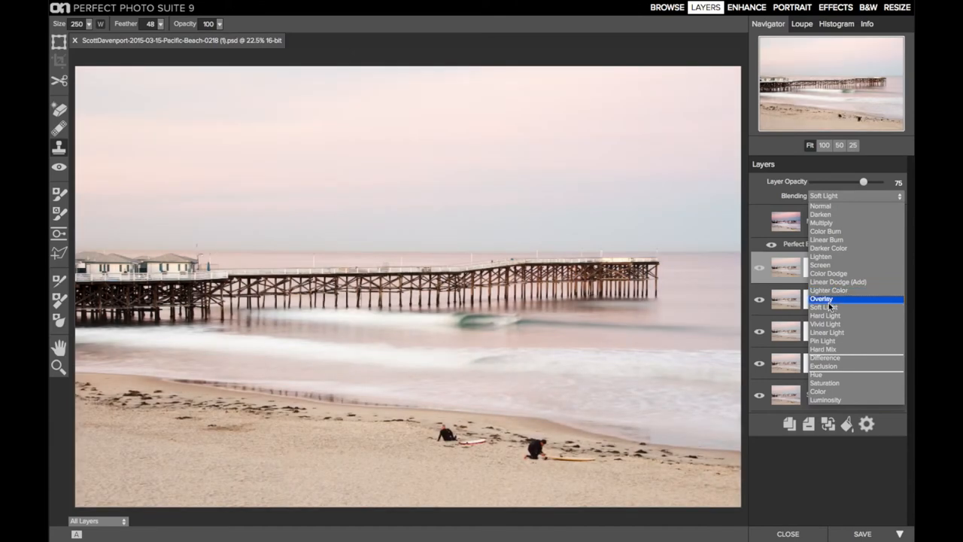
mouse_move(828, 291)
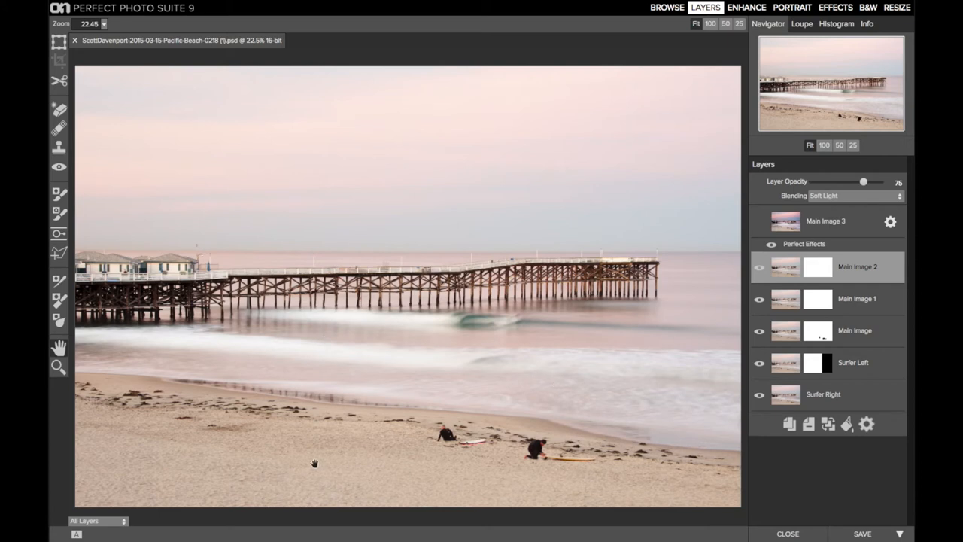
mouse_move(271, 460)
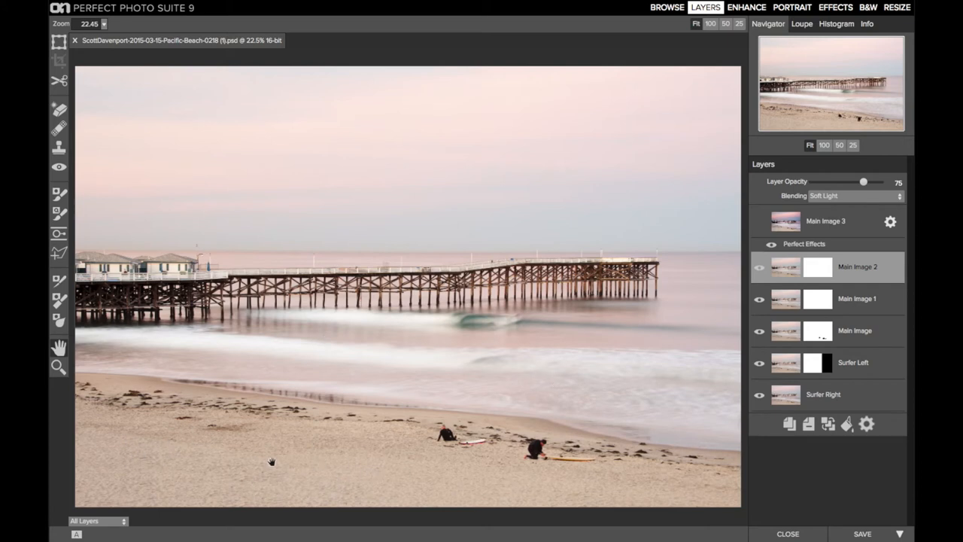
mouse_move(213, 489)
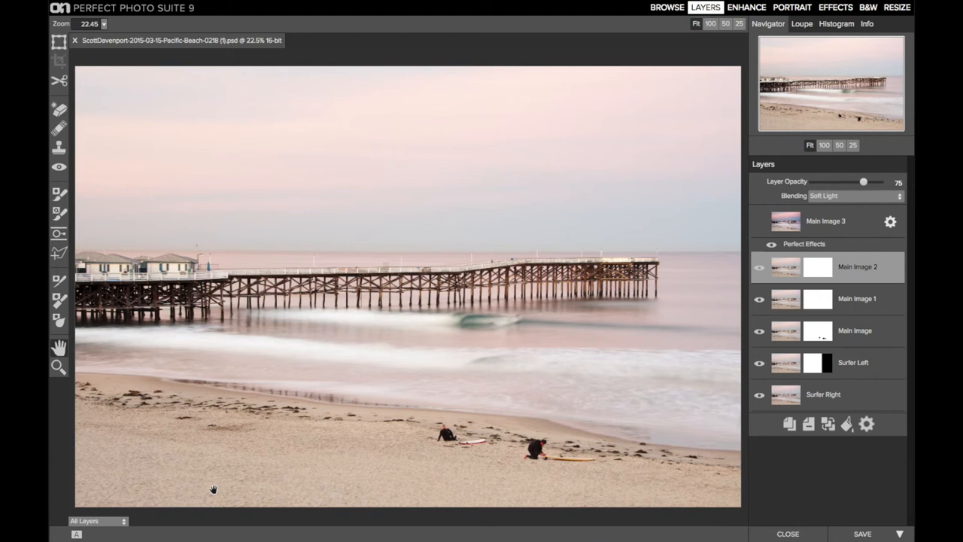
mouse_move(846, 274)
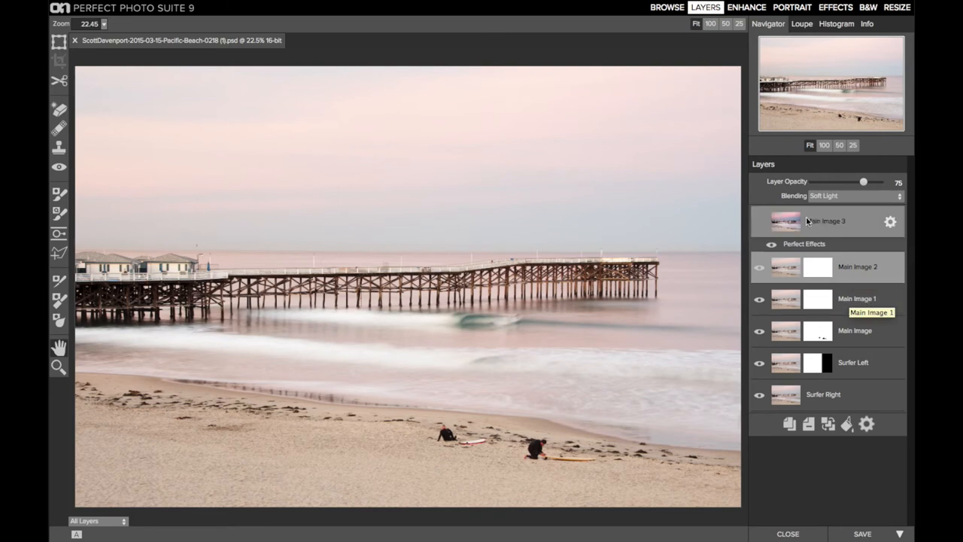
mouse_move(825, 220)
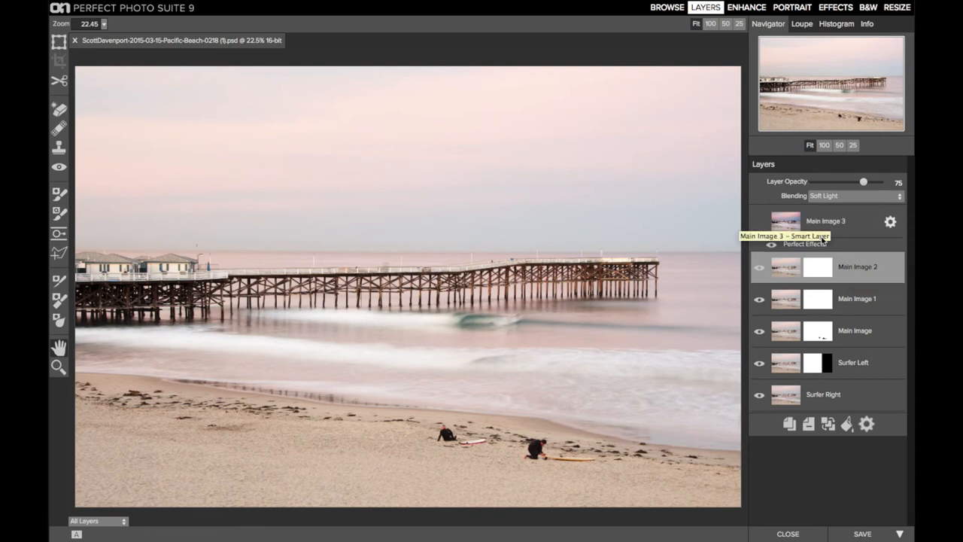
double_click(859, 268)
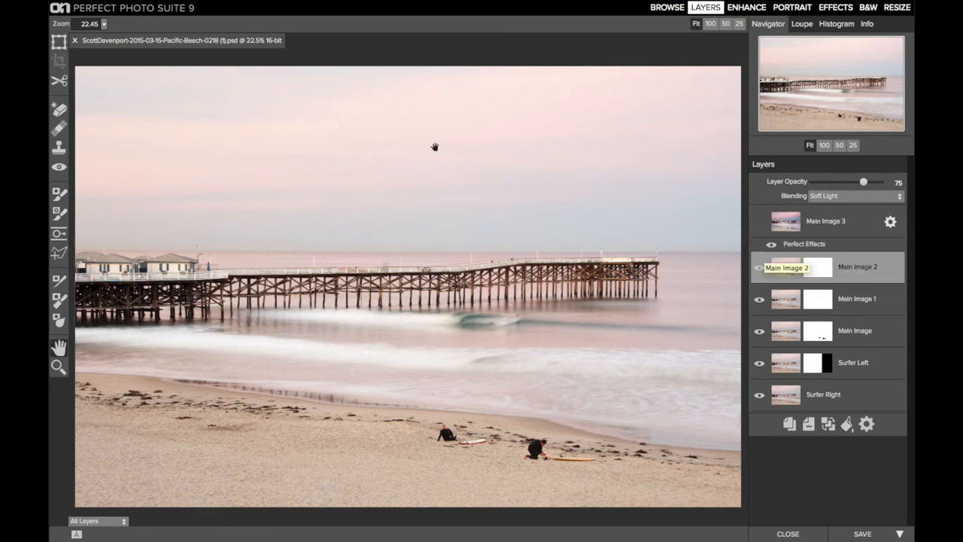
mouse_move(452, 223)
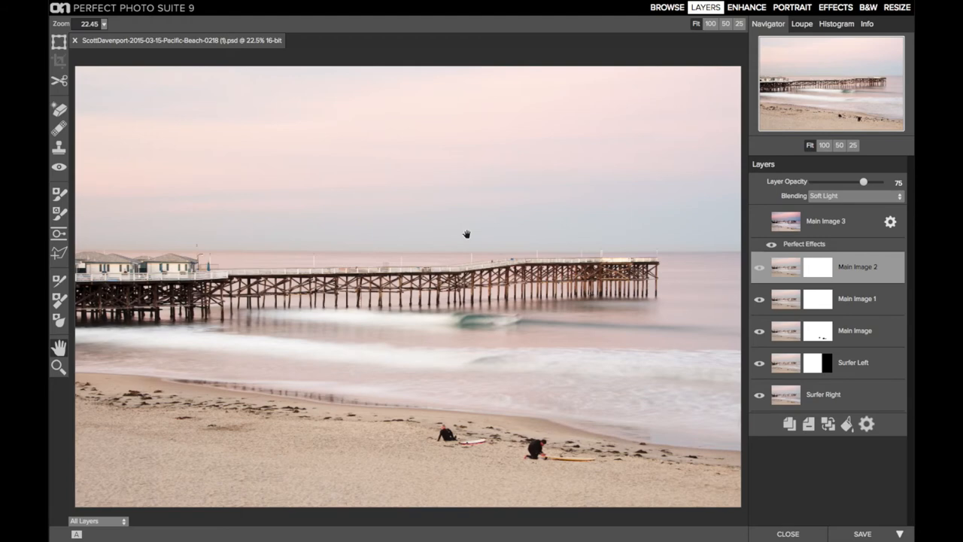
Reopen Main Image 3's effect stack and display the Blur filter's surface-blur settings
left_click(837, 6)
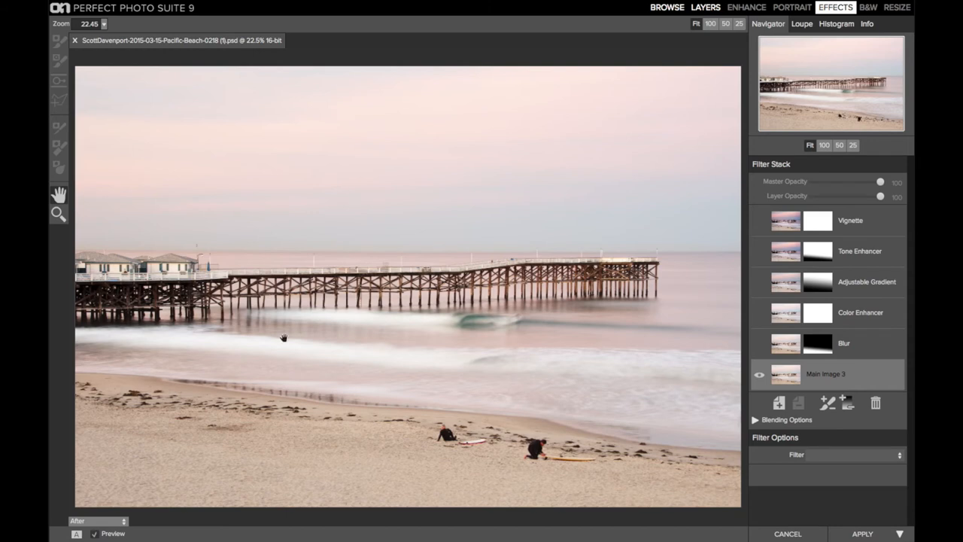
mouse_move(225, 476)
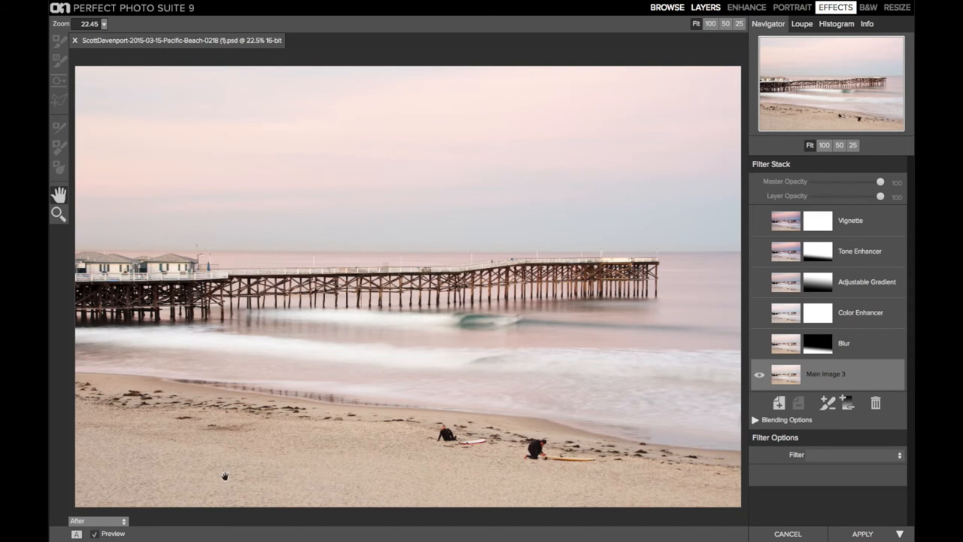
mouse_move(385, 373)
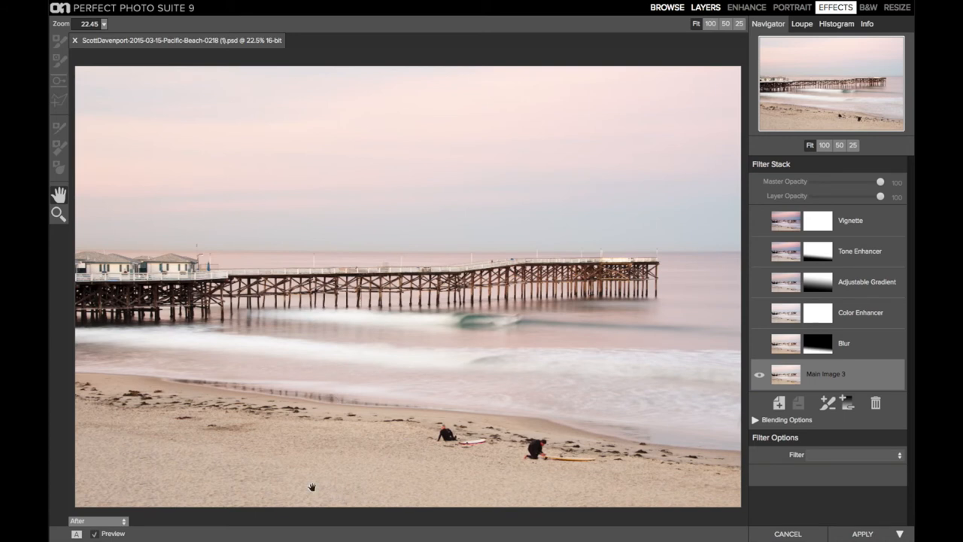
mouse_move(427, 492)
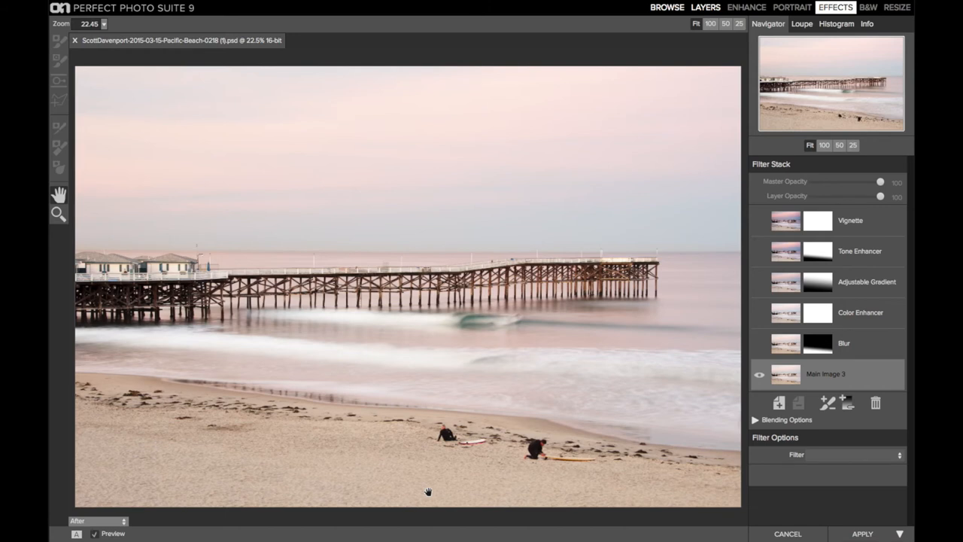
mouse_move(255, 410)
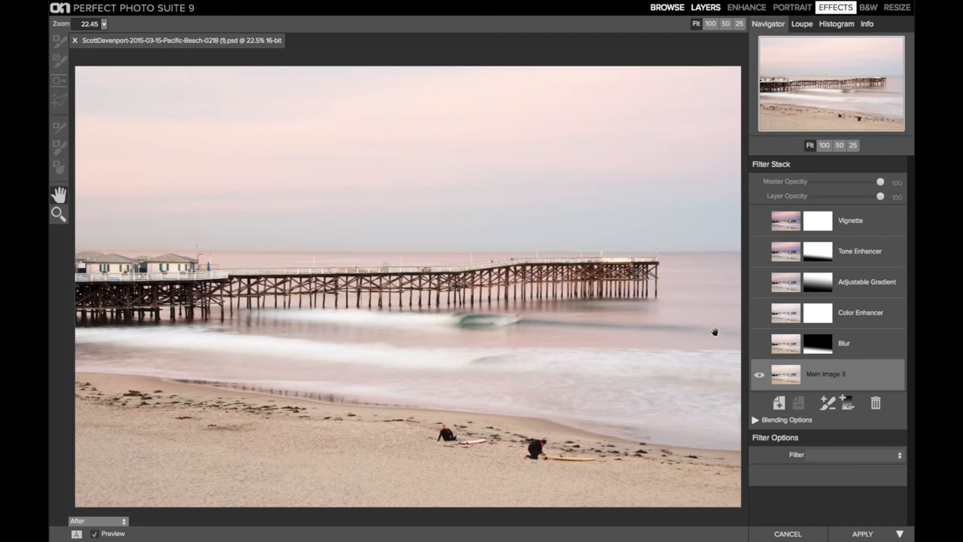
left_click(843, 343)
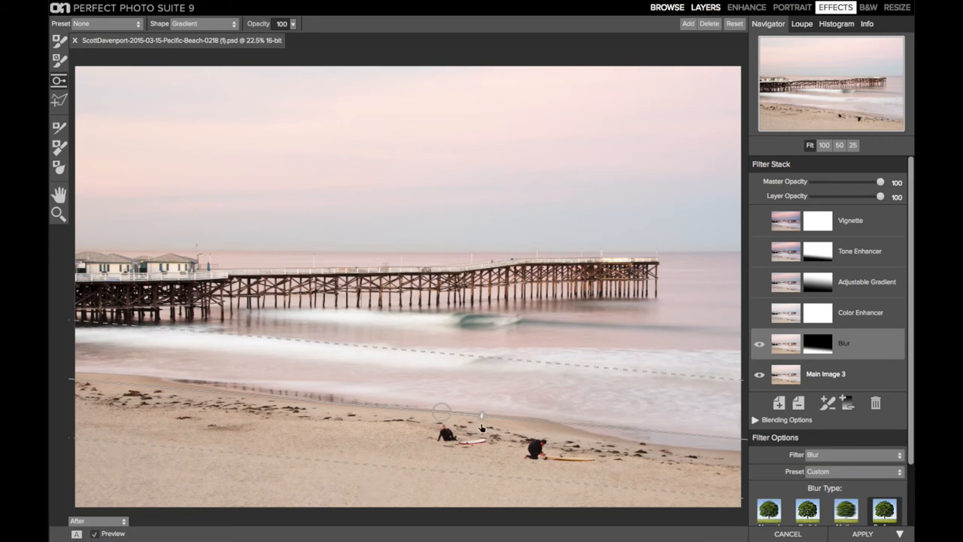
mouse_move(409, 418)
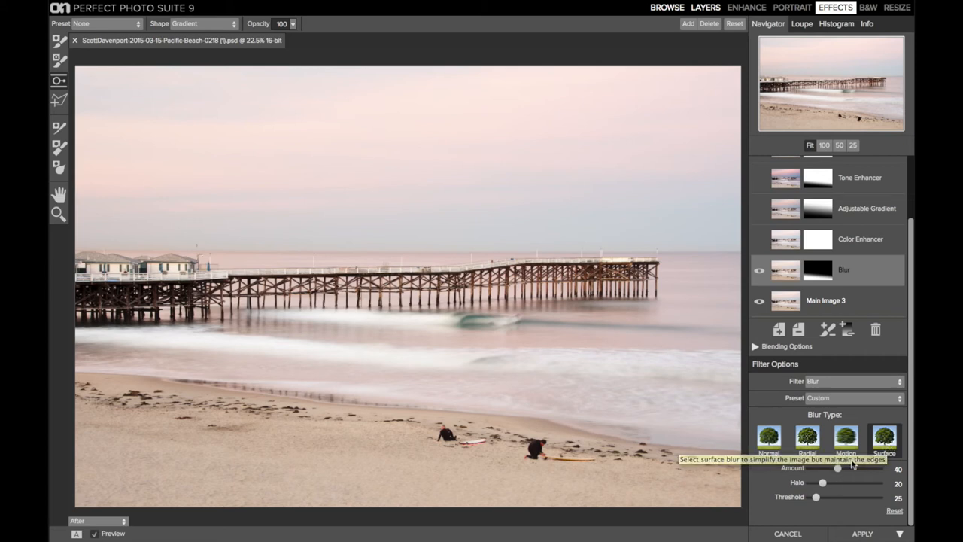
mouse_move(855, 463)
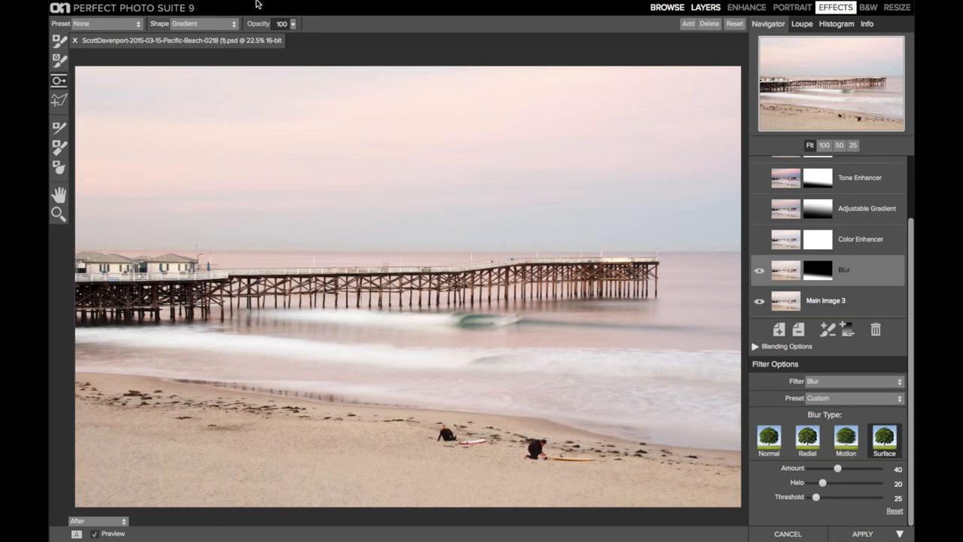
Reset the Blur filter's existing mask from the mask options
left_click(242, 6)
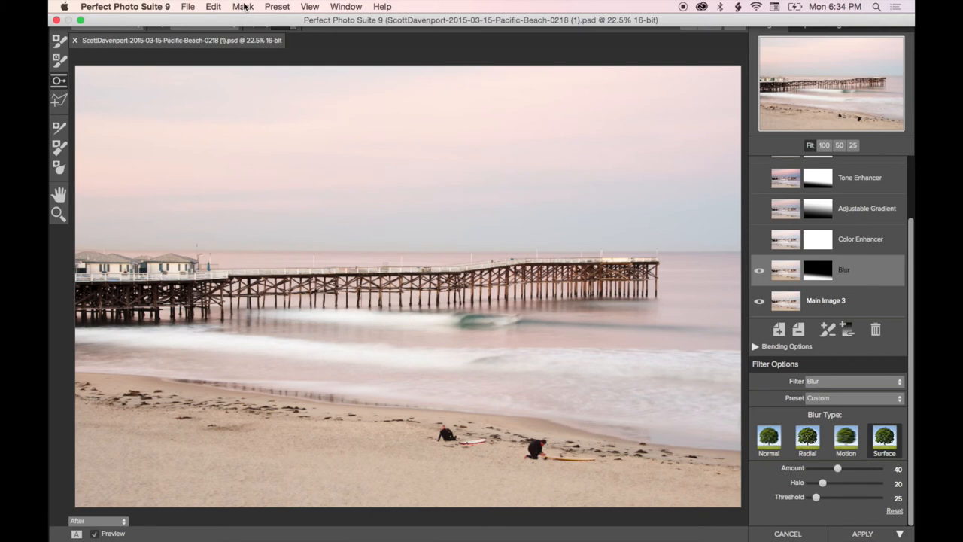
left_click(242, 6)
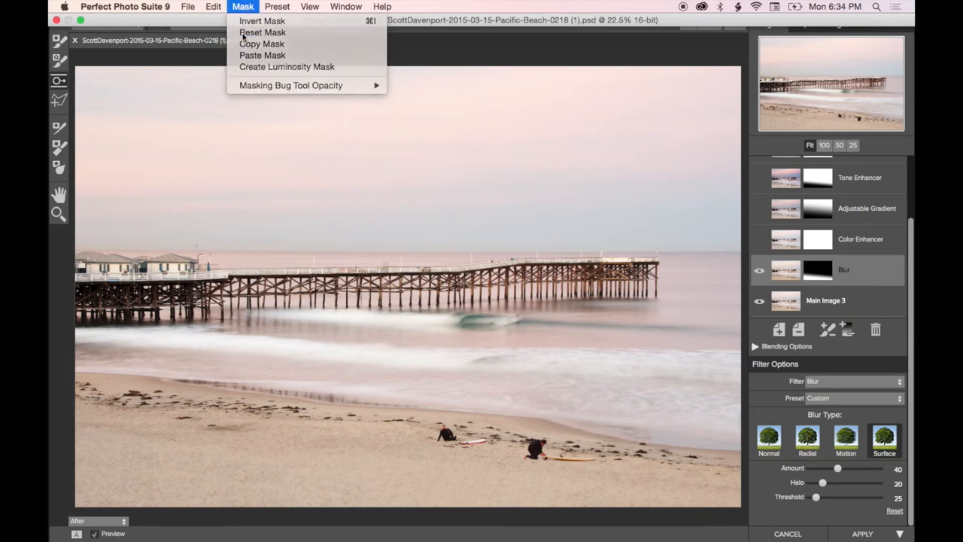
left_click(262, 32)
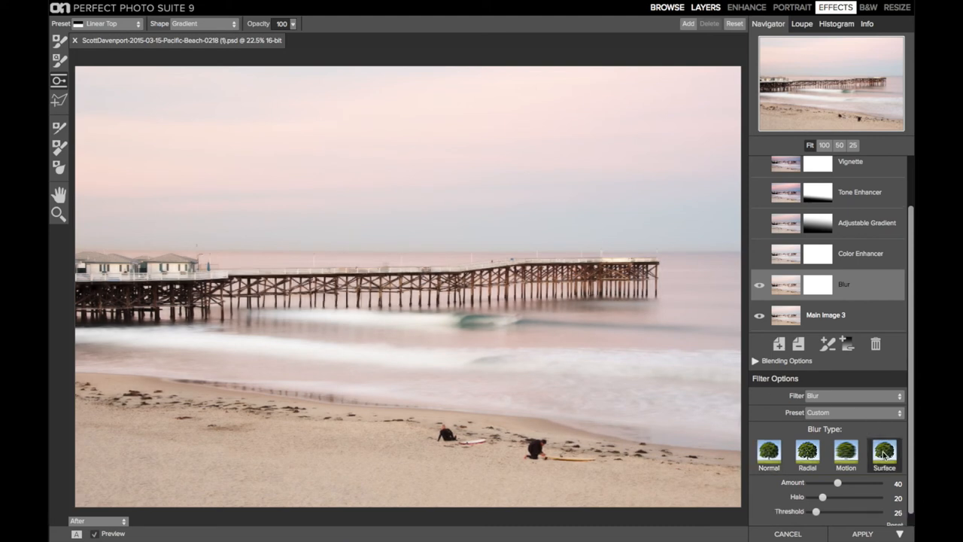
Place a linear gradient mask on the Blur filter fading across the water below the pier
left_click(885, 455)
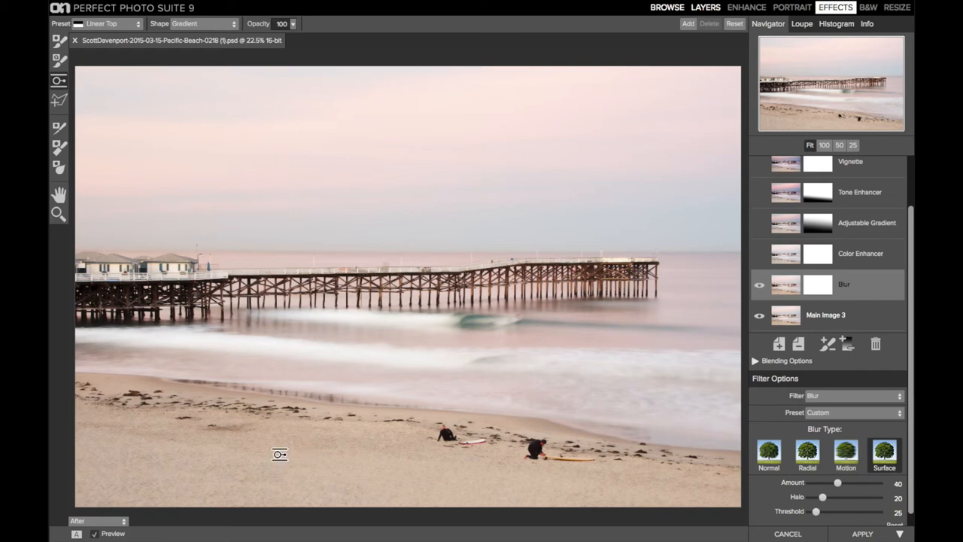
mouse_move(298, 418)
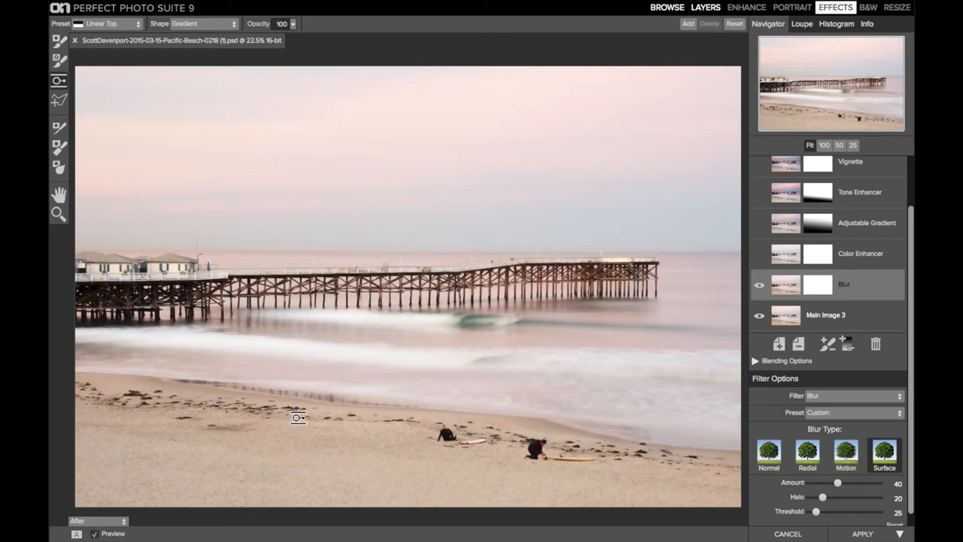
mouse_move(322, 365)
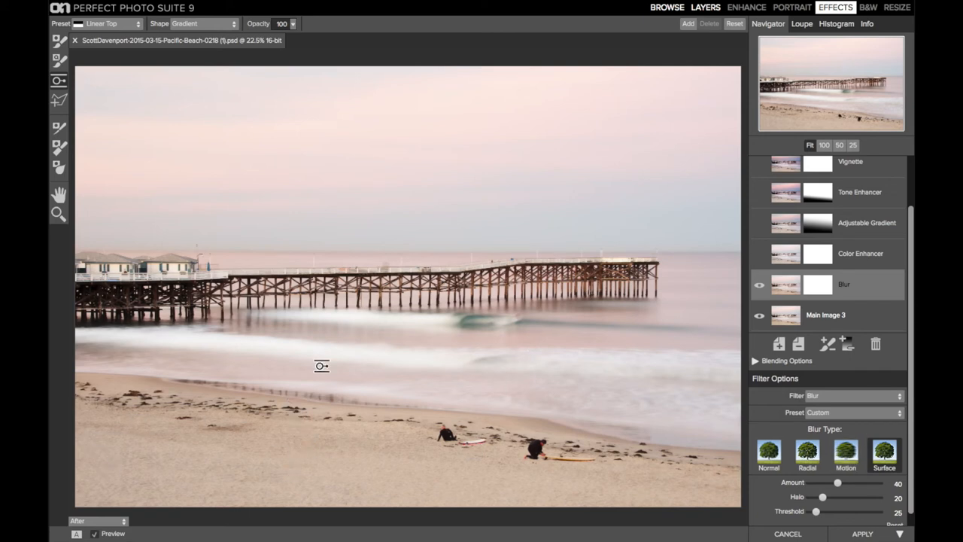
mouse_move(510, 329)
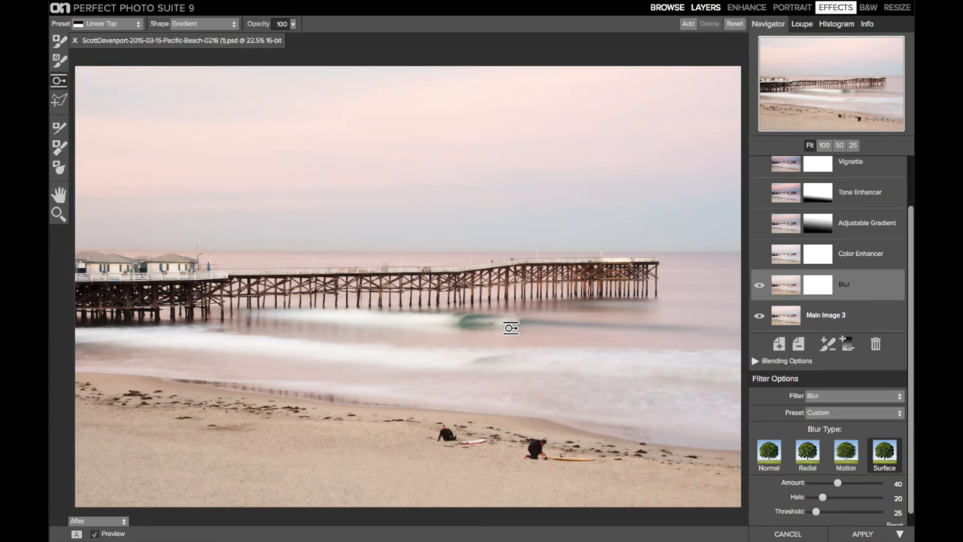
left_click(242, 6)
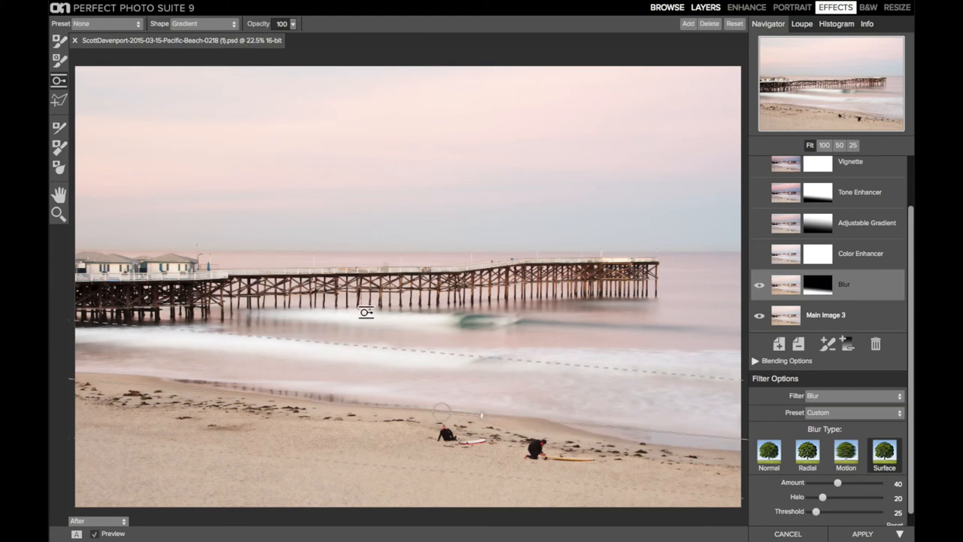
mouse_move(210, 460)
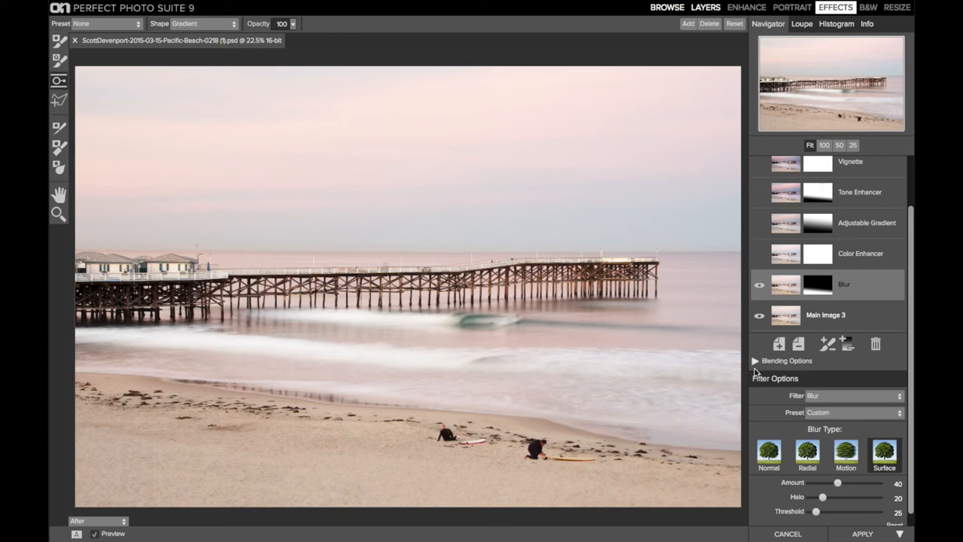
Enable the Color Enhancer filter layer and show its cooling options (temperature -100)
left_click(756, 361)
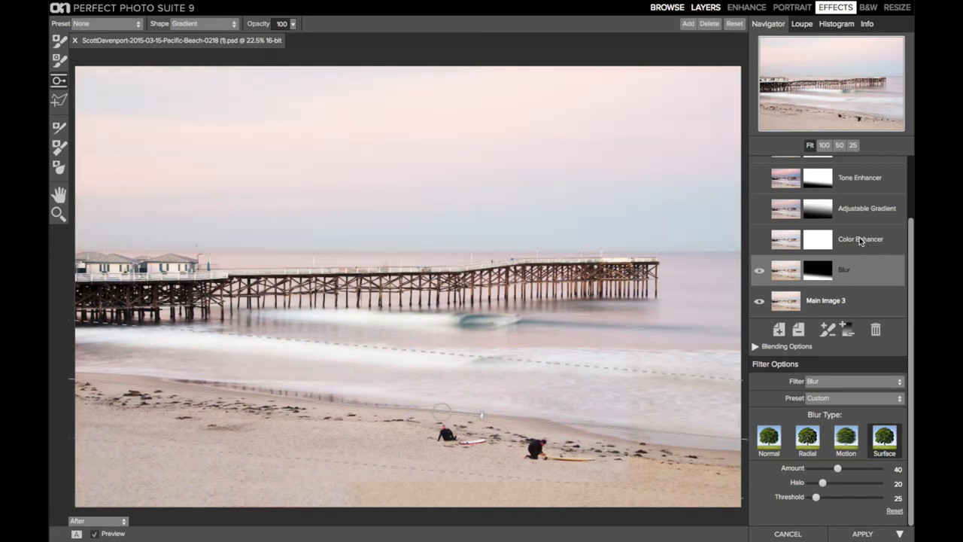
left_click(861, 238)
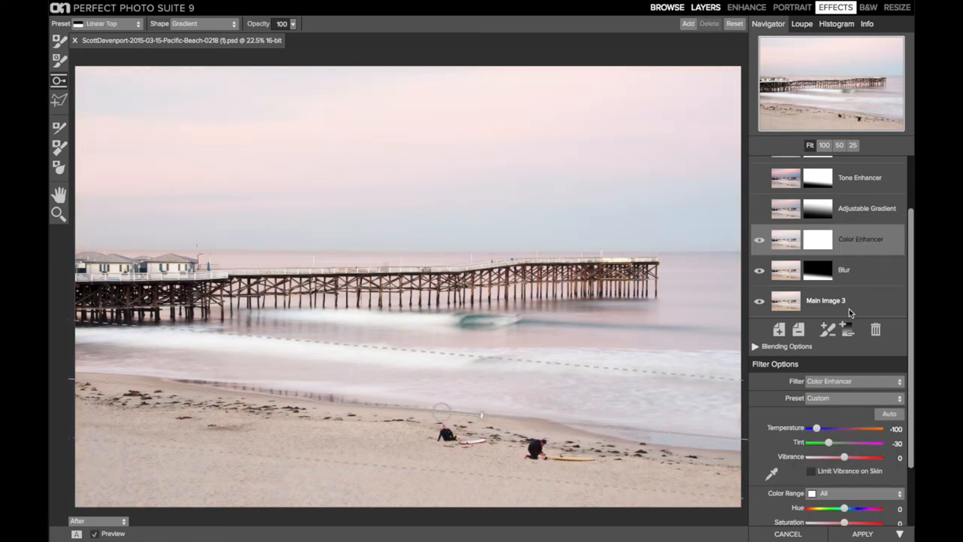
scroll("down", 3)
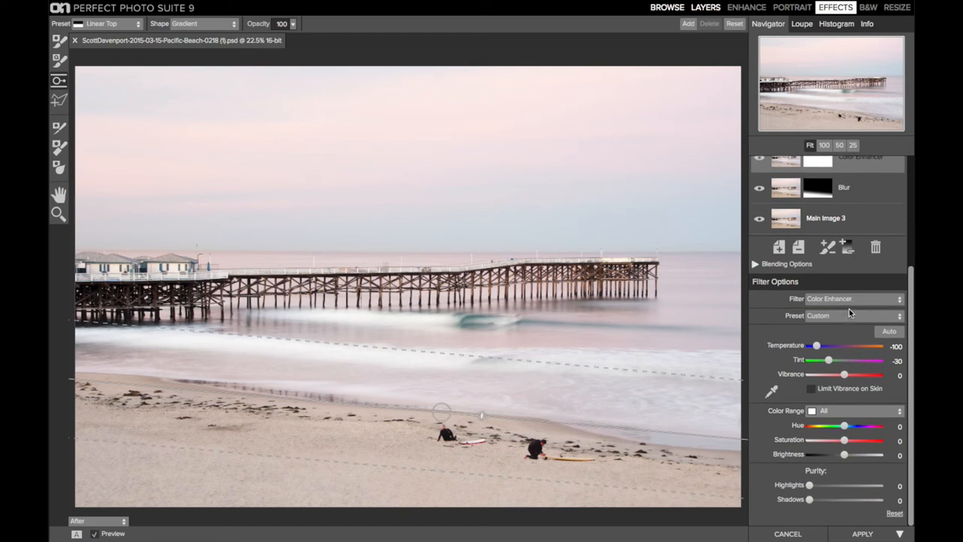
mouse_move(879, 347)
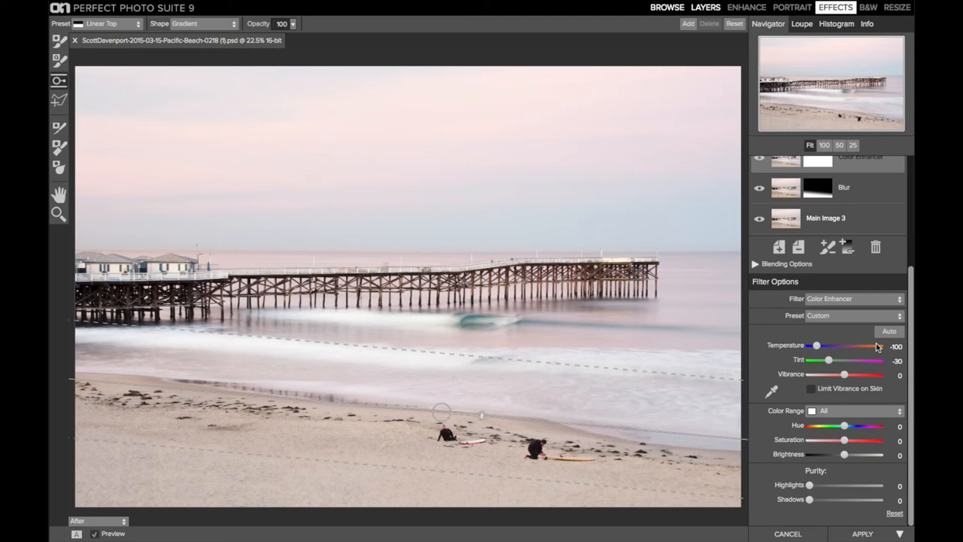
mouse_move(278, 120)
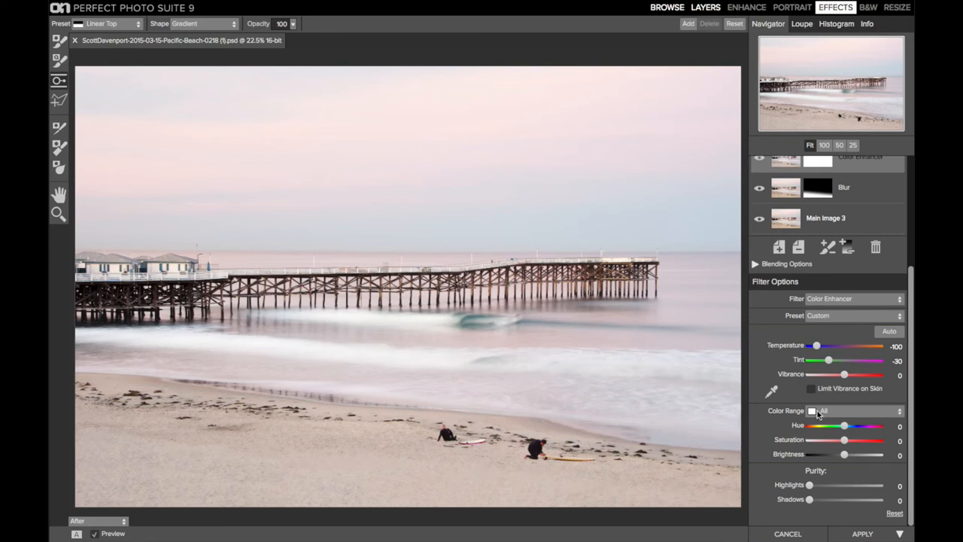
Step Color Range from Red through Orange to Yellow and set Tint to -30
left_click(856, 410)
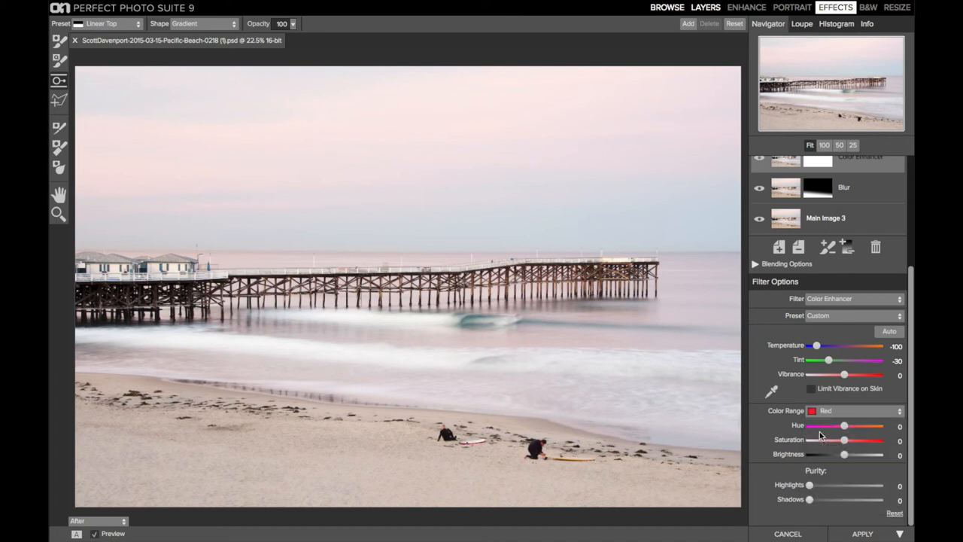
left_click(855, 409)
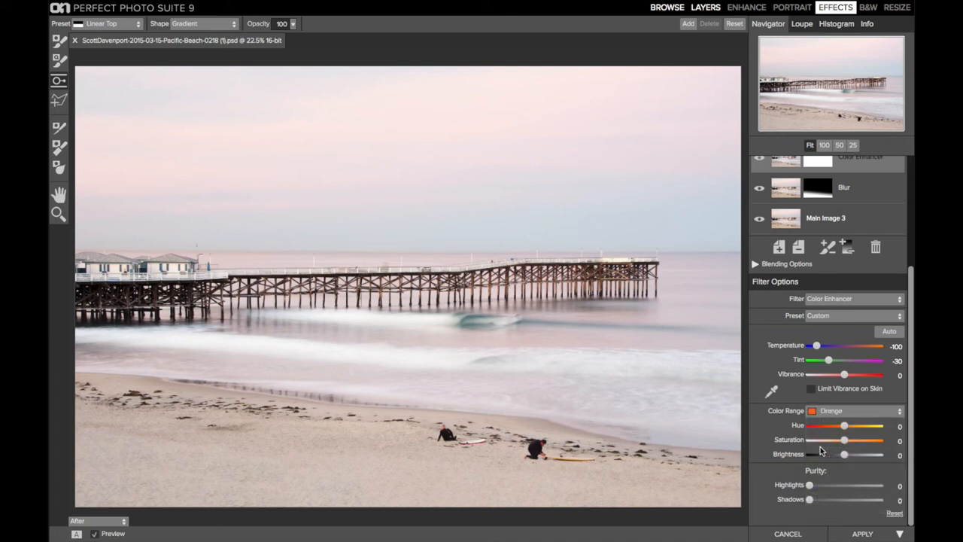
left_click(855, 409)
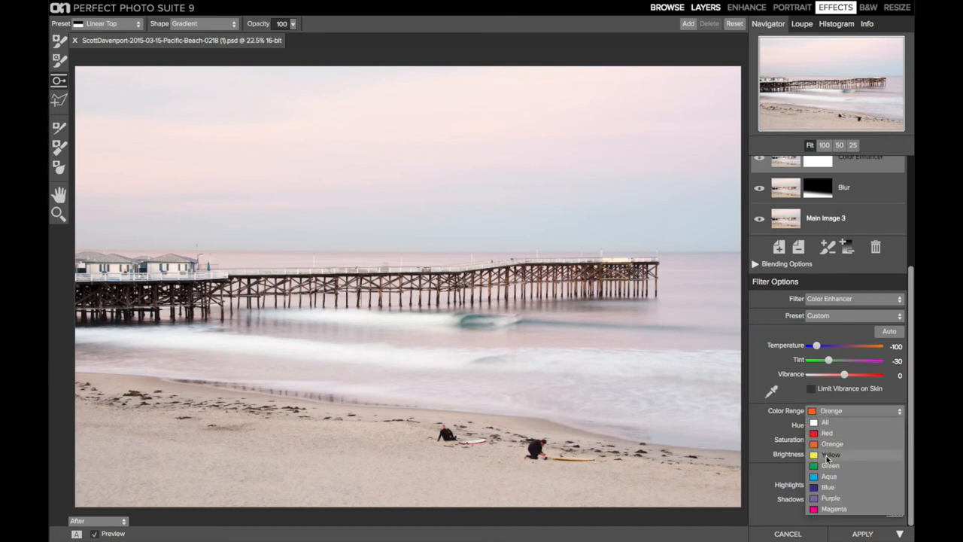
left_click(833, 454)
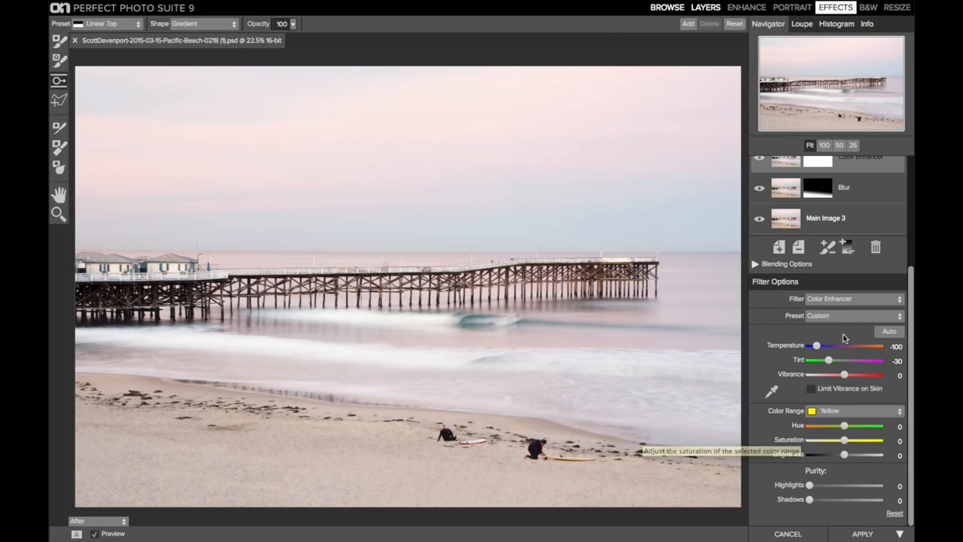
mouse_move(769, 340)
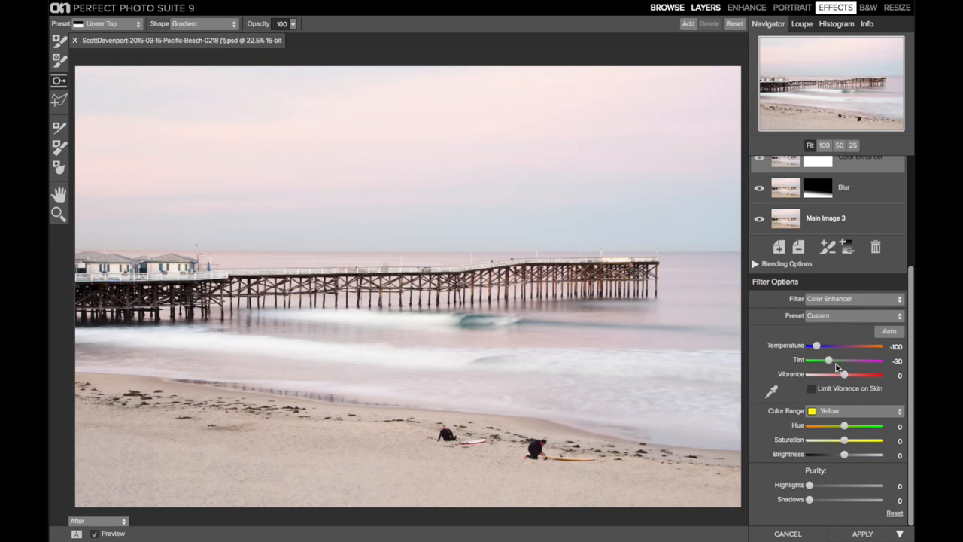
mouse_move(895, 337)
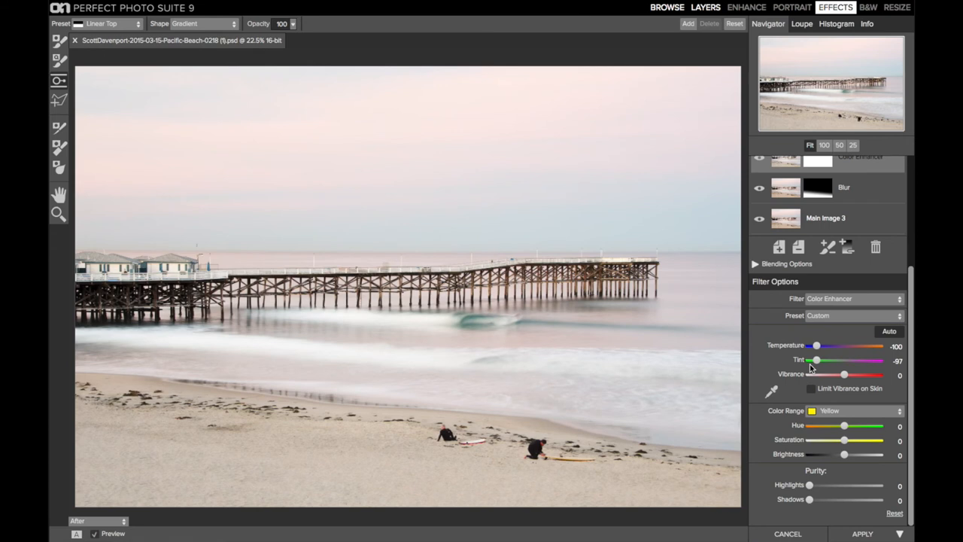
left_click_drag(816, 360, 843, 359)
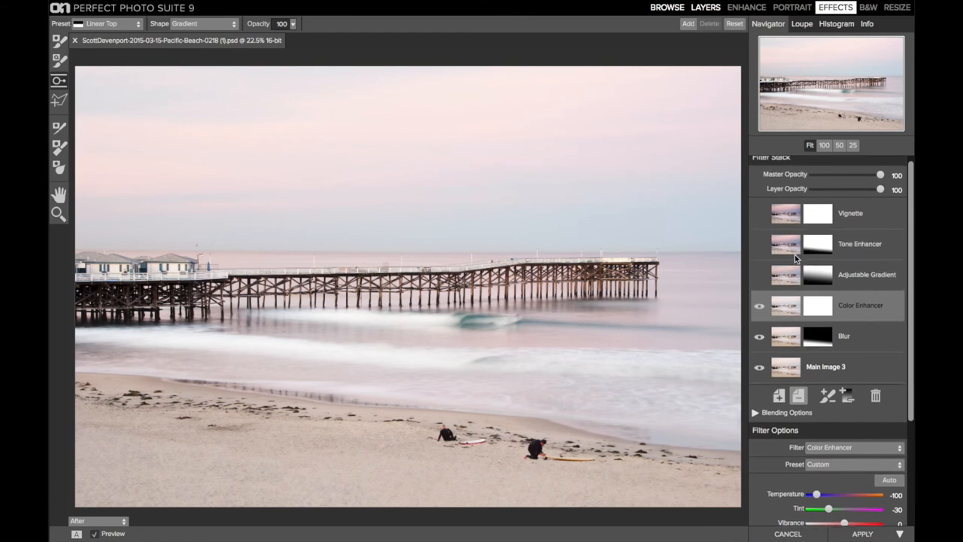
mouse_move(846, 274)
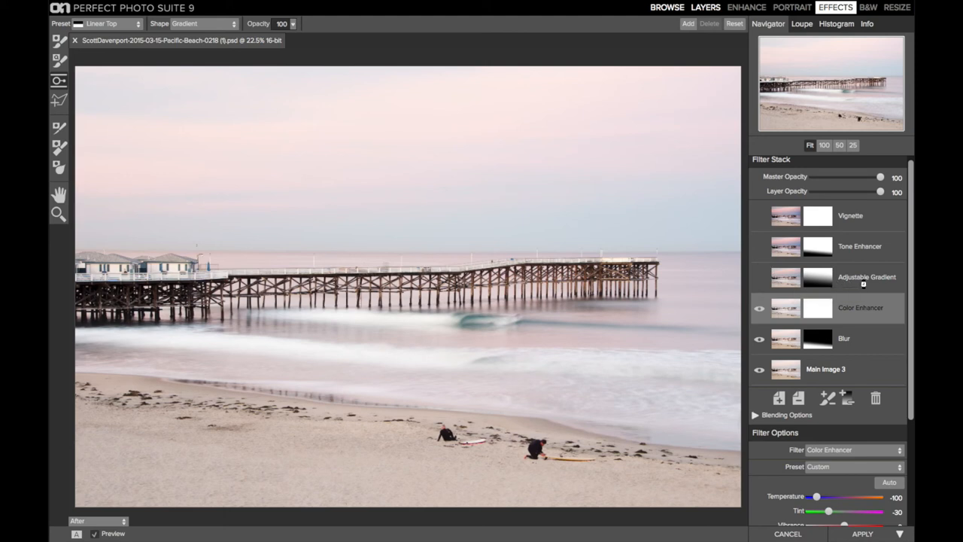
Select the Adjustable Gradient filter with Darken preset, brightness -70, over the sky
left_click(867, 277)
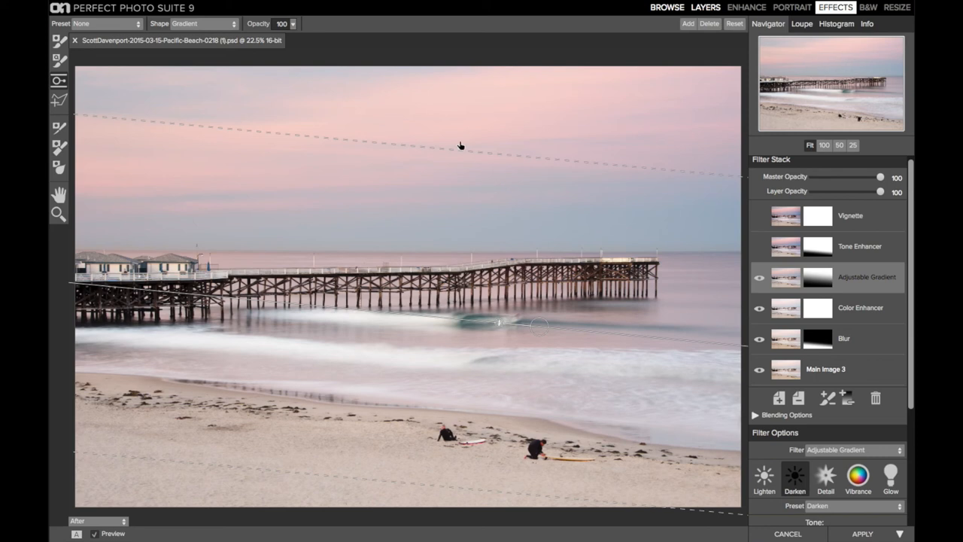
mouse_move(432, 238)
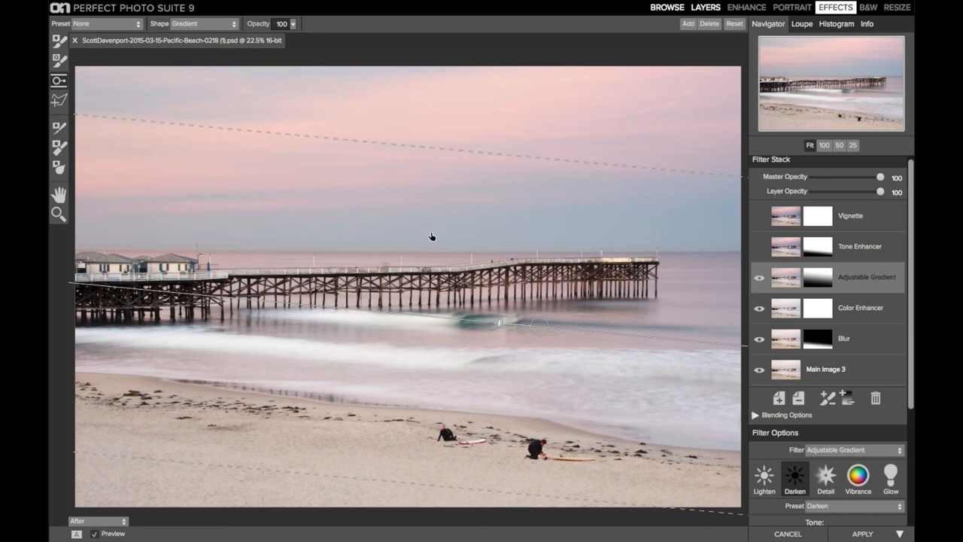
mouse_move(533, 256)
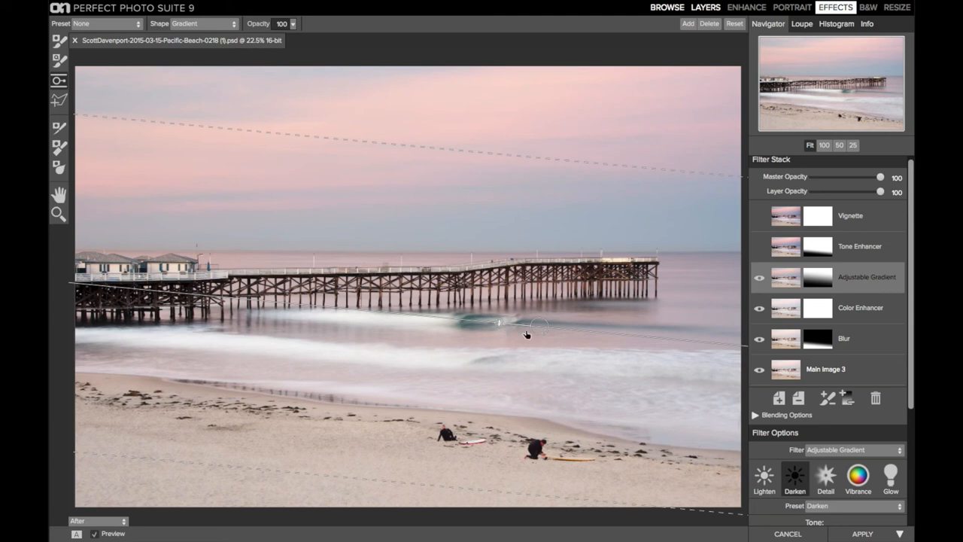
mouse_move(542, 334)
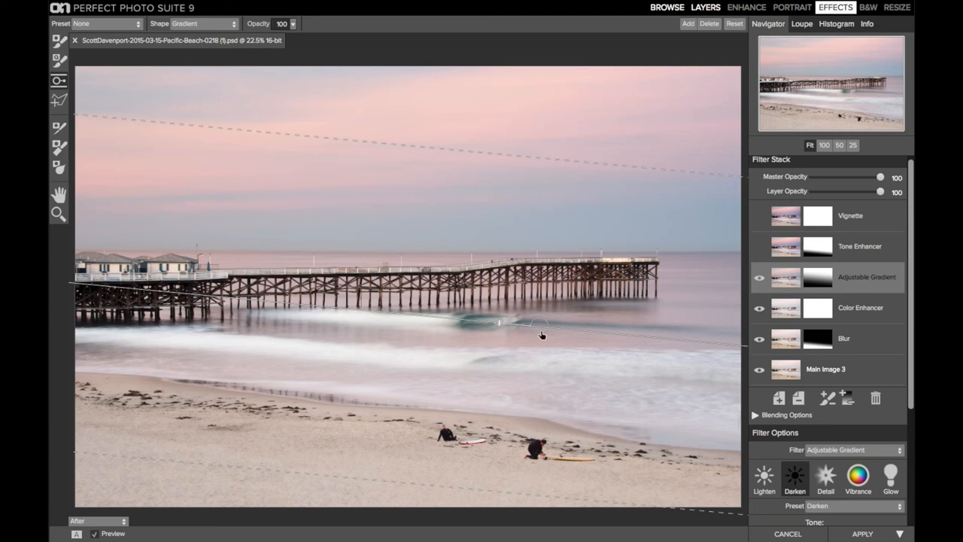
mouse_move(479, 395)
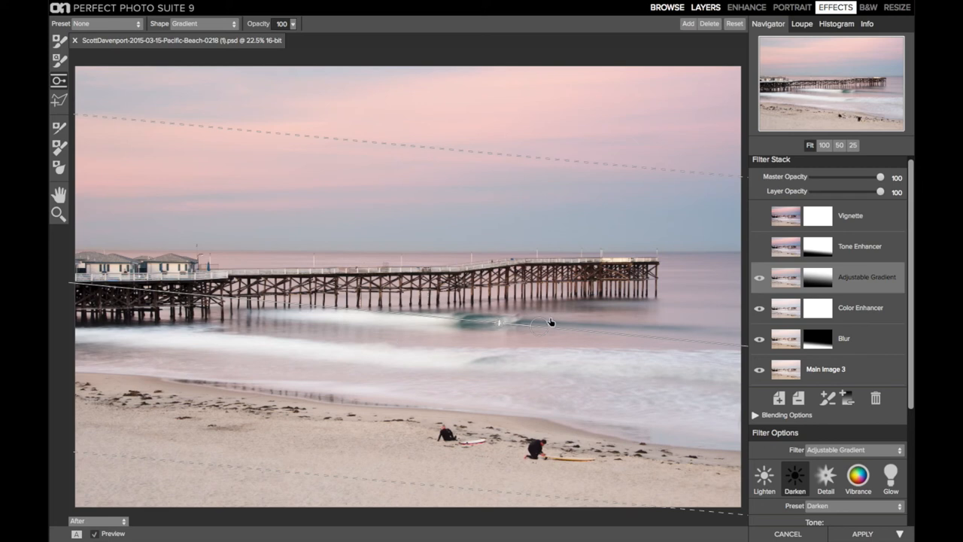
mouse_move(345, 158)
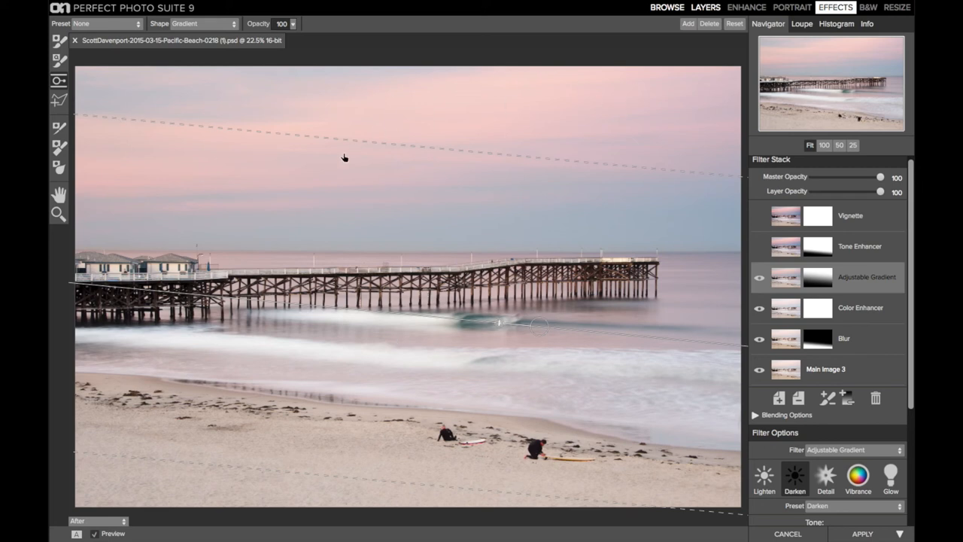
mouse_move(569, 144)
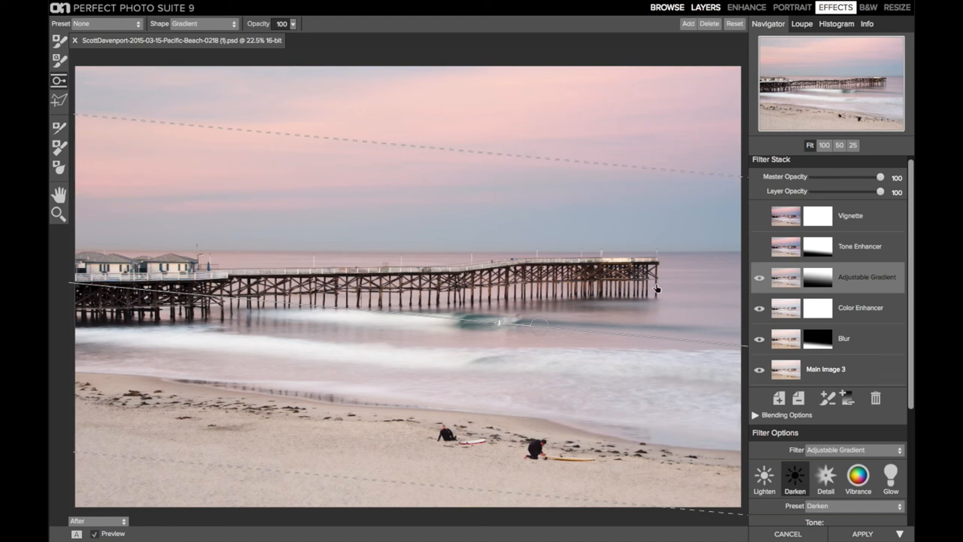
mouse_move(452, 328)
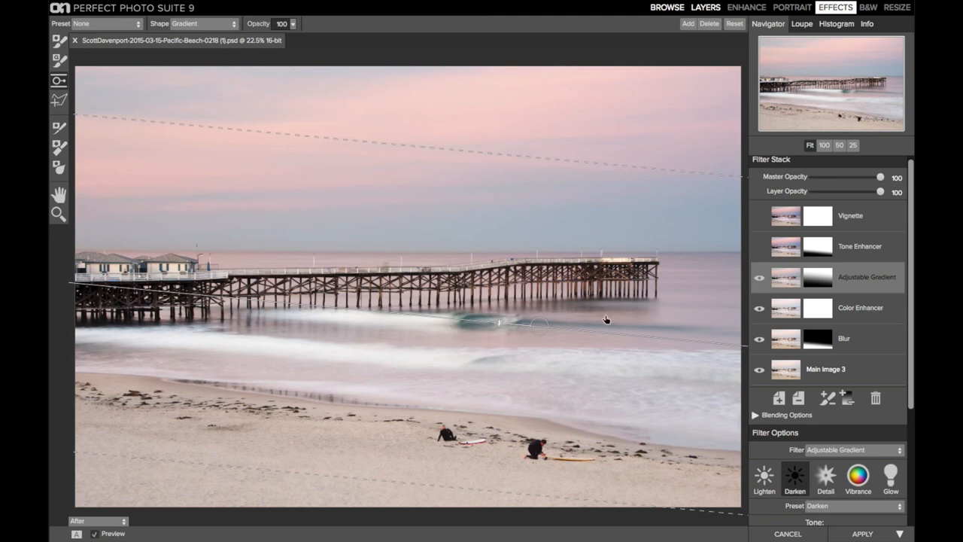
mouse_move(578, 322)
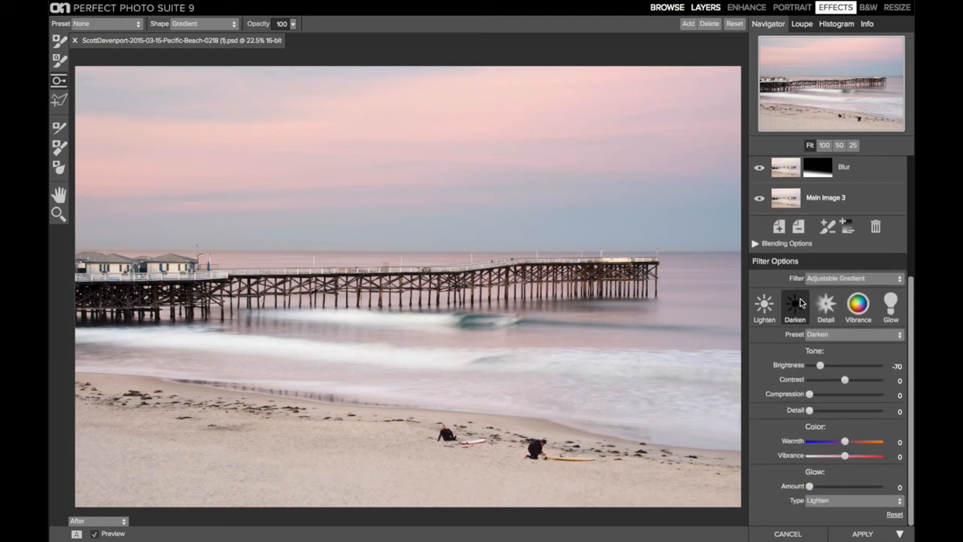
mouse_move(820, 367)
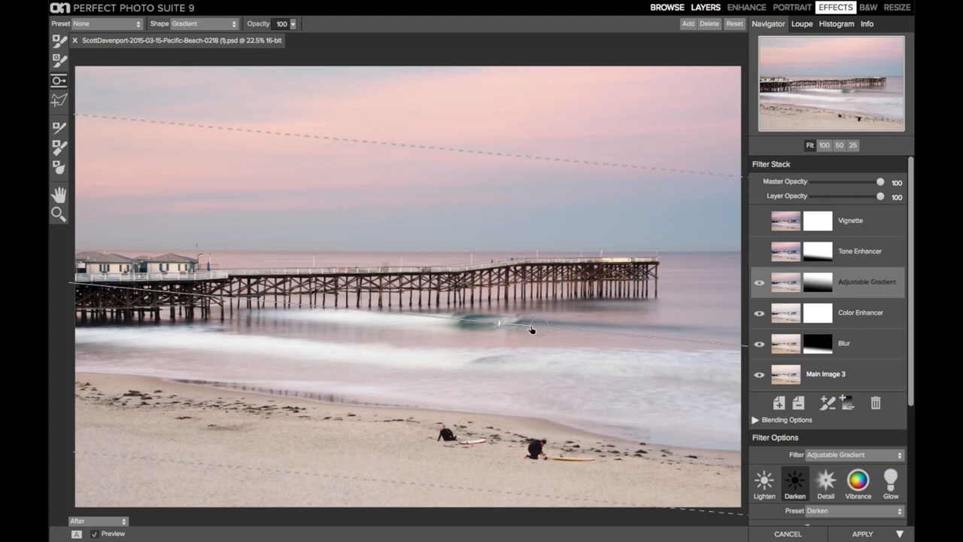
mouse_move(305, 232)
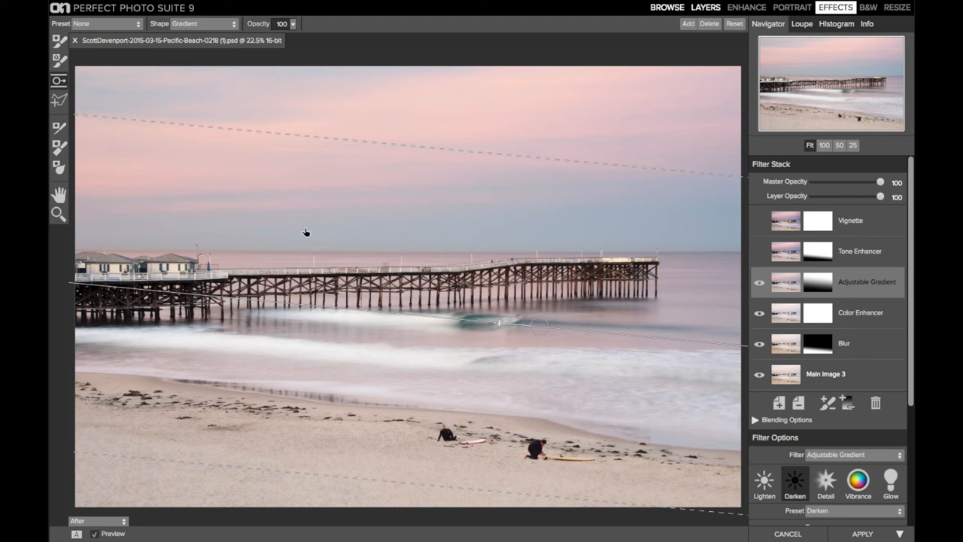
mouse_move(467, 310)
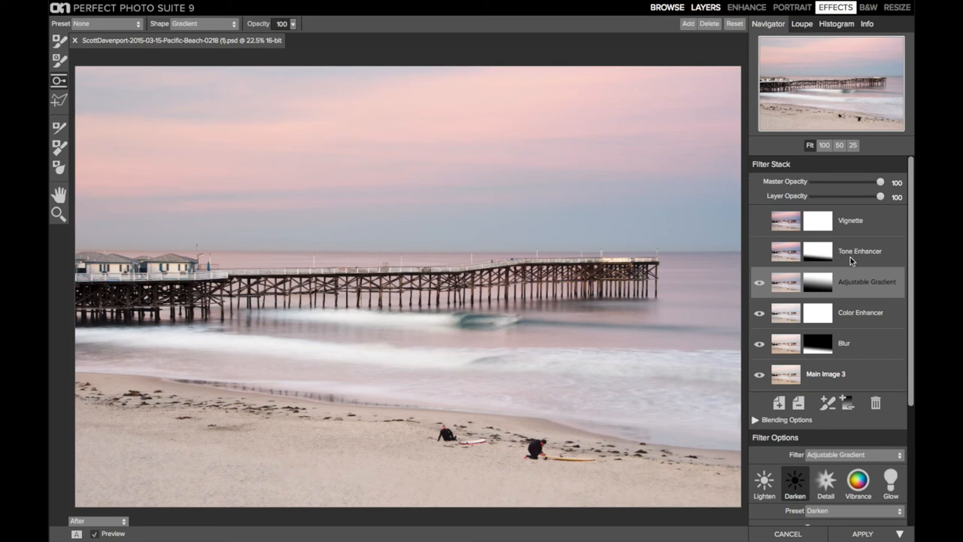
Enable the Tone Enhancer layer and review its Green and Red channel curves
left_click(860, 250)
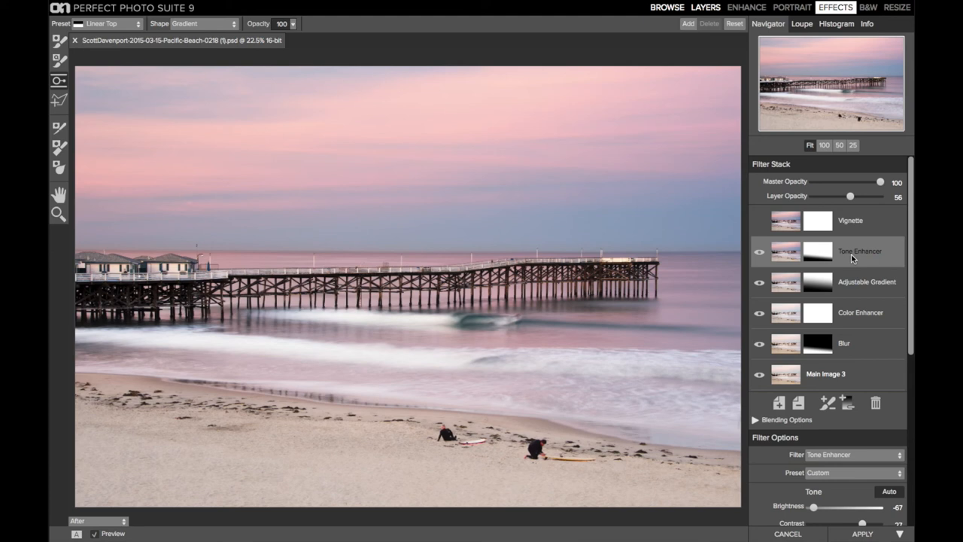
scroll("down", 3)
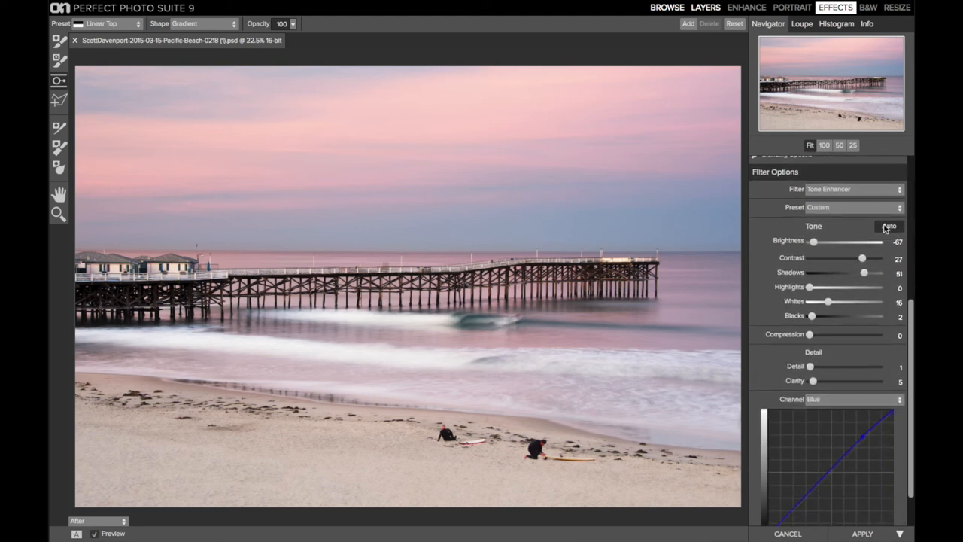
mouse_move(889, 226)
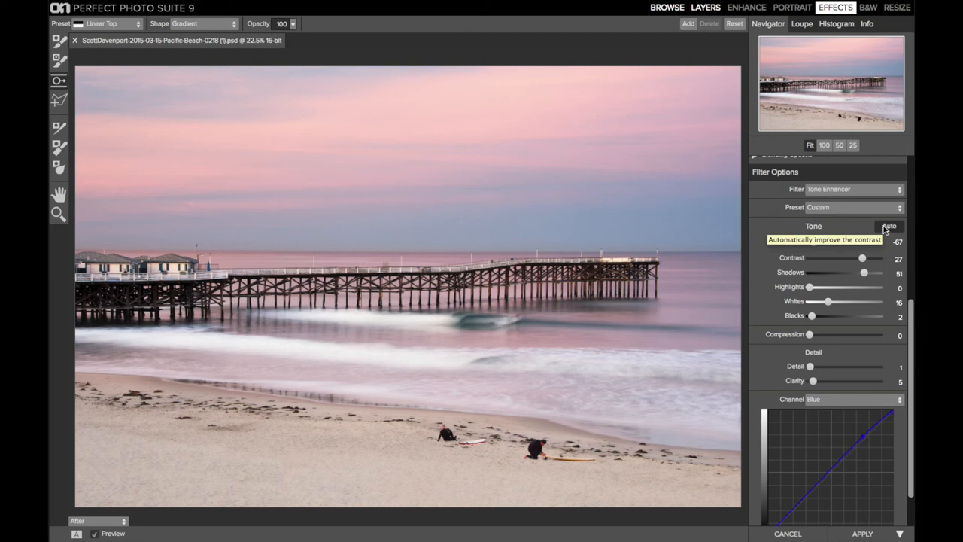
mouse_move(813, 382)
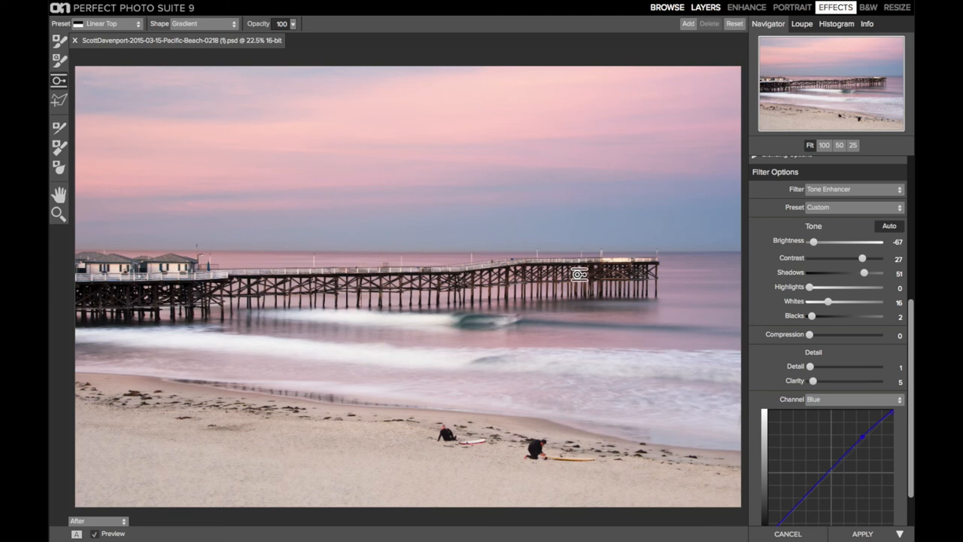
mouse_move(849, 443)
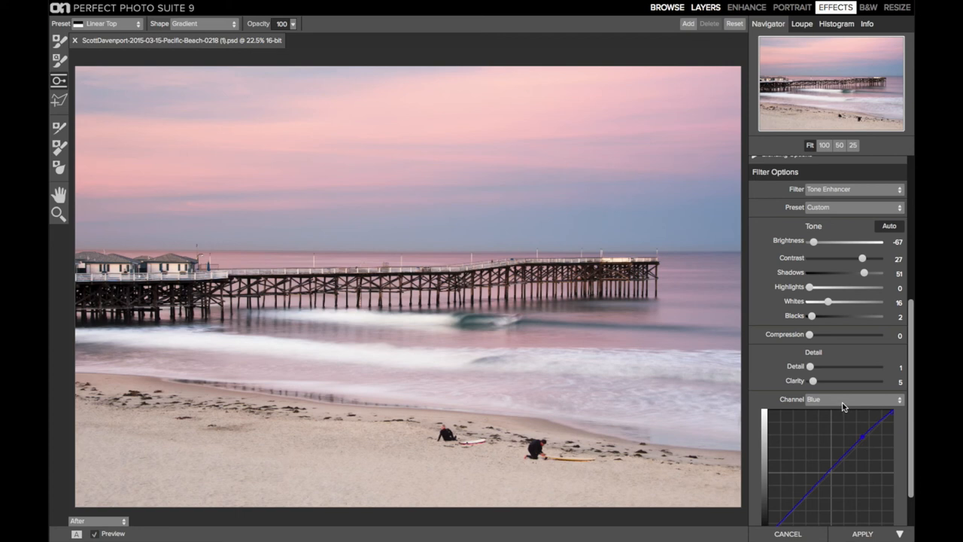
left_click(855, 399)
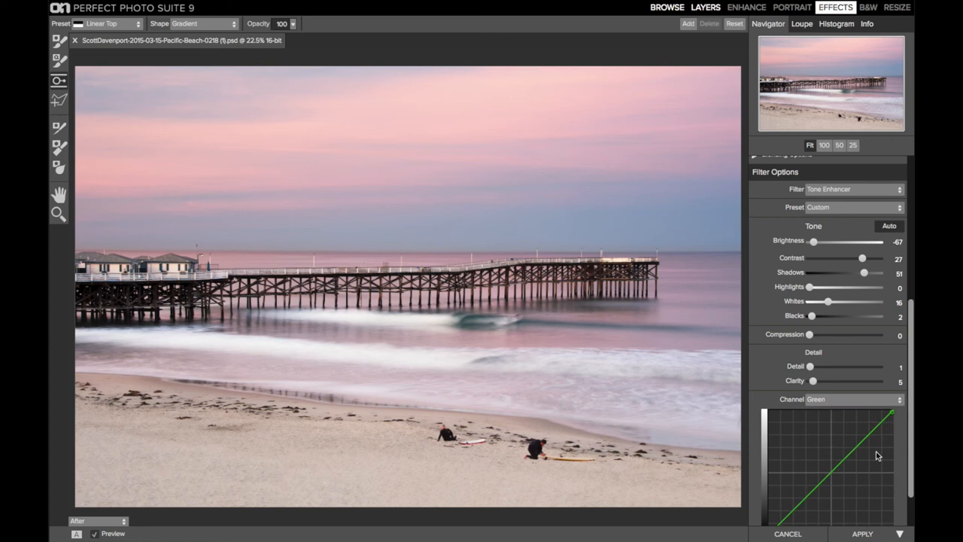
mouse_move(831, 405)
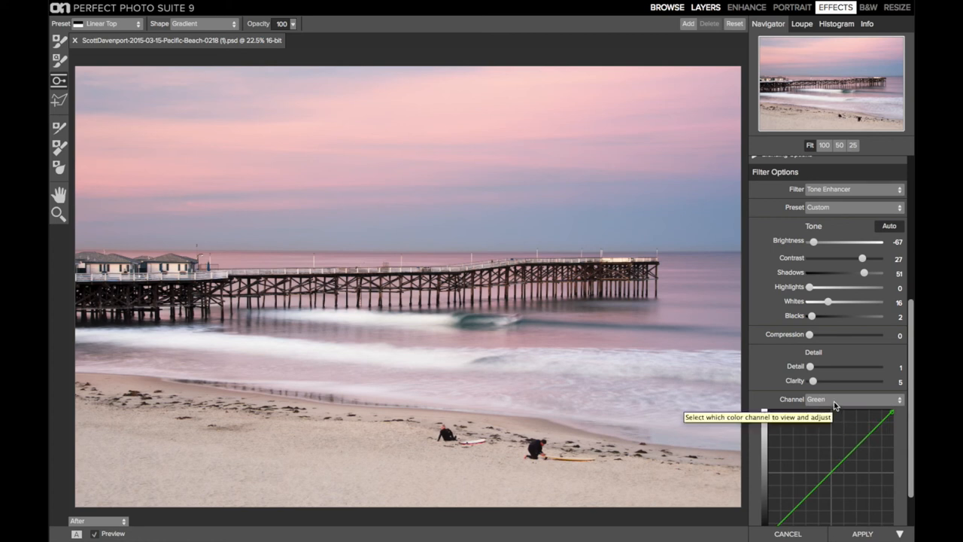
left_click(855, 399)
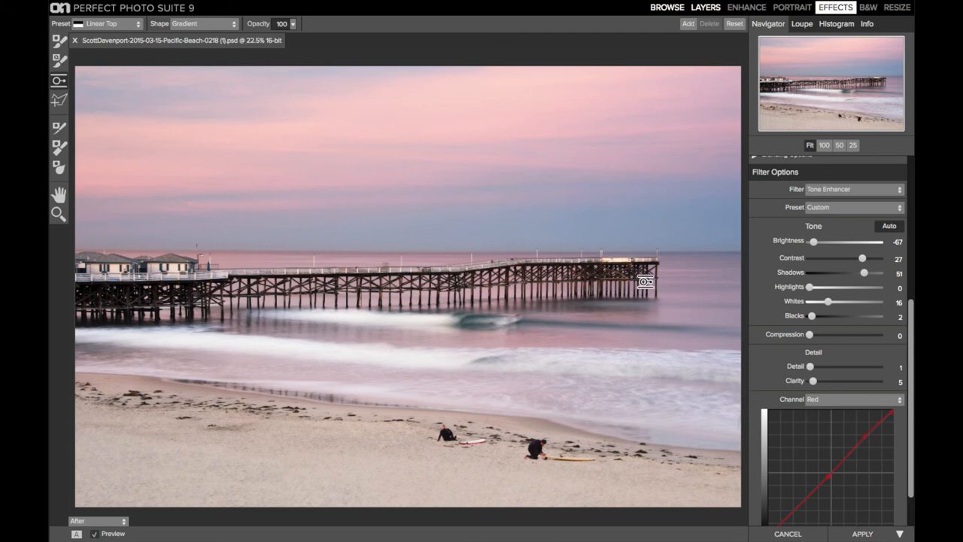
mouse_move(499, 175)
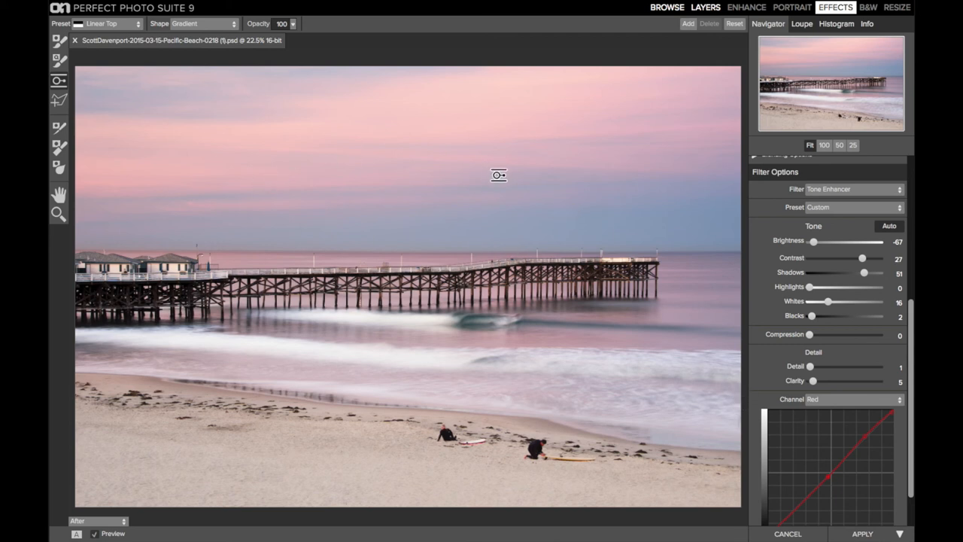
mouse_move(837, 289)
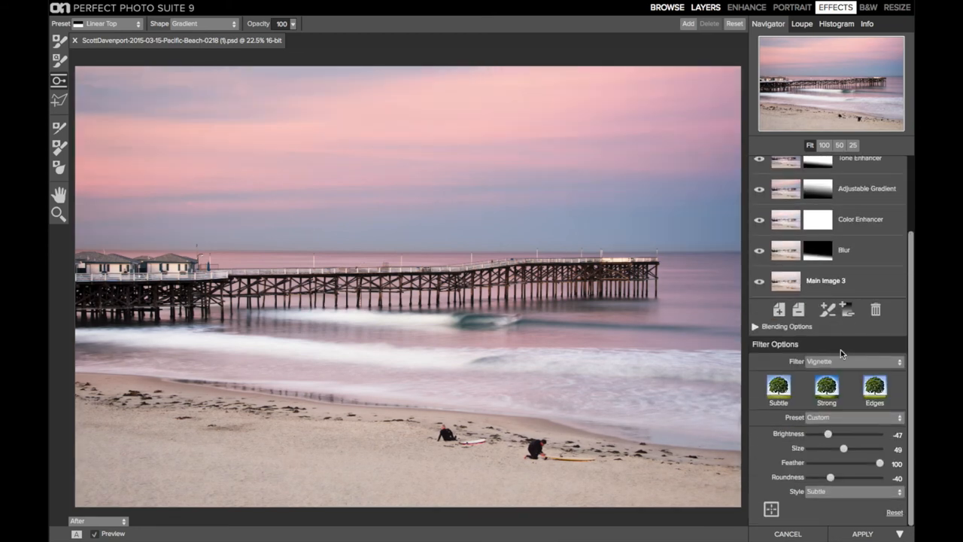
Enable the Vignette layer and show its Big Softy preset settings
left_click(855, 417)
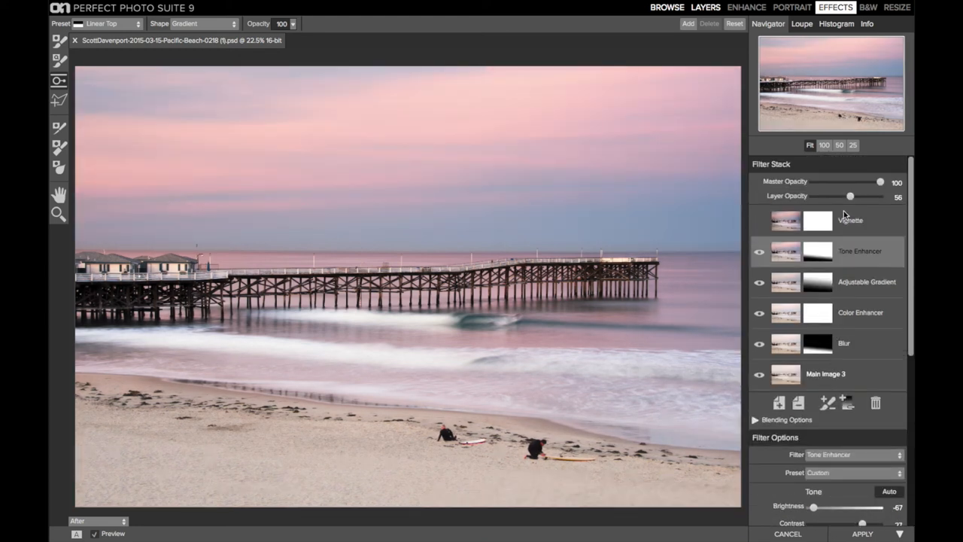
left_click(851, 220)
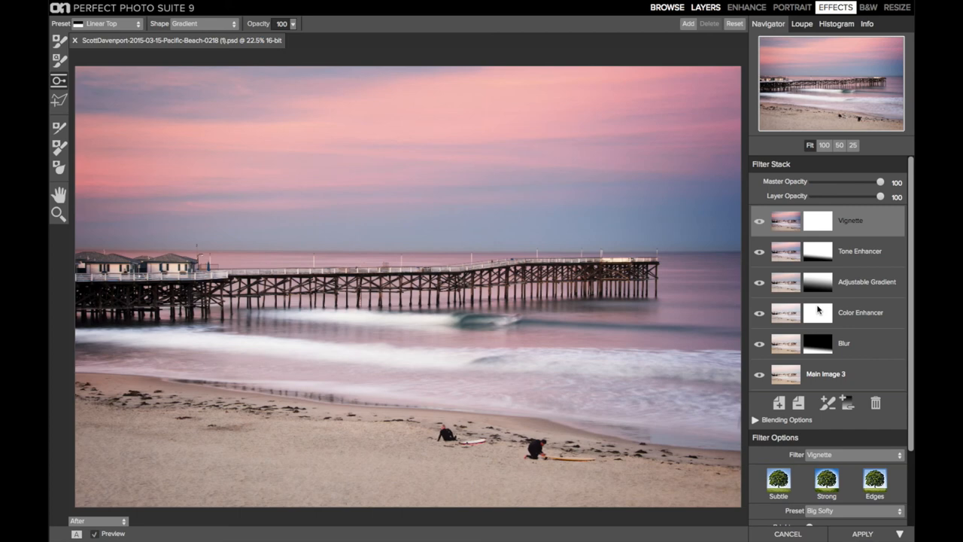
left_click(861, 311)
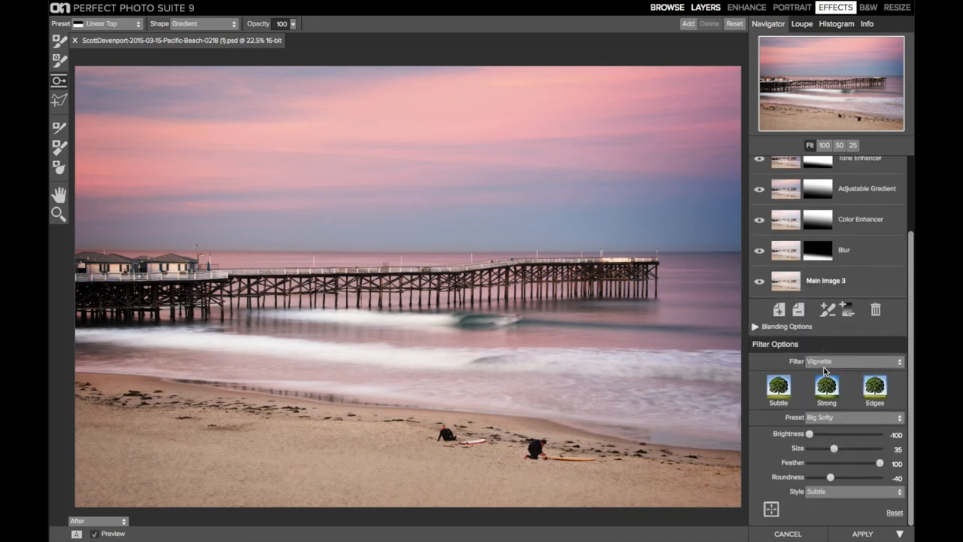
Set the vignette to Size 64, Feather 100 and Brightness -100 for edge-only darkening
left_click_drag(810, 433, 813, 433)
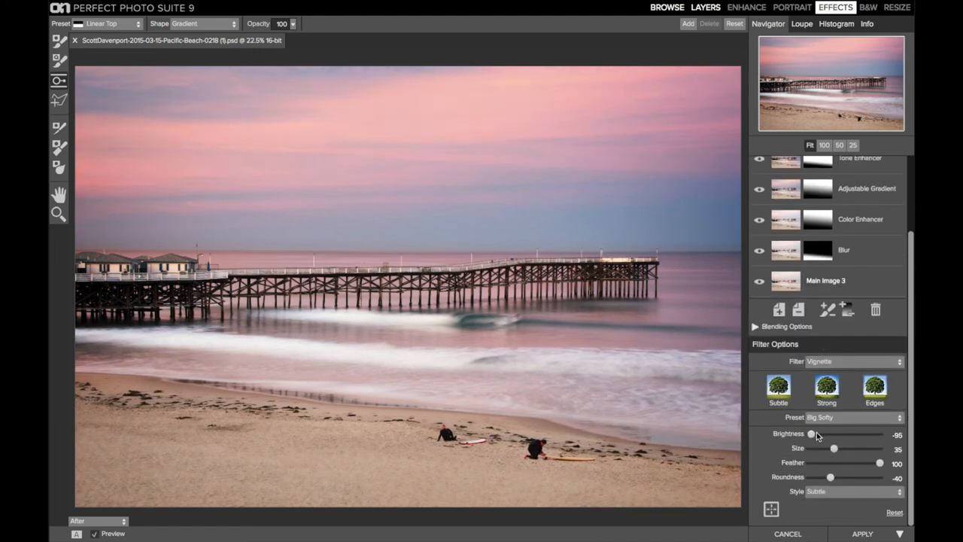
left_click_drag(812, 434, 822, 433)
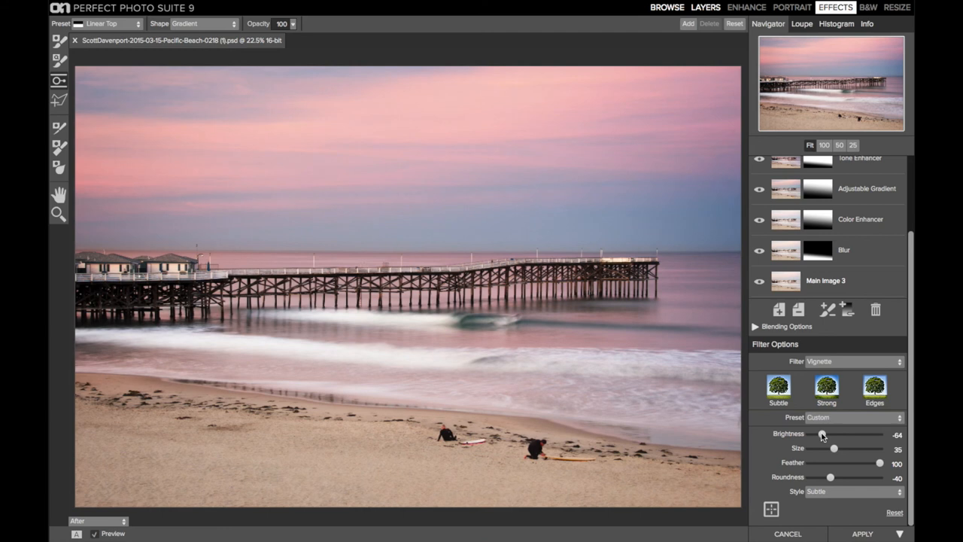
left_click_drag(822, 433, 828, 434)
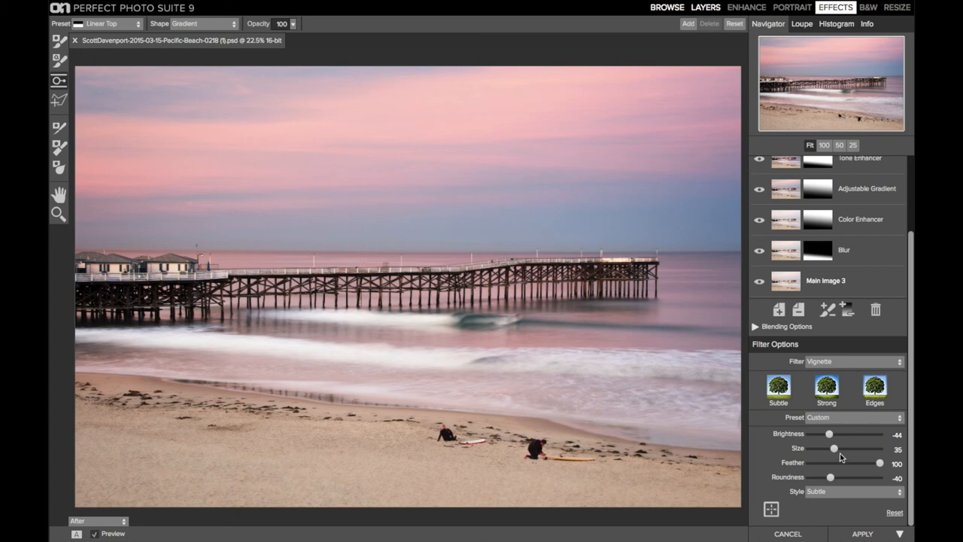
left_click_drag(834, 448, 846, 449)
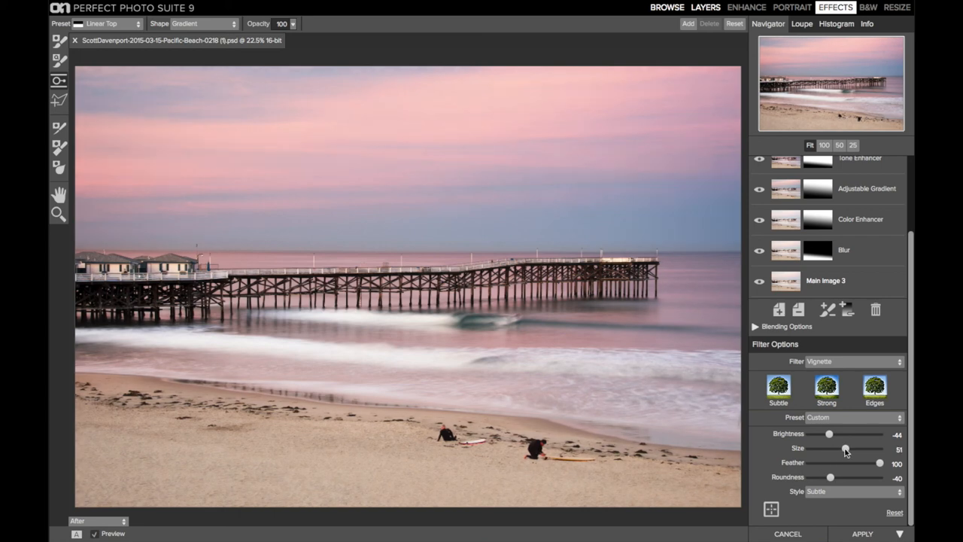
left_click_drag(881, 464, 810, 463)
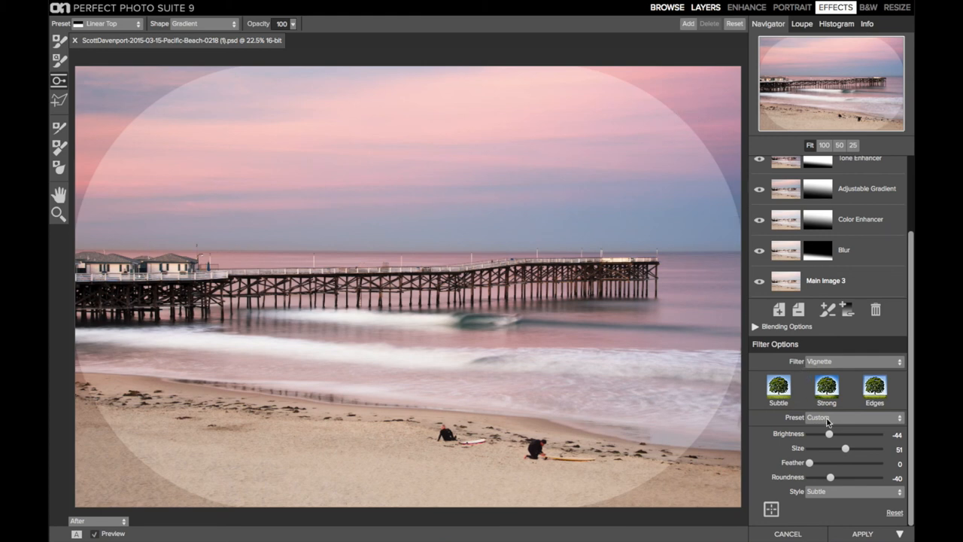
left_click_drag(846, 448, 853, 448)
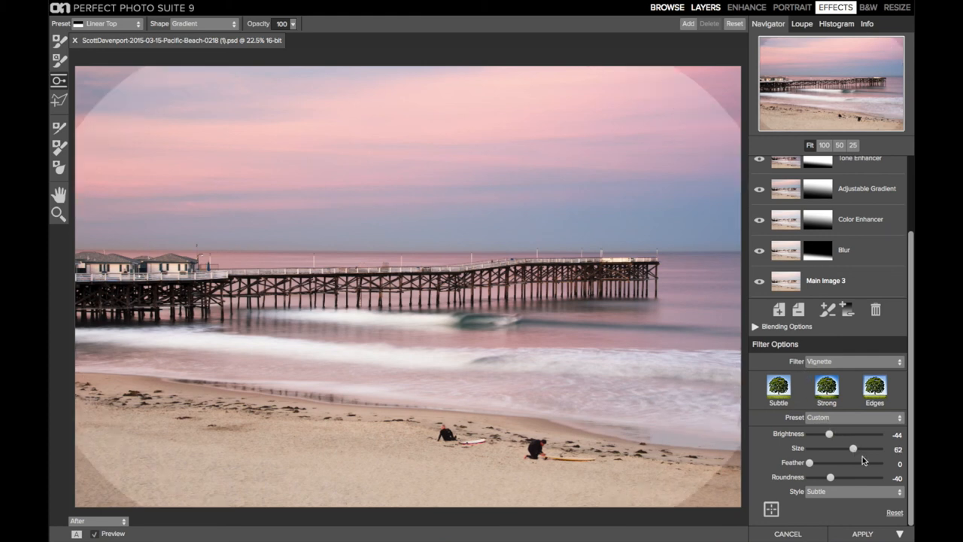
left_click_drag(816, 464, 881, 463)
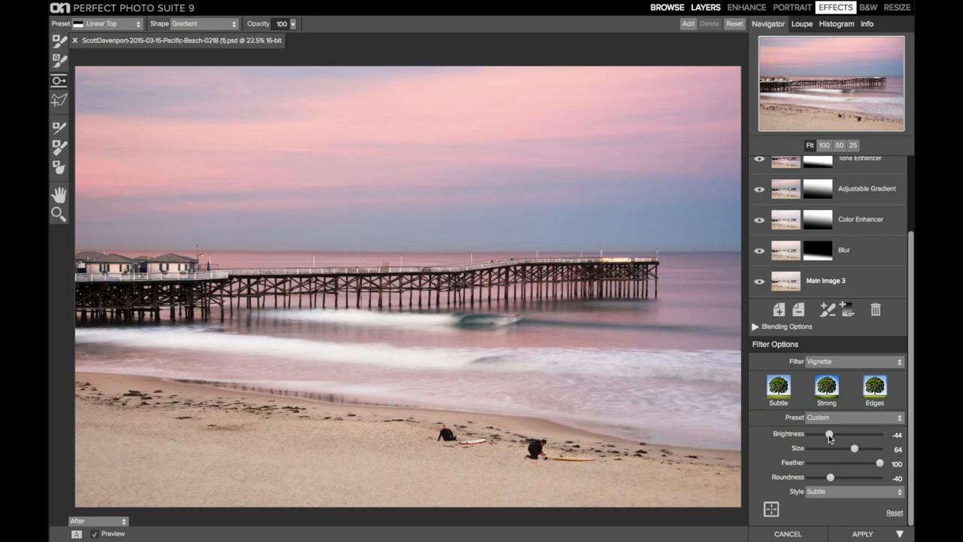
left_click_drag(828, 434, 809, 434)
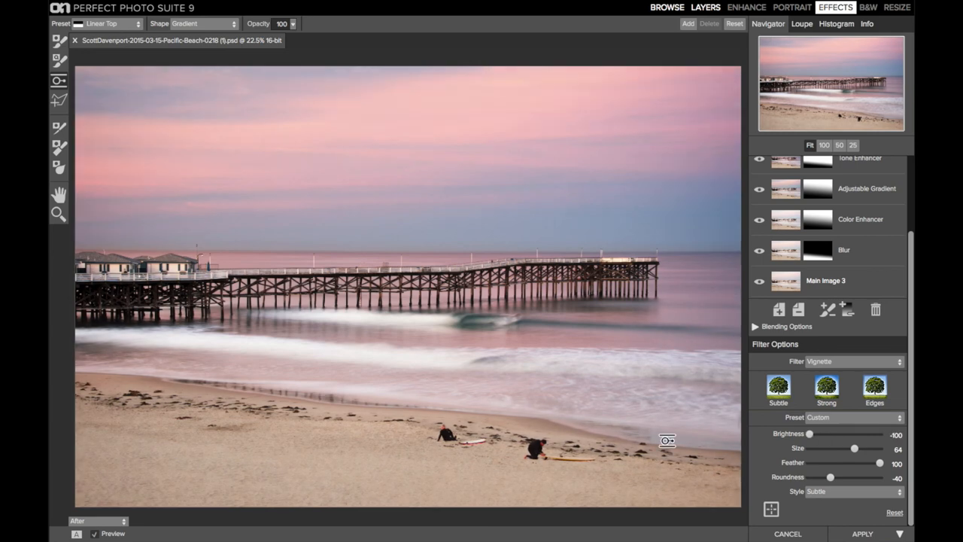
mouse_move(225, 152)
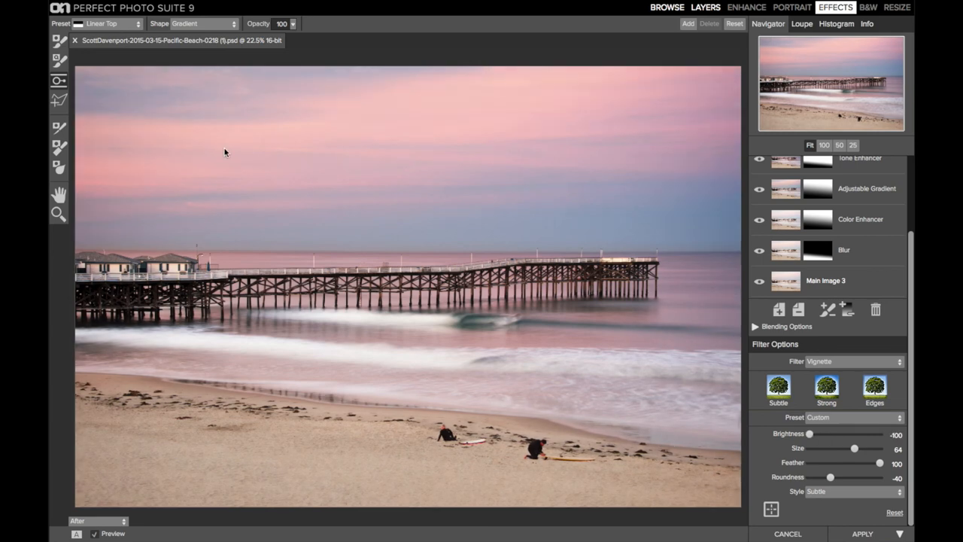
Uncheck Preview to compare the image without the applied effects
left_click(94, 533)
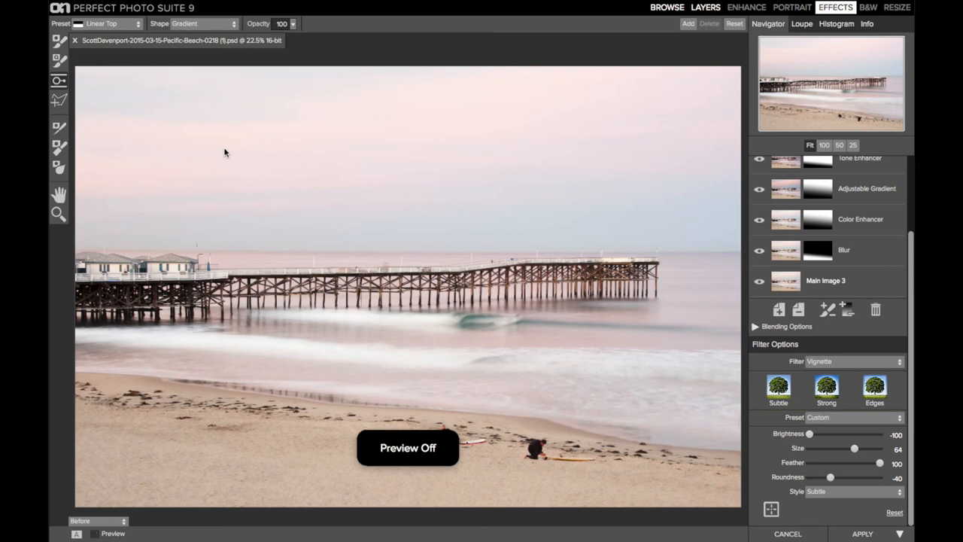